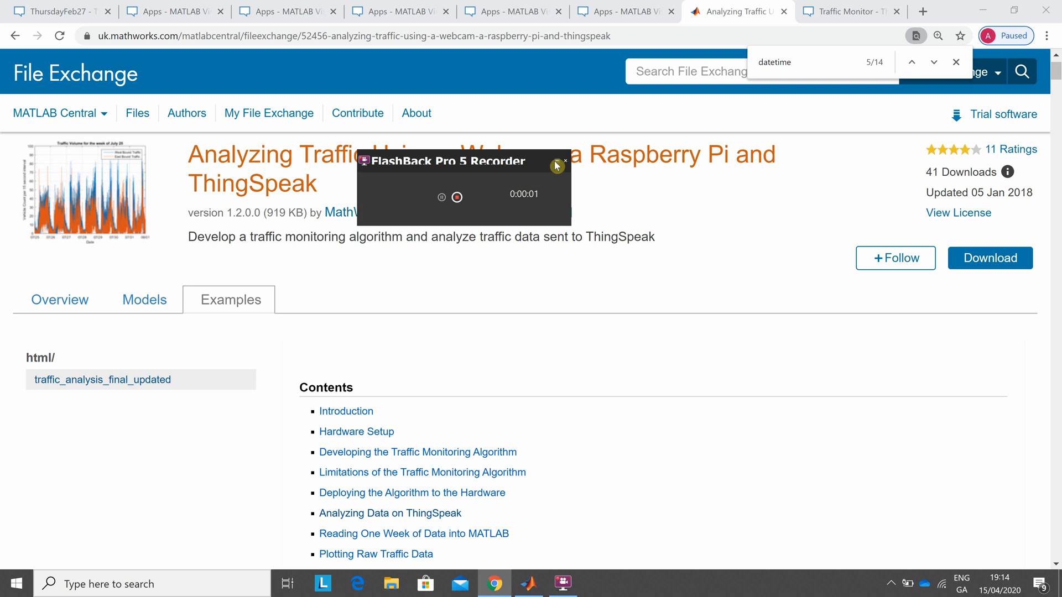
# - Scroll down through the traffic example's File Exchange project page
pyautogui.click(565, 161)
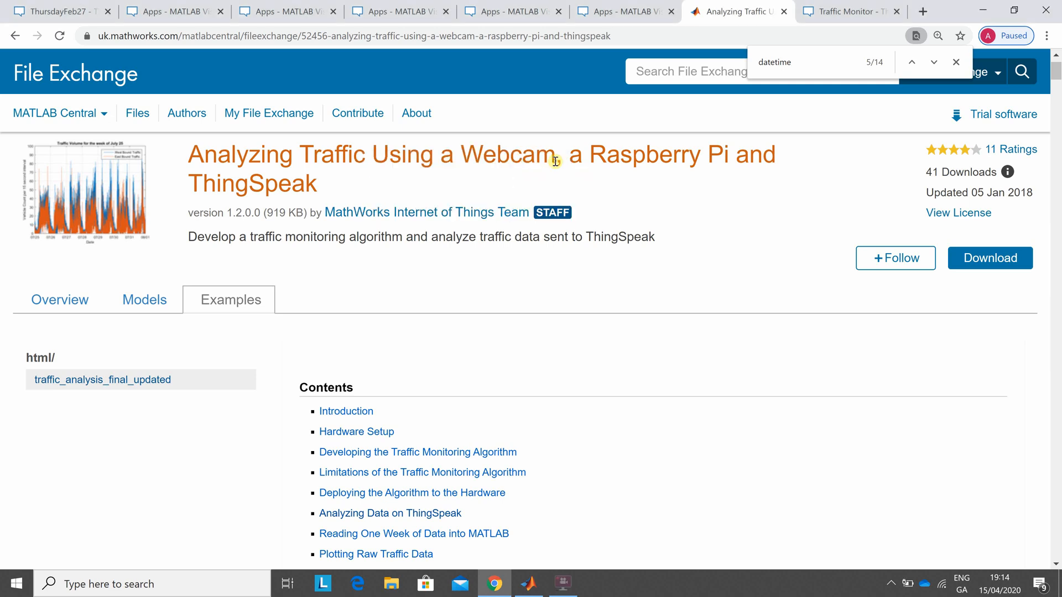
pyautogui.moveTo(1053, 422)
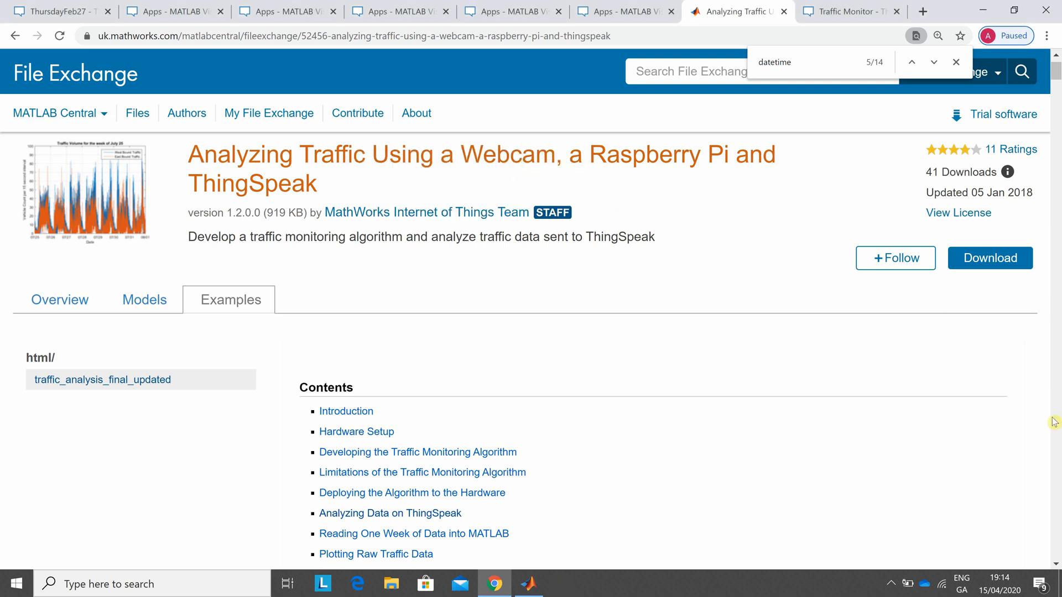
pyautogui.moveTo(1016, 525)
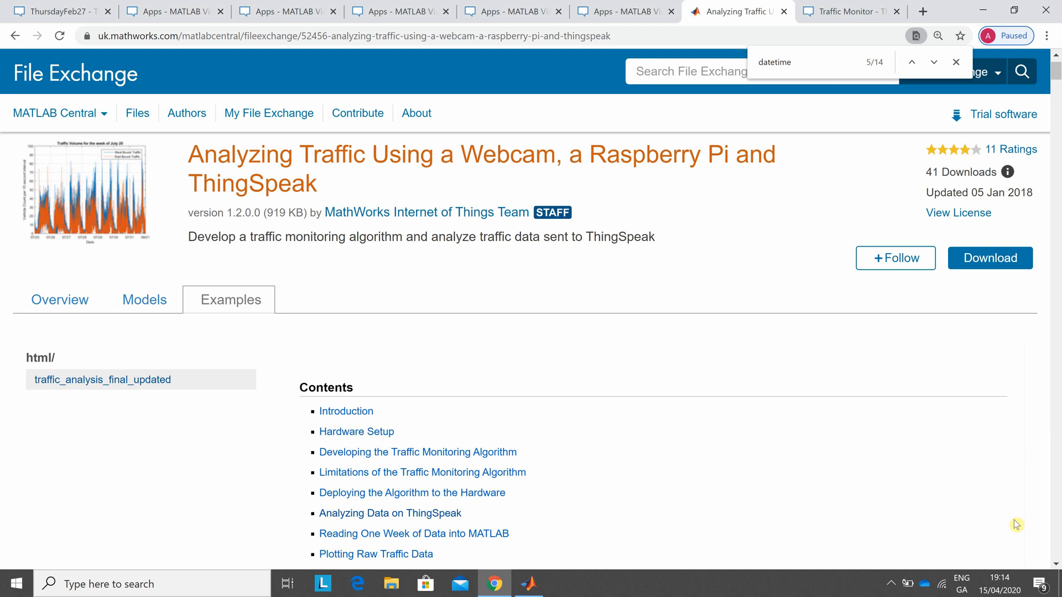
pyautogui.moveTo(1009, 583)
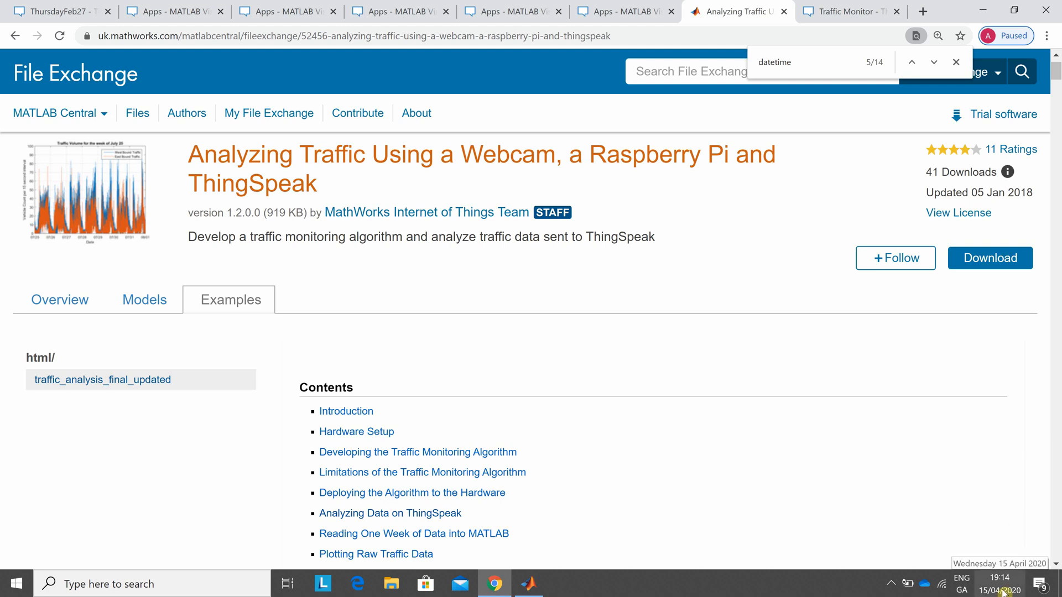
pyautogui.moveTo(980, 522)
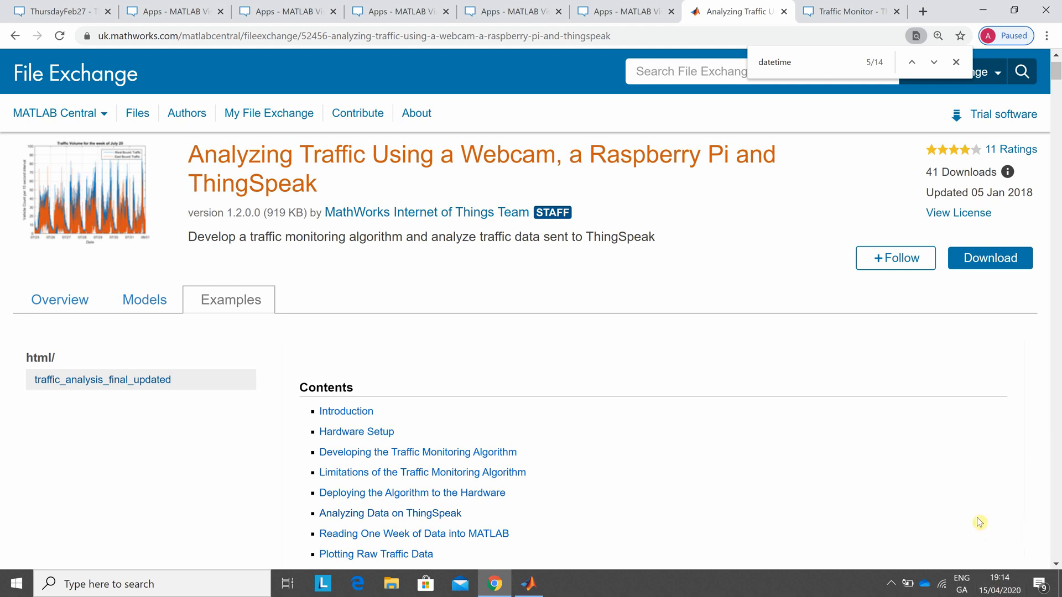
pyautogui.moveTo(1059, 411)
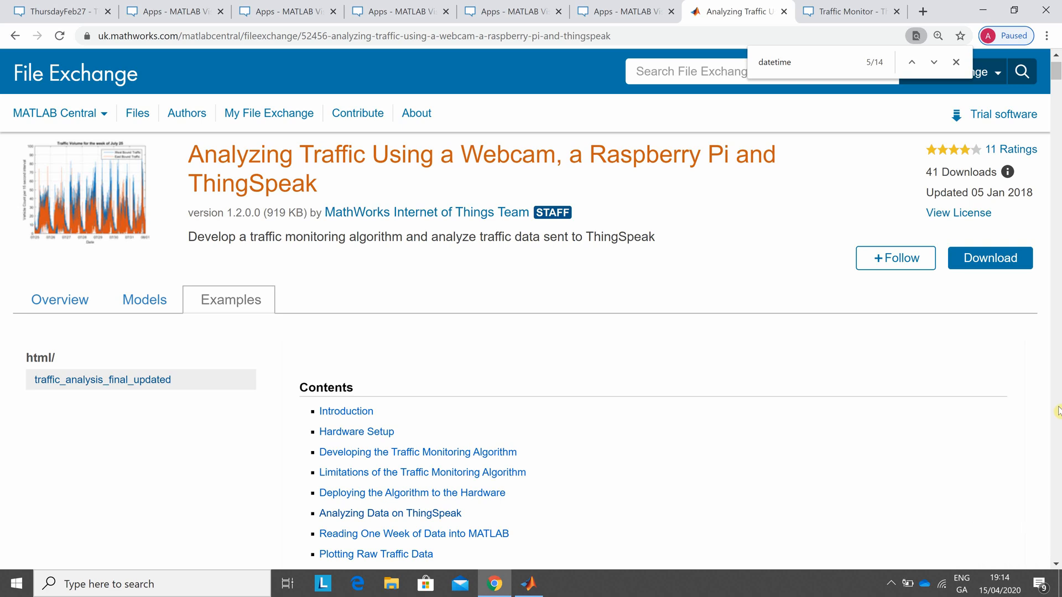
pyautogui.moveTo(536, 292)
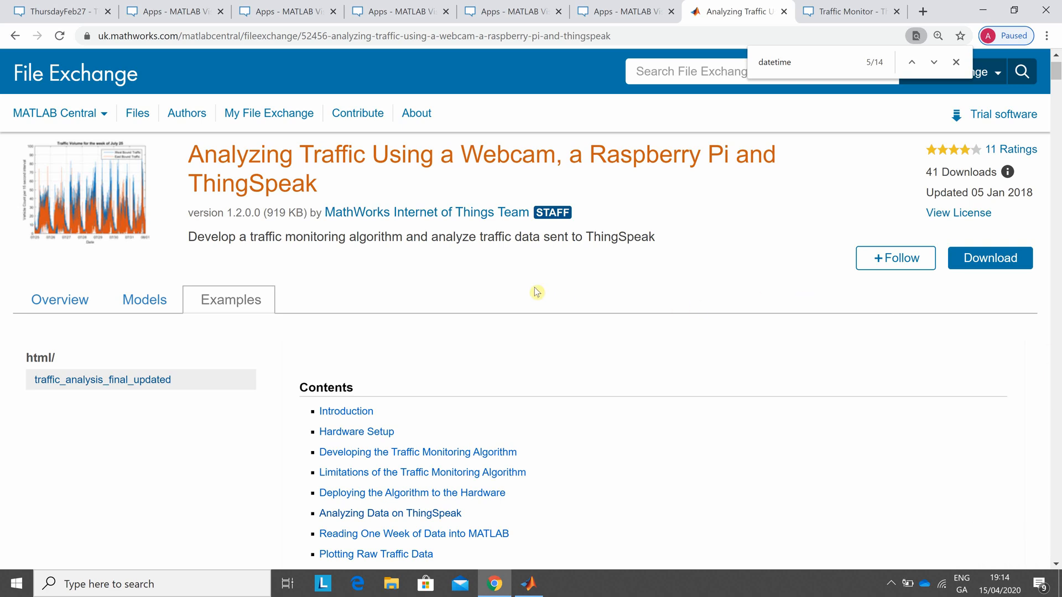
pyautogui.moveTo(353, 190)
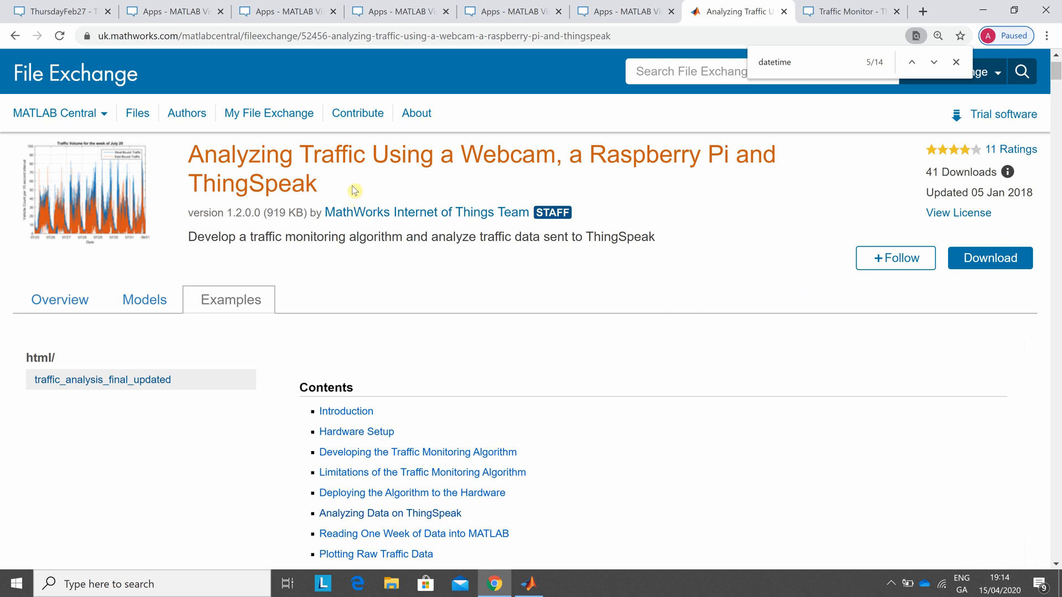
pyautogui.moveTo(137, 113)
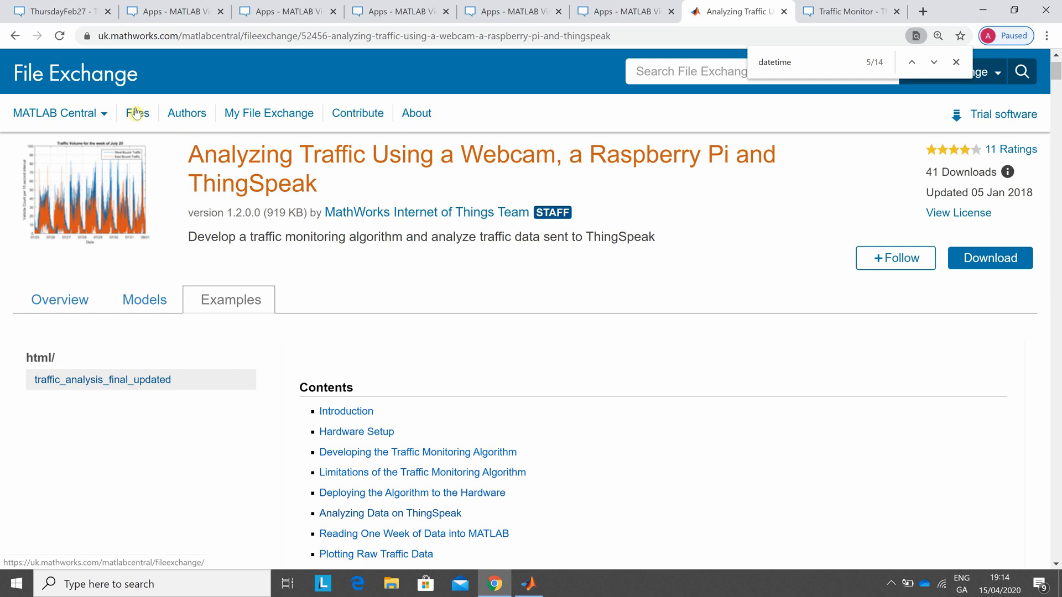
pyautogui.moveTo(198, 154)
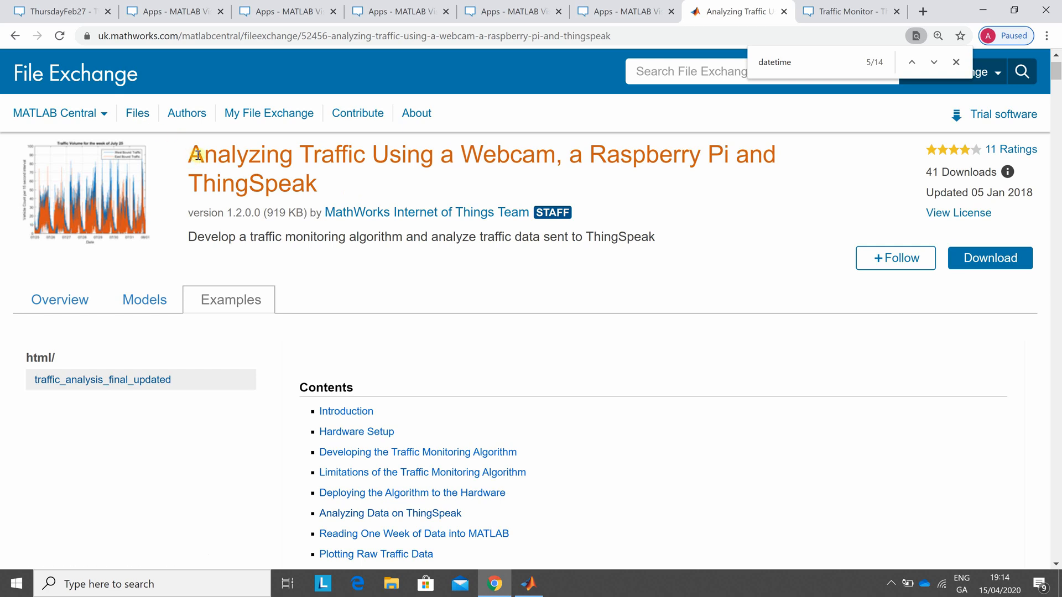
pyautogui.moveTo(446, 199)
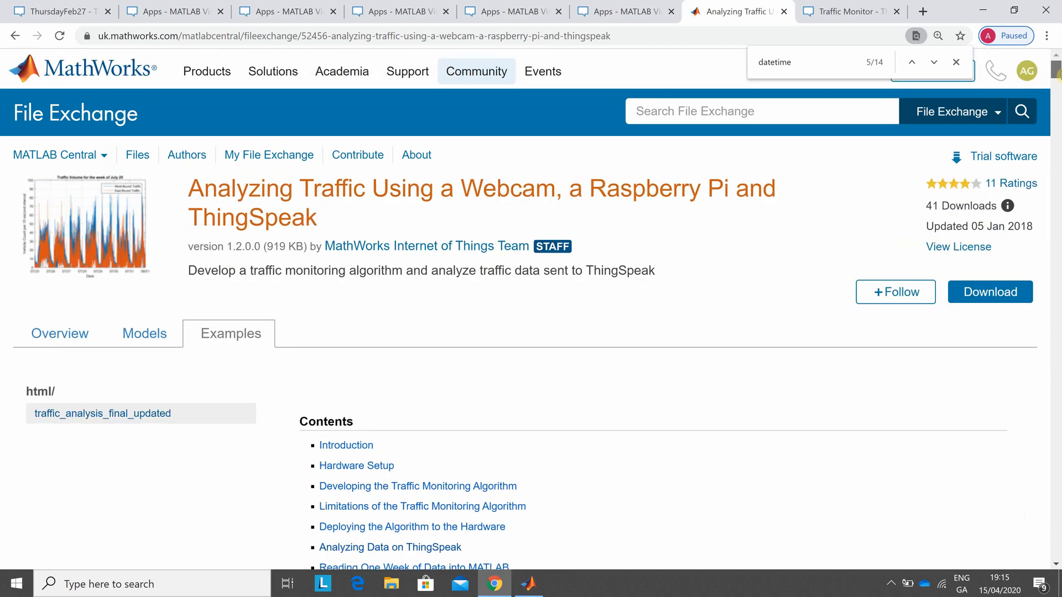
pyautogui.scroll(-3)
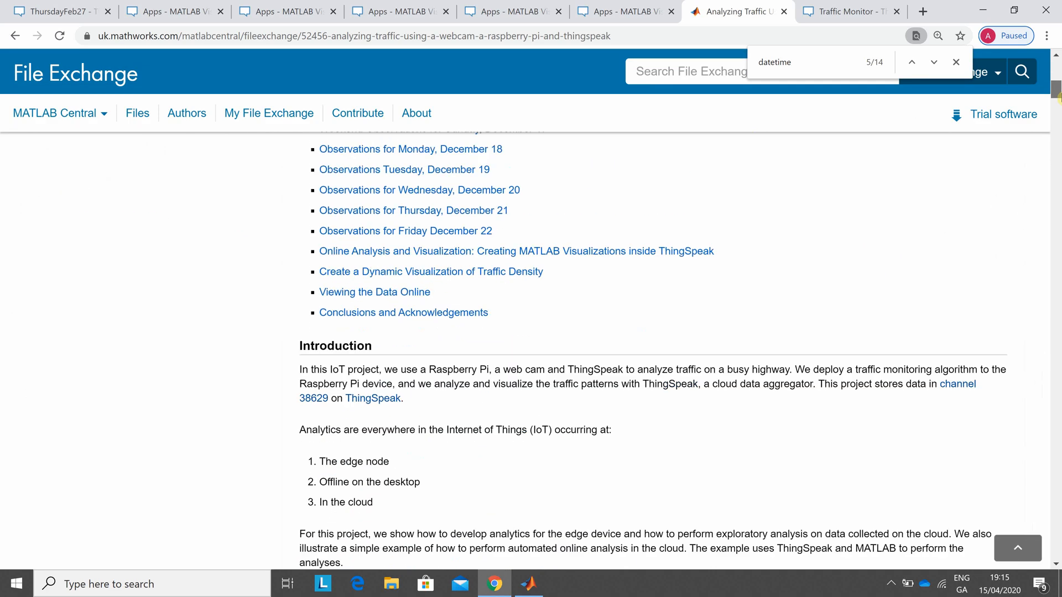
pyautogui.scroll(-3)
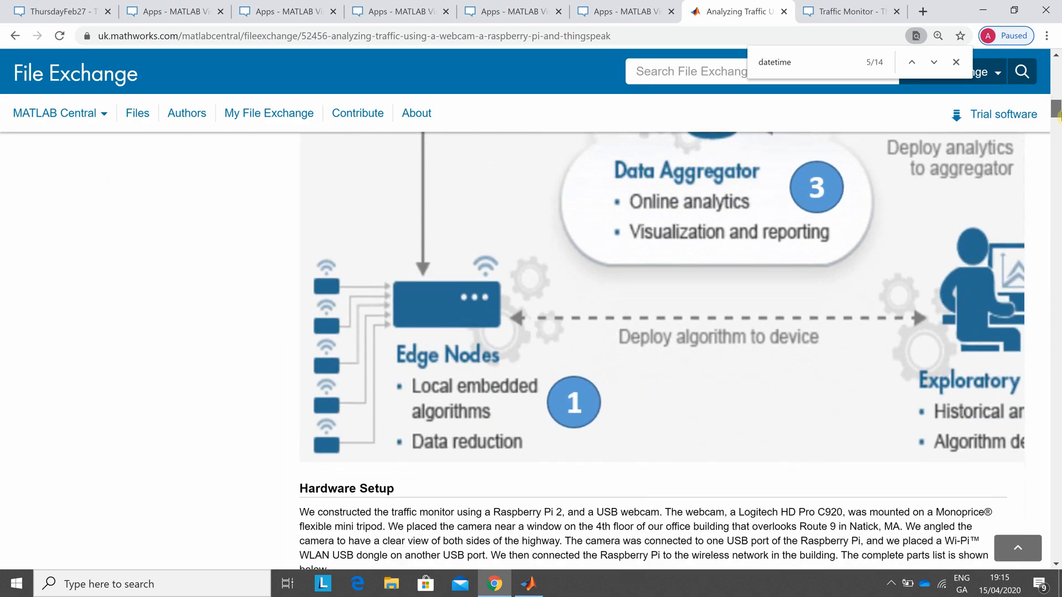
pyautogui.scroll(-3)
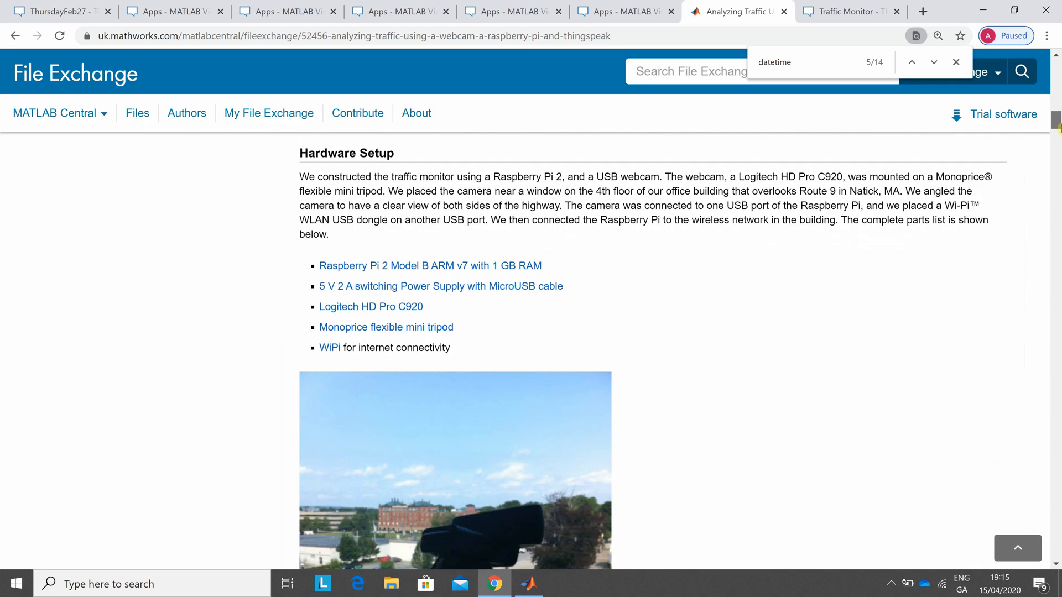
pyautogui.scroll(-3)
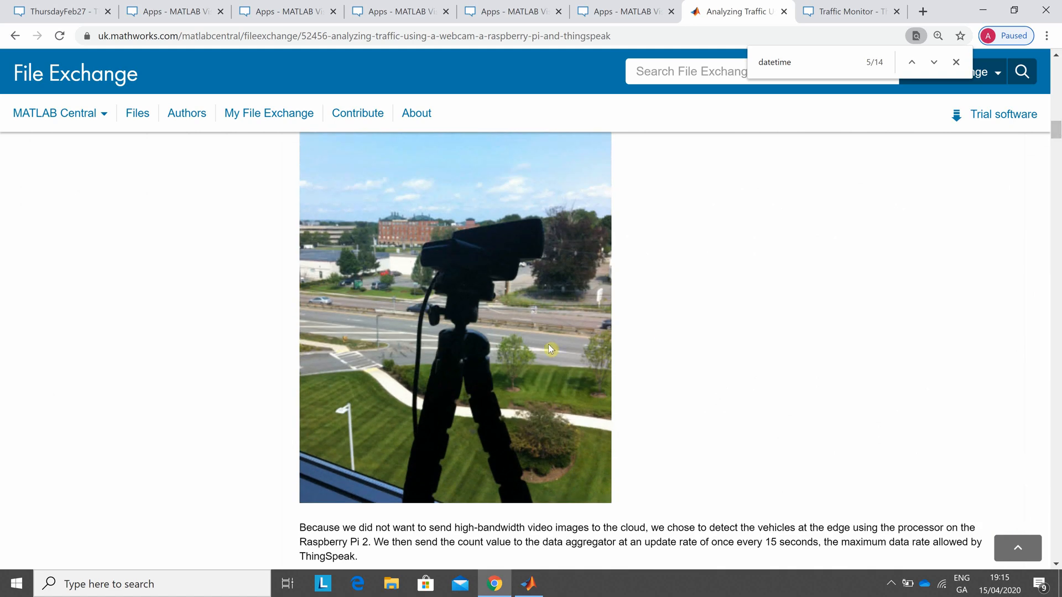
pyautogui.moveTo(544, 349)
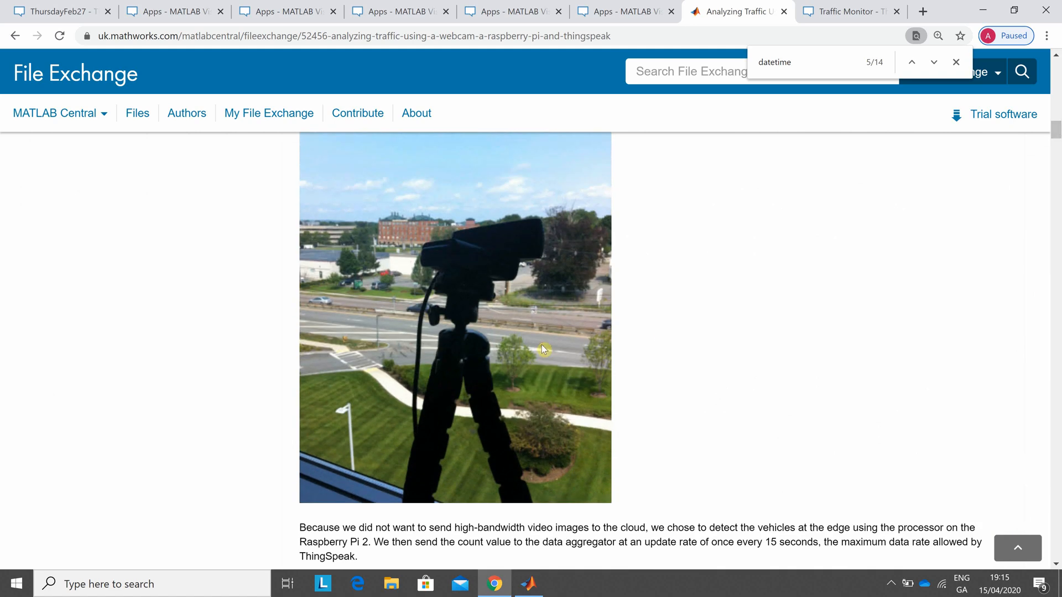
pyautogui.scroll(-3)
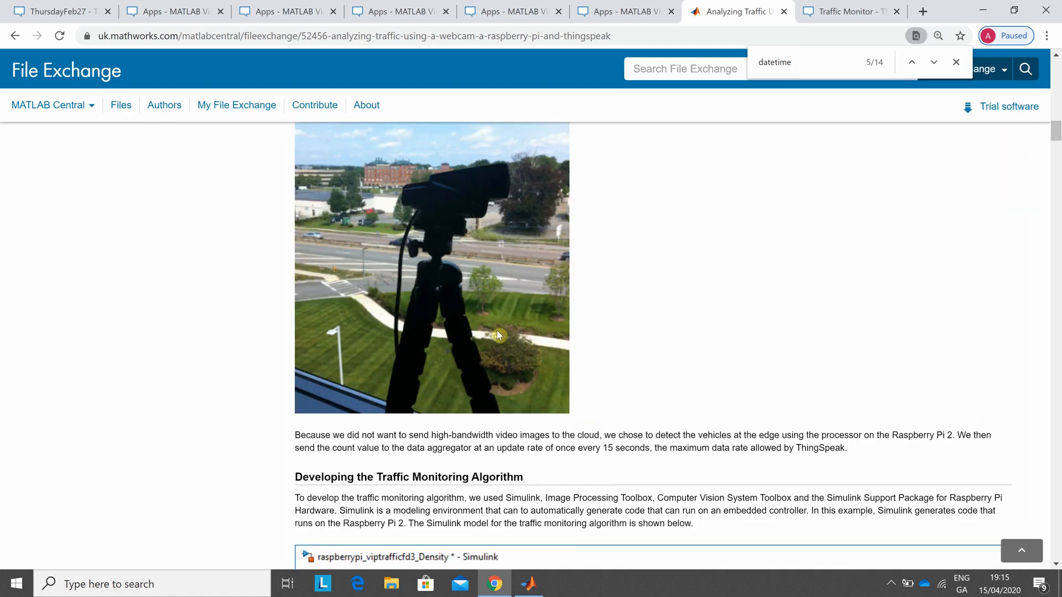
pyautogui.moveTo(368, 257)
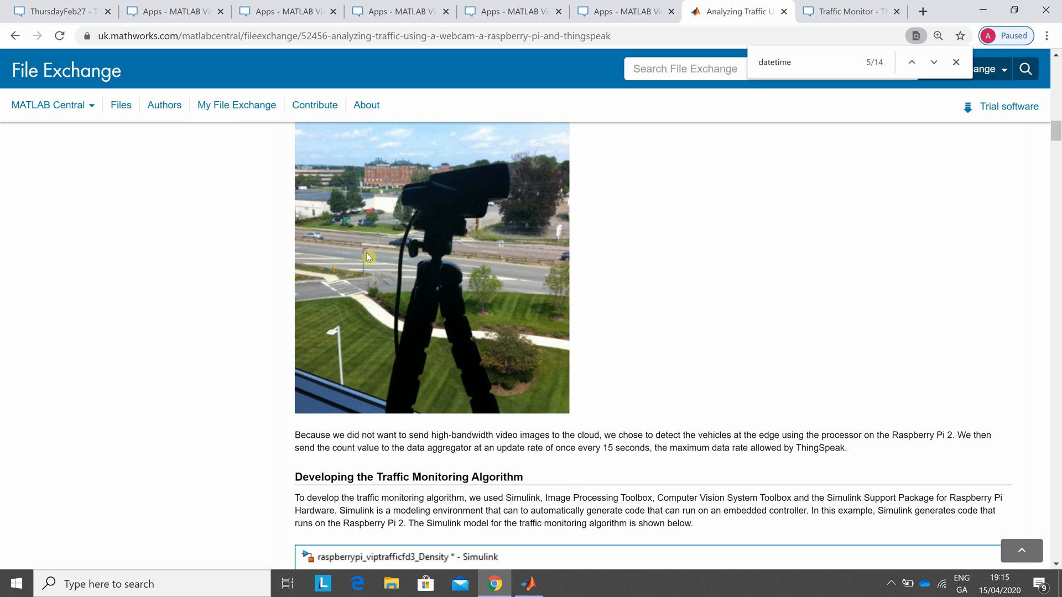
pyautogui.moveTo(992, 250)
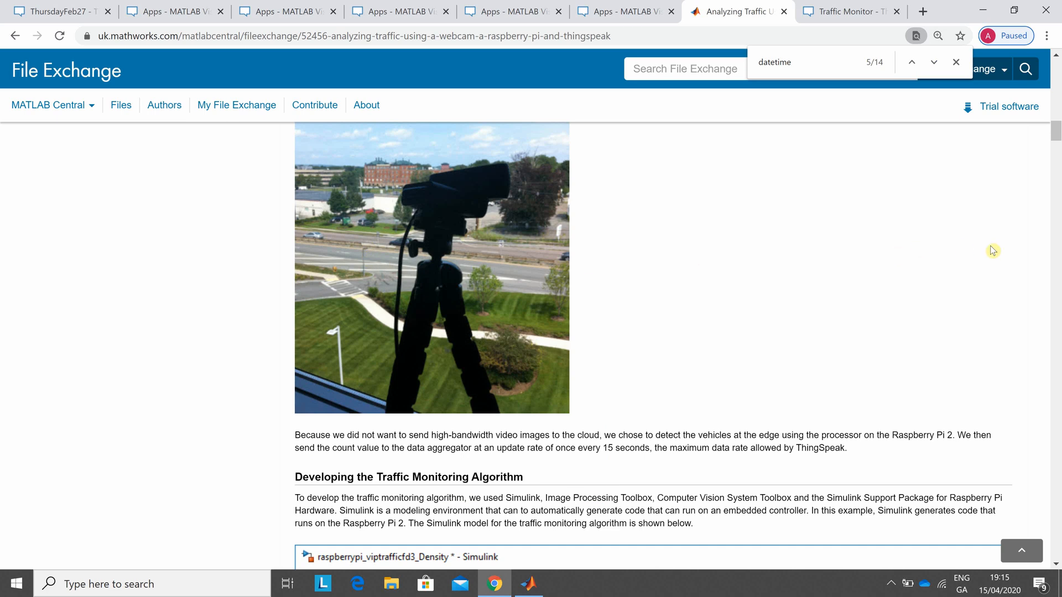
pyautogui.scroll(-3)
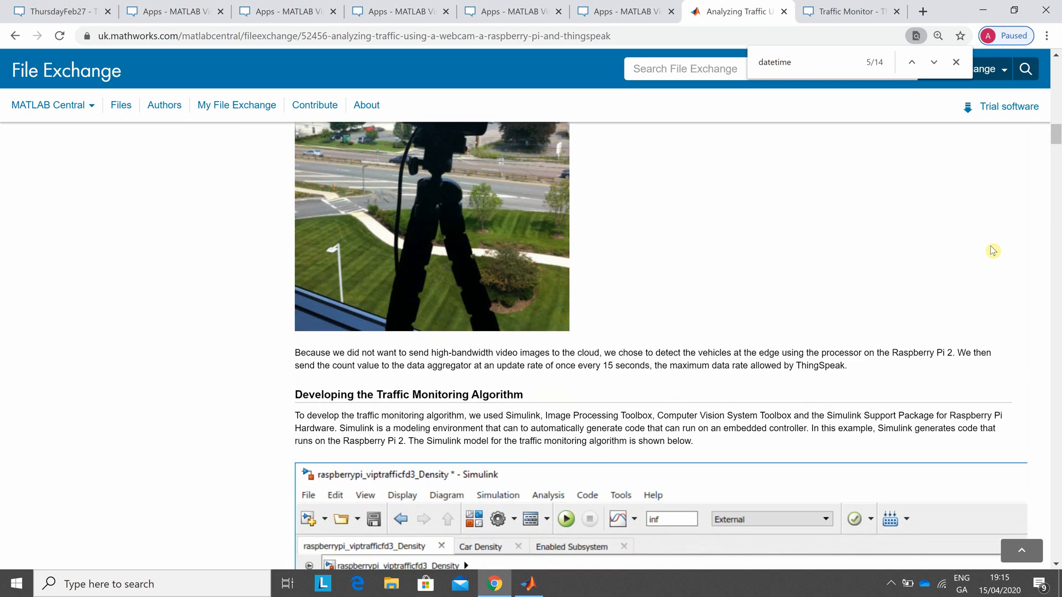
pyautogui.scroll(-3)
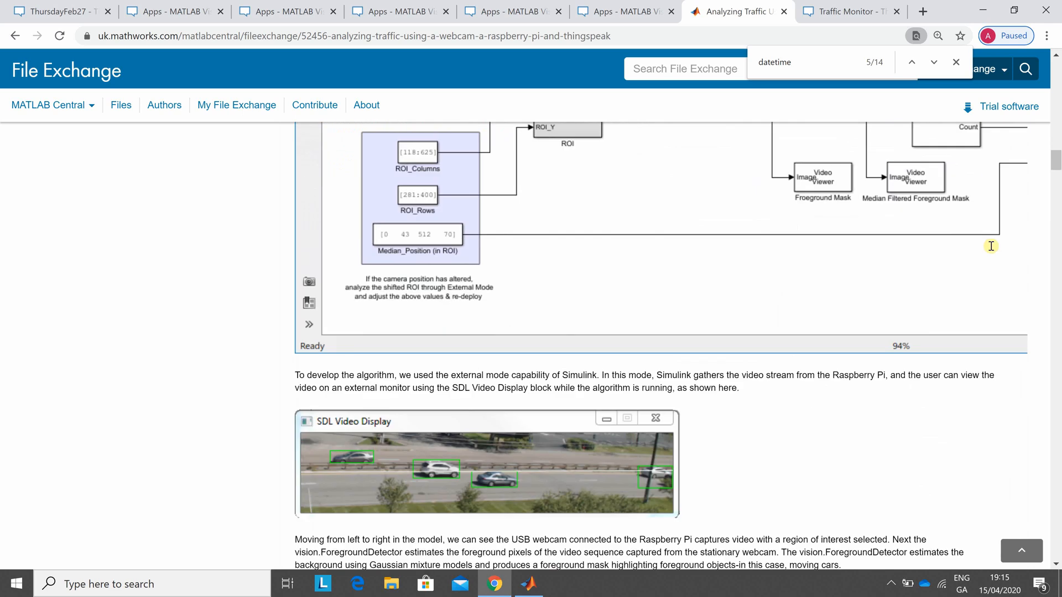
pyautogui.scroll(-3)
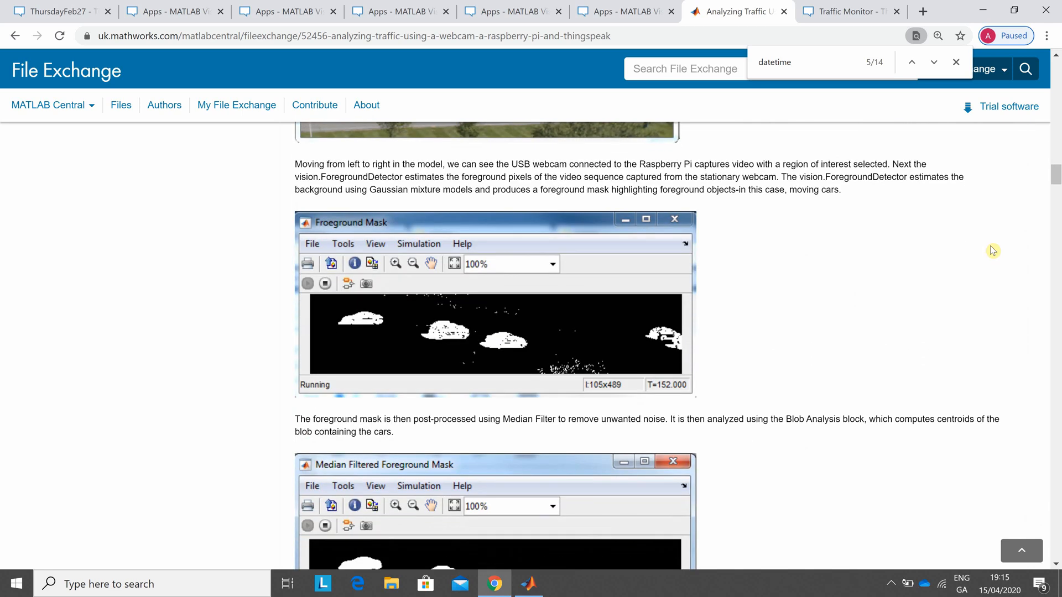
pyautogui.scroll(-3)
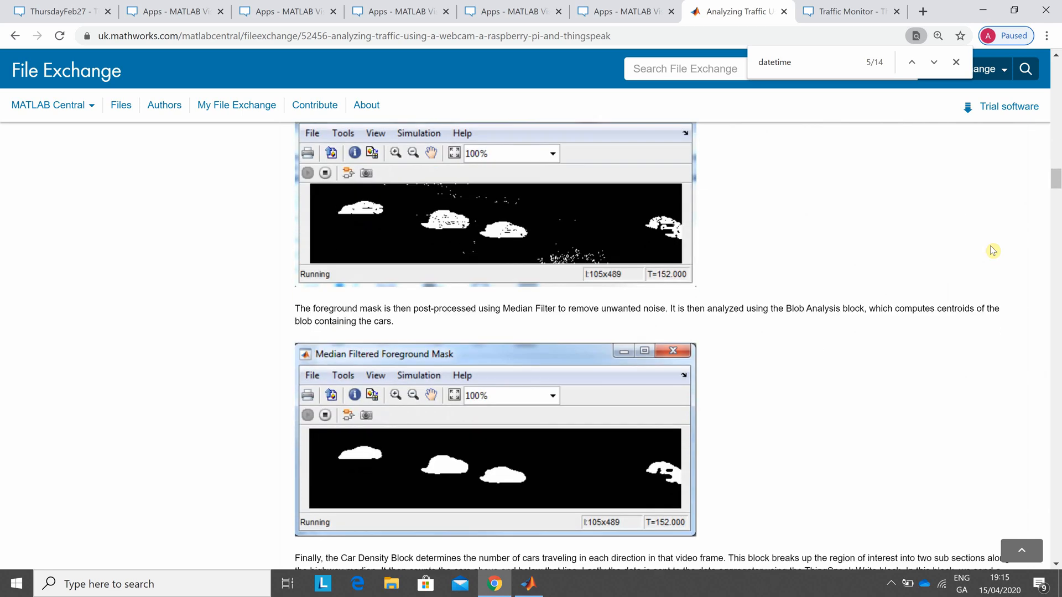
pyautogui.scroll(-3)
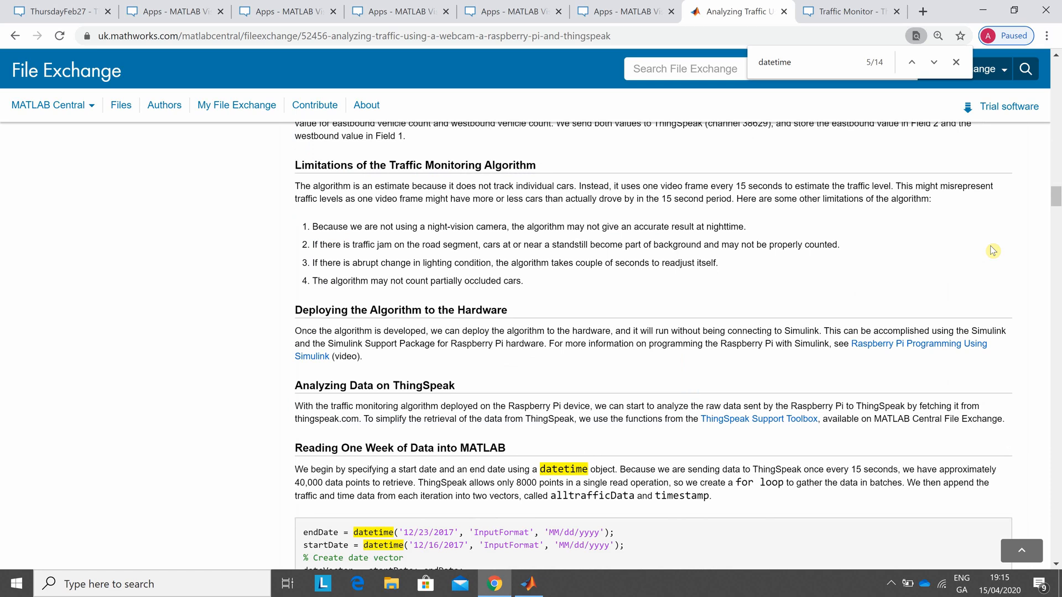
pyautogui.scroll(-3)
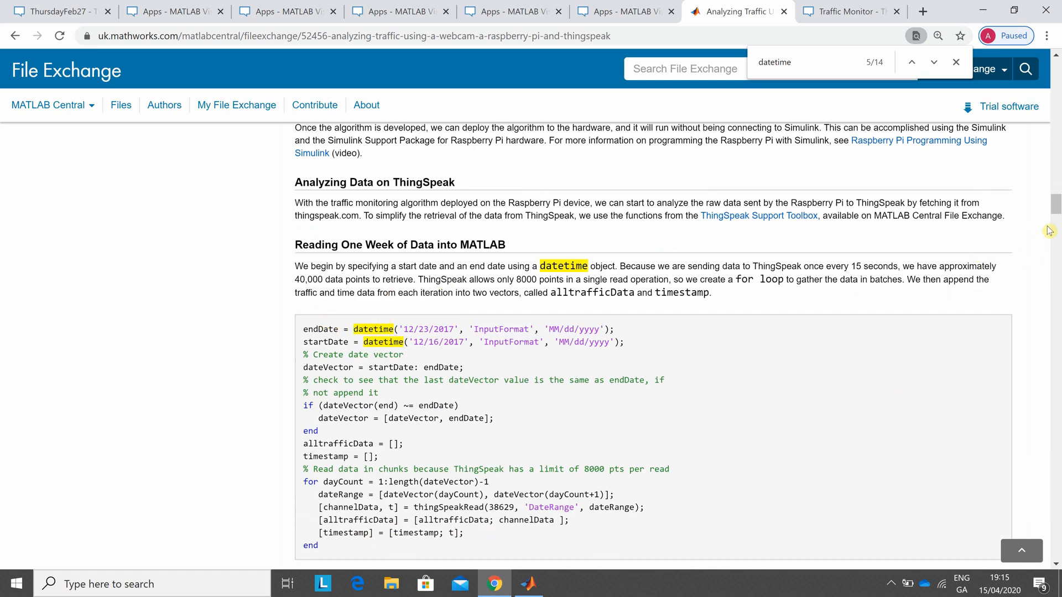
# - Scroll back up to view the project Overview, then go to Traffic Monitor channel 38629
pyautogui.scroll(3)
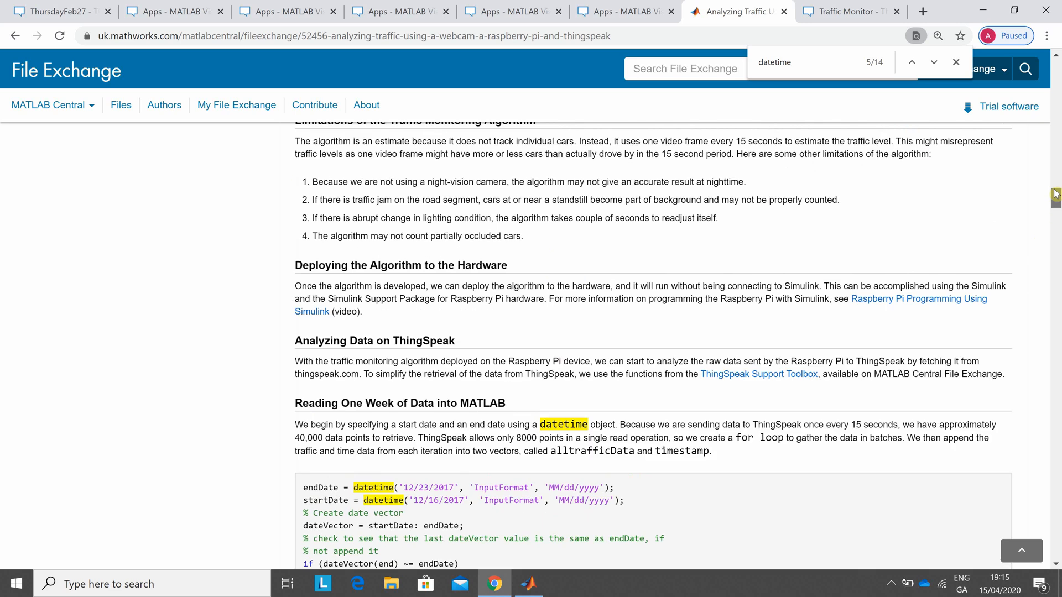
pyautogui.scroll(3)
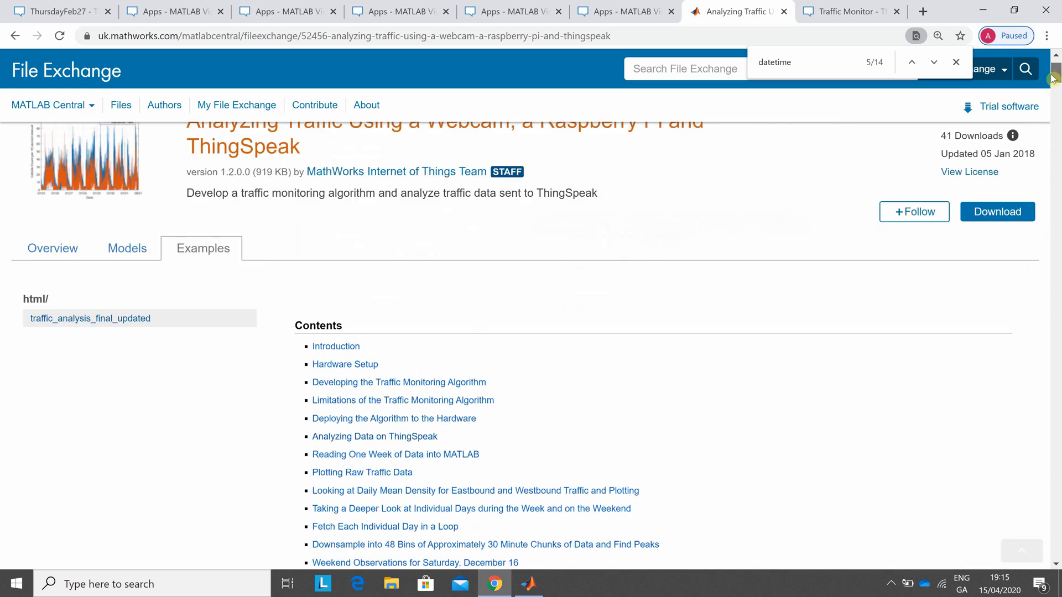
pyautogui.scroll(3)
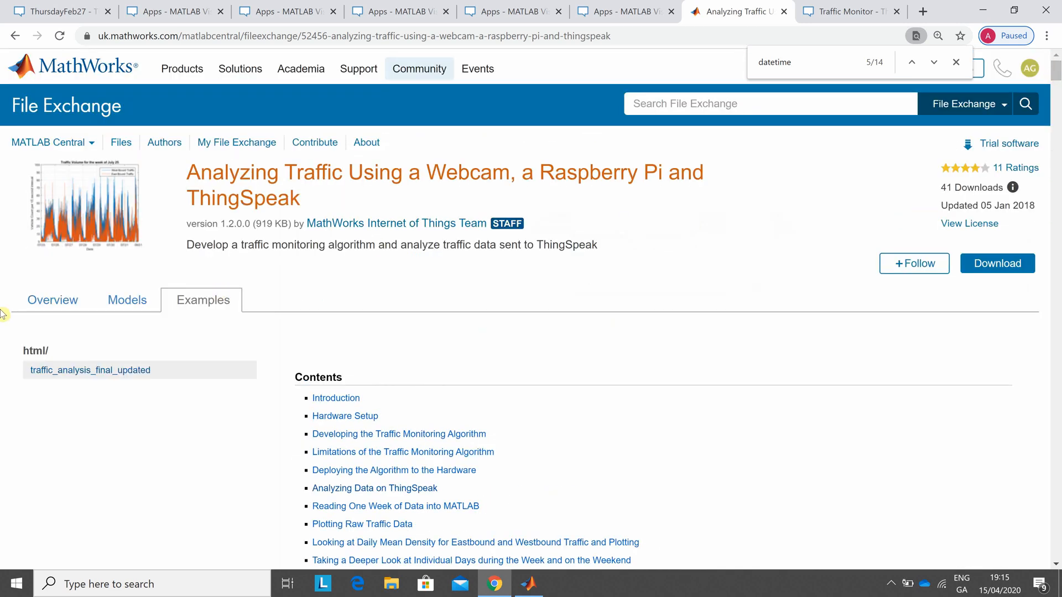
pyautogui.click(52, 300)
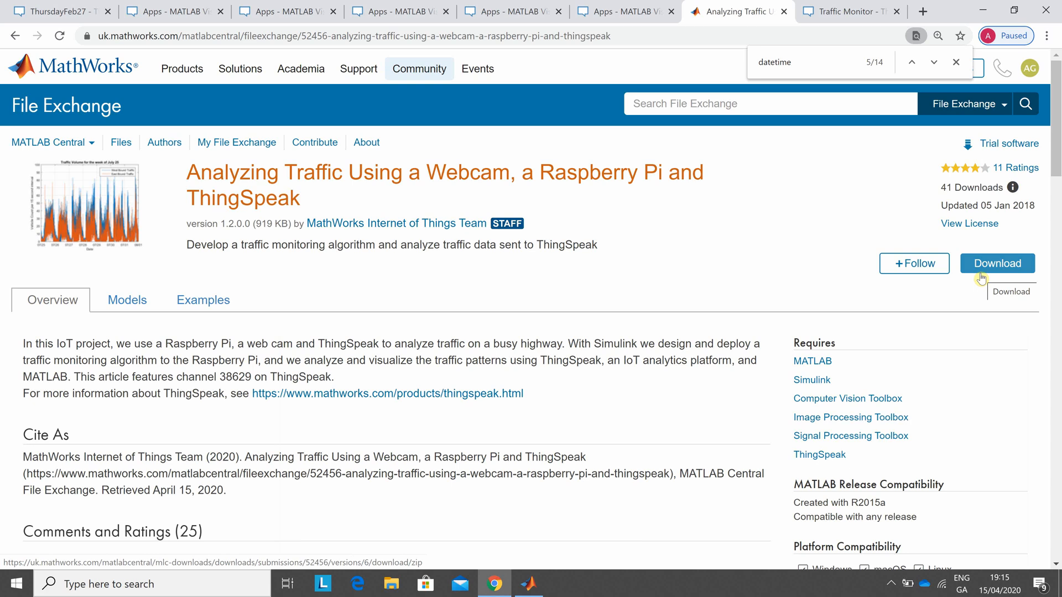
pyautogui.moveTo(787, 81)
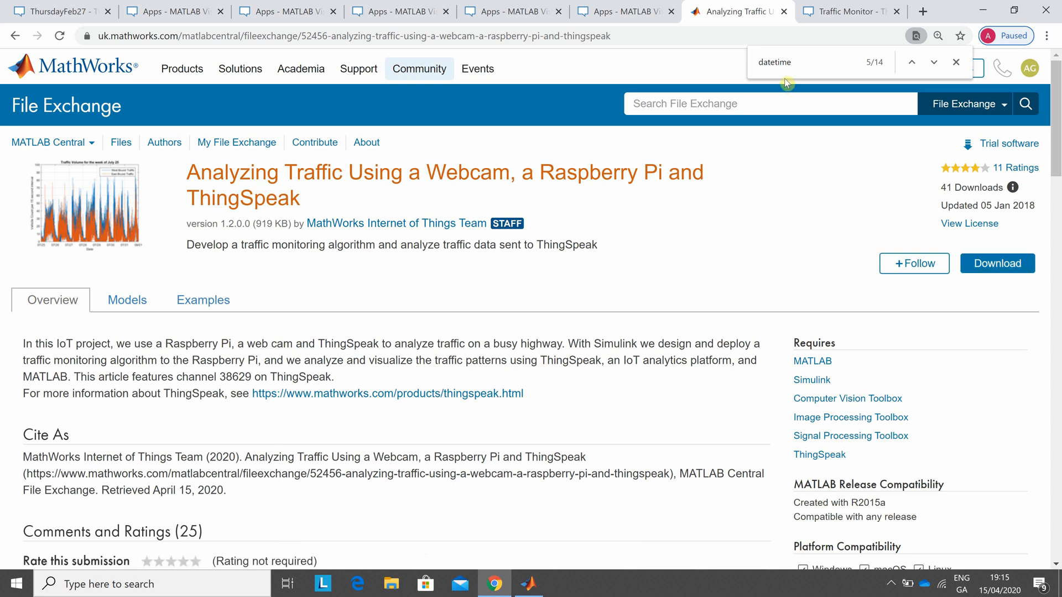
pyautogui.click(847, 11)
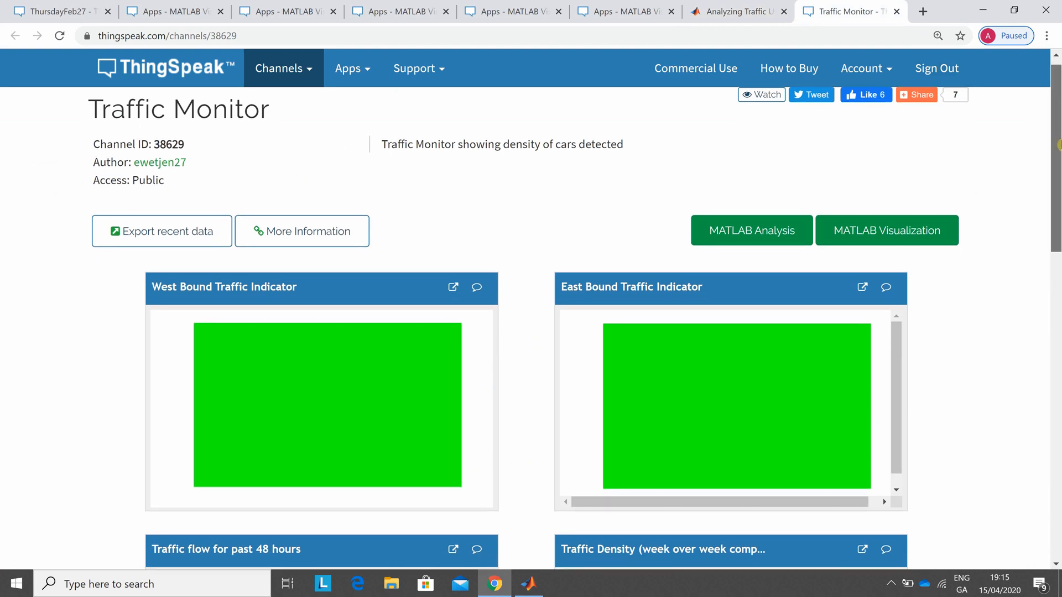
pyautogui.moveTo(1003, 182)
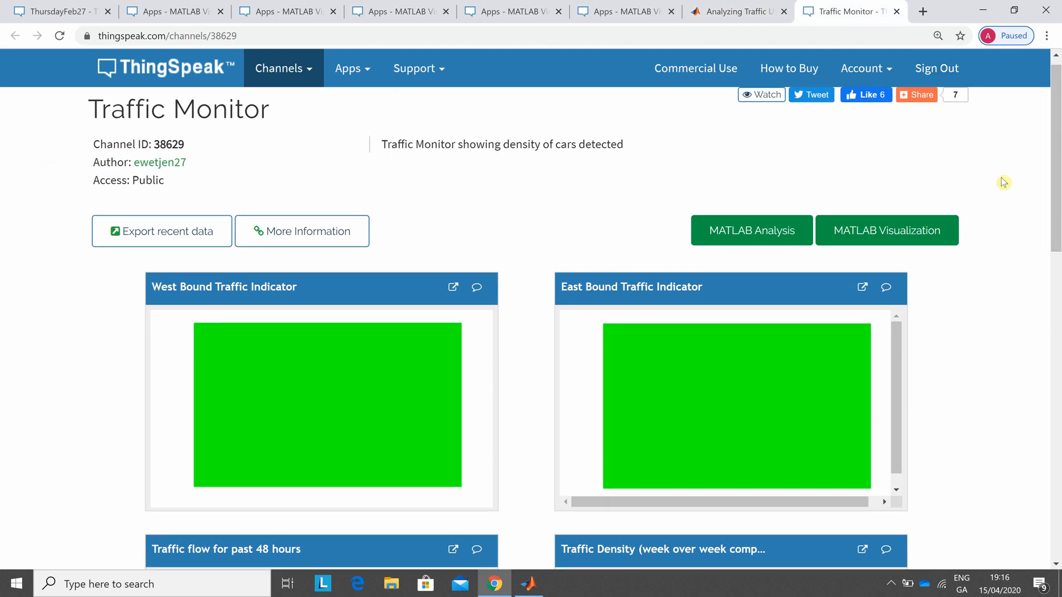
pyautogui.scroll(-3)
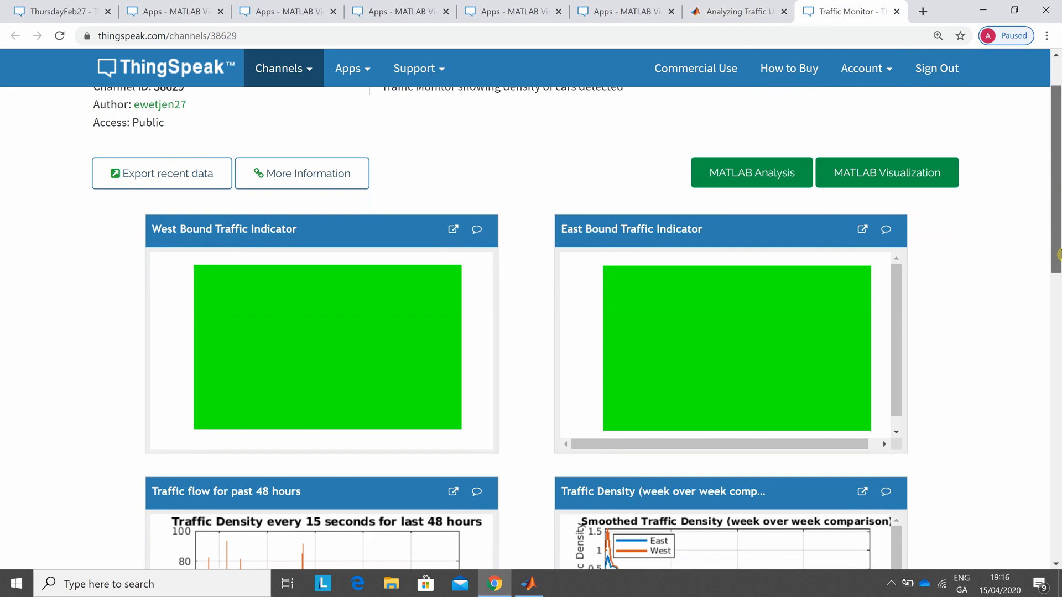
pyautogui.scroll(-3)
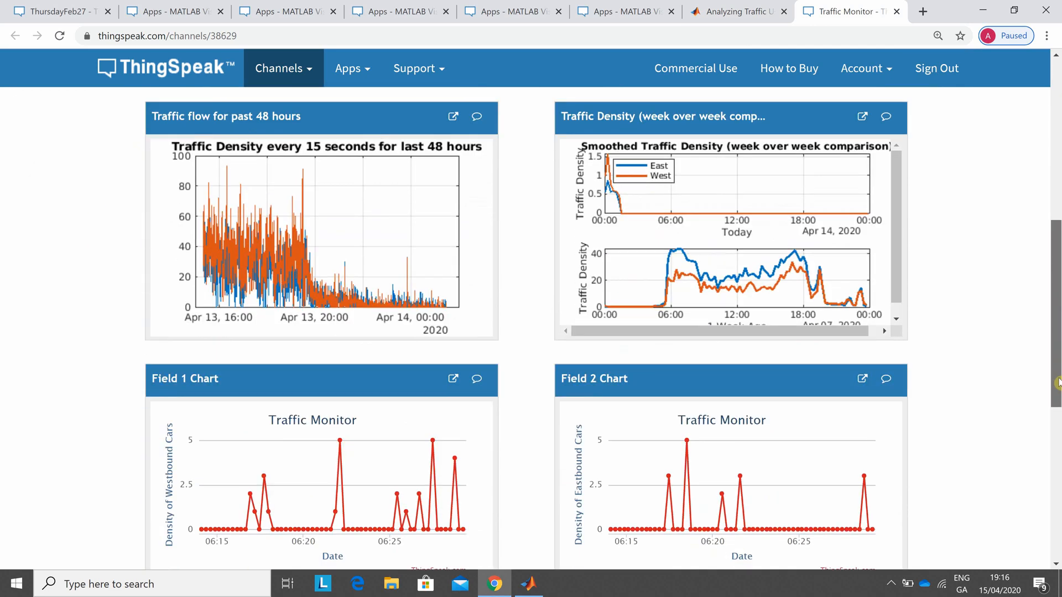
pyautogui.scroll(3)
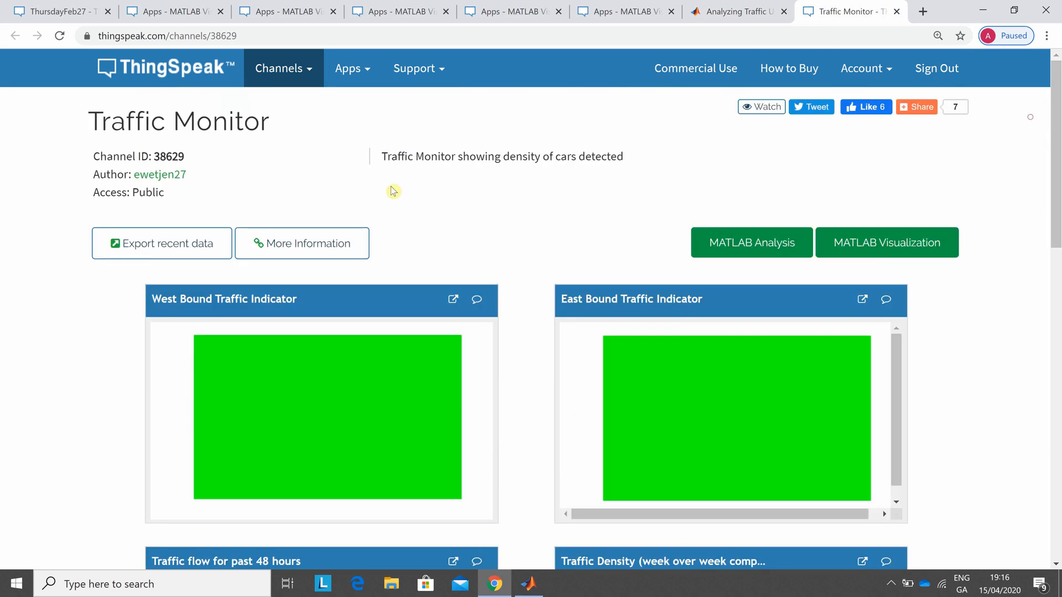
pyautogui.moveTo(163, 163)
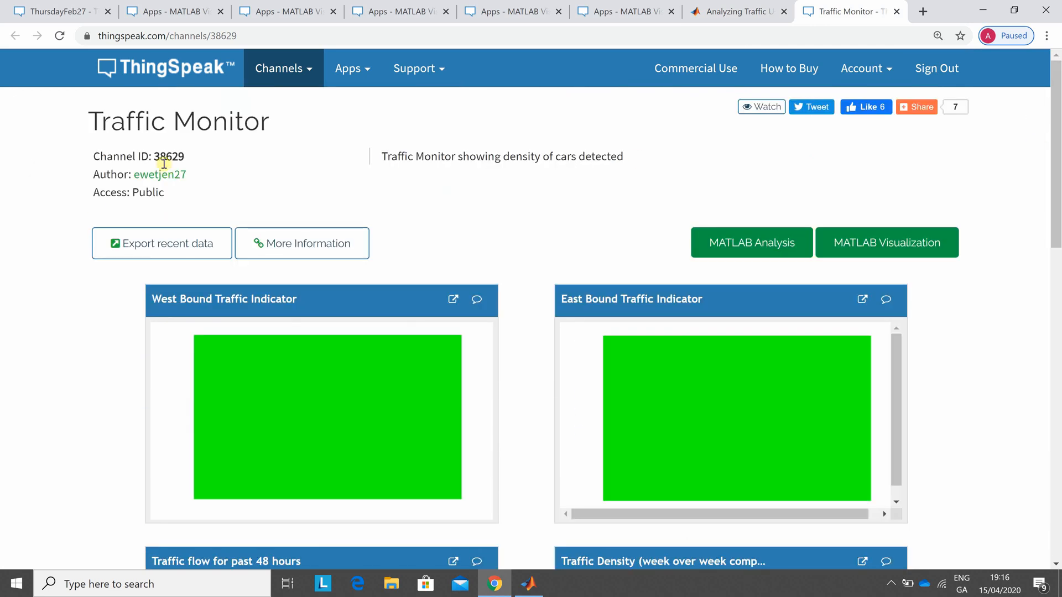
pyautogui.moveTo(42, 22)
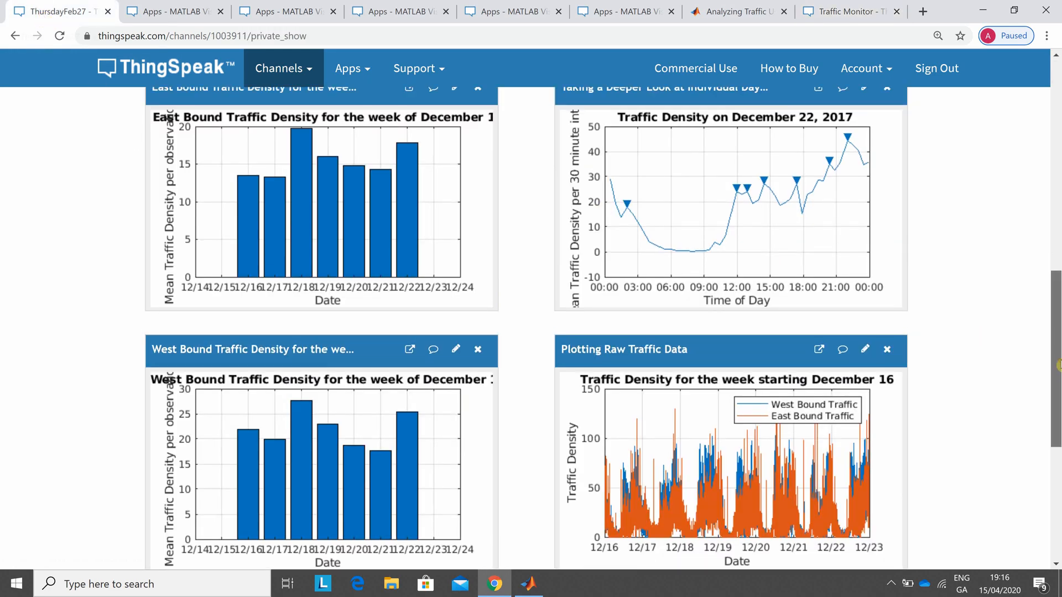
pyautogui.moveTo(679, 283)
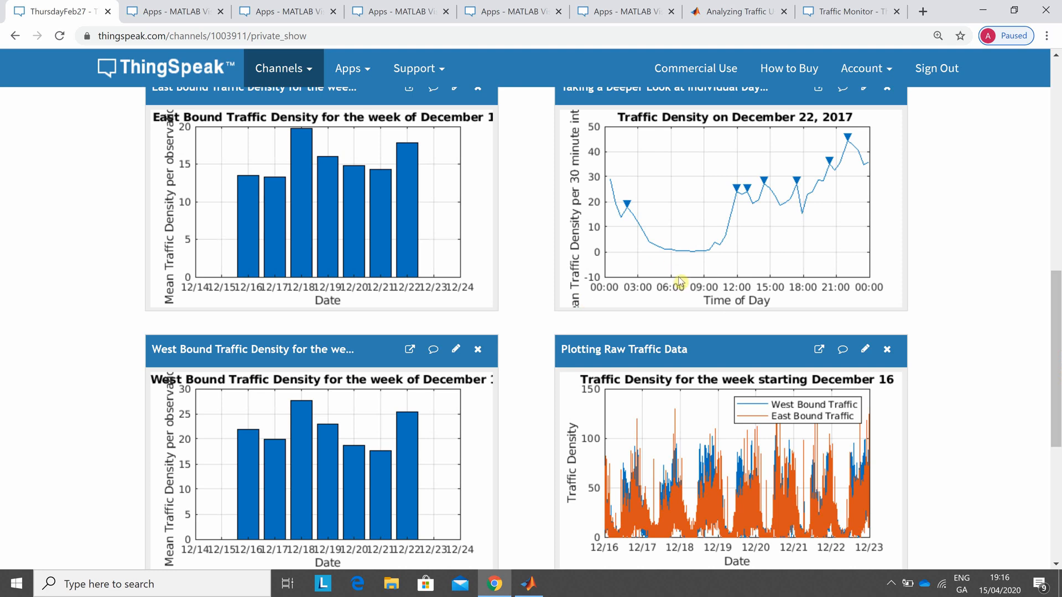
pyautogui.moveTo(778, 414)
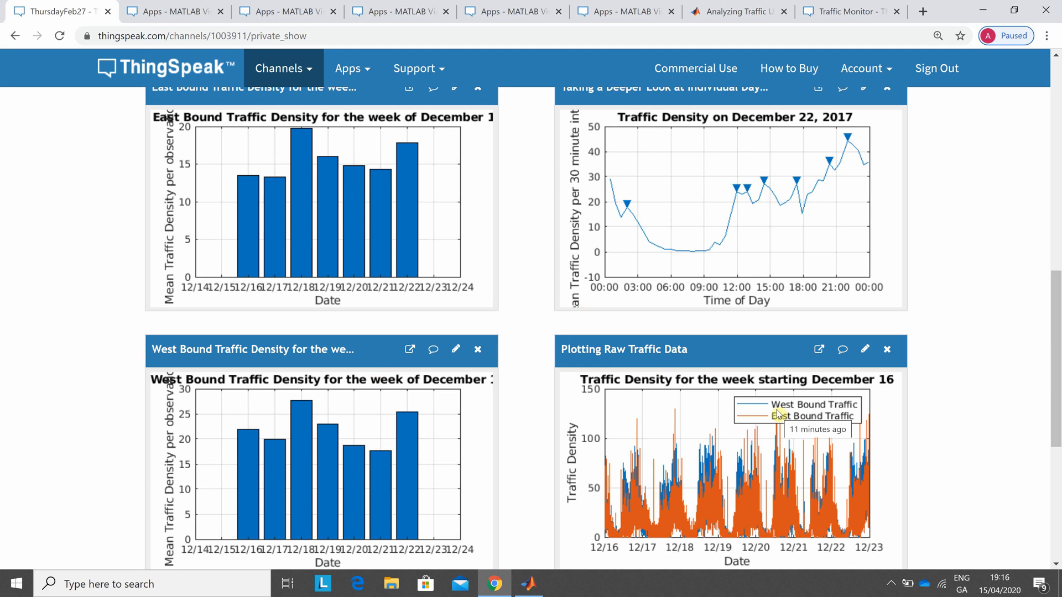
pyautogui.moveTo(716, 414)
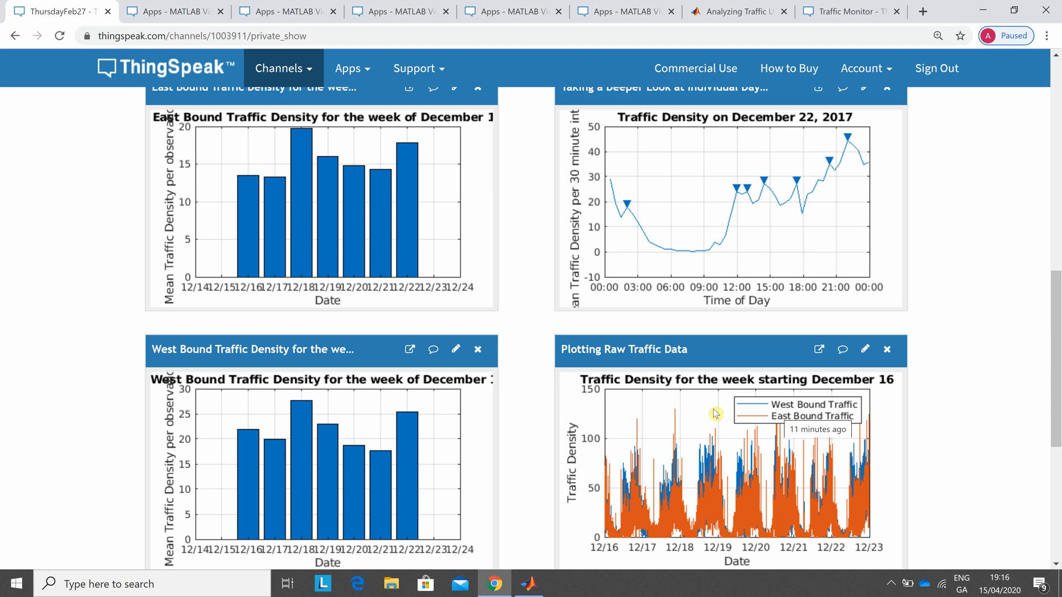
pyautogui.moveTo(380, 284)
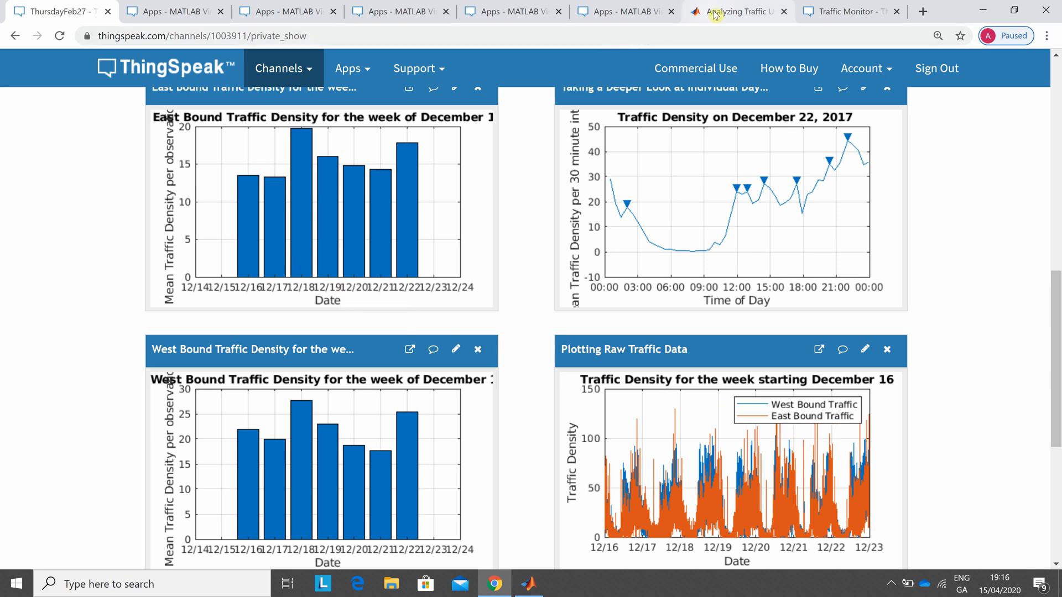
# - Open the traffic project's Examples tab and scroll to 'Taking a Deeper Look at Individual Days'
pyautogui.click(737, 12)
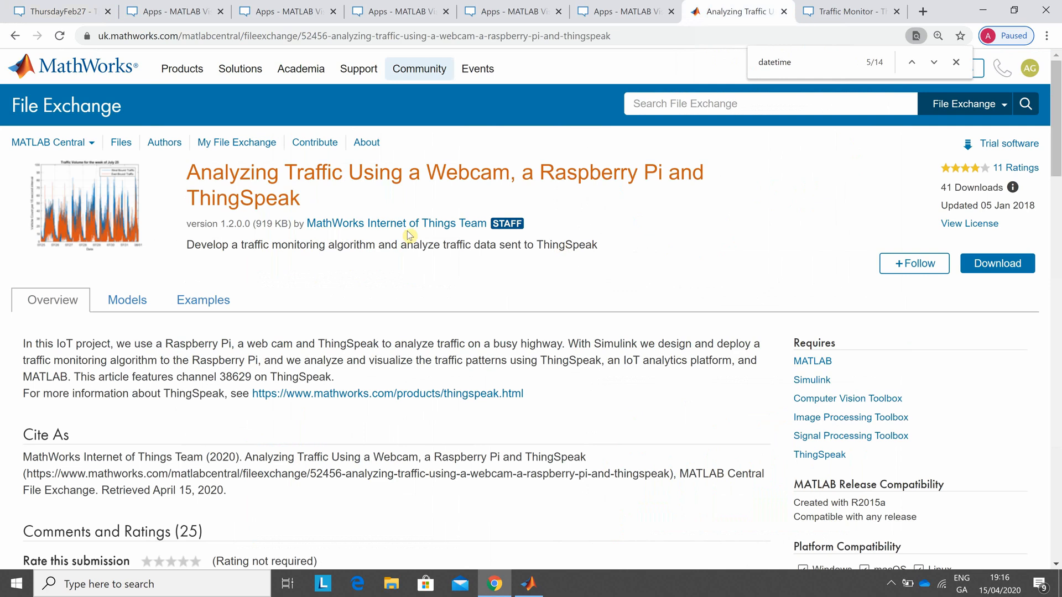
pyautogui.click(203, 300)
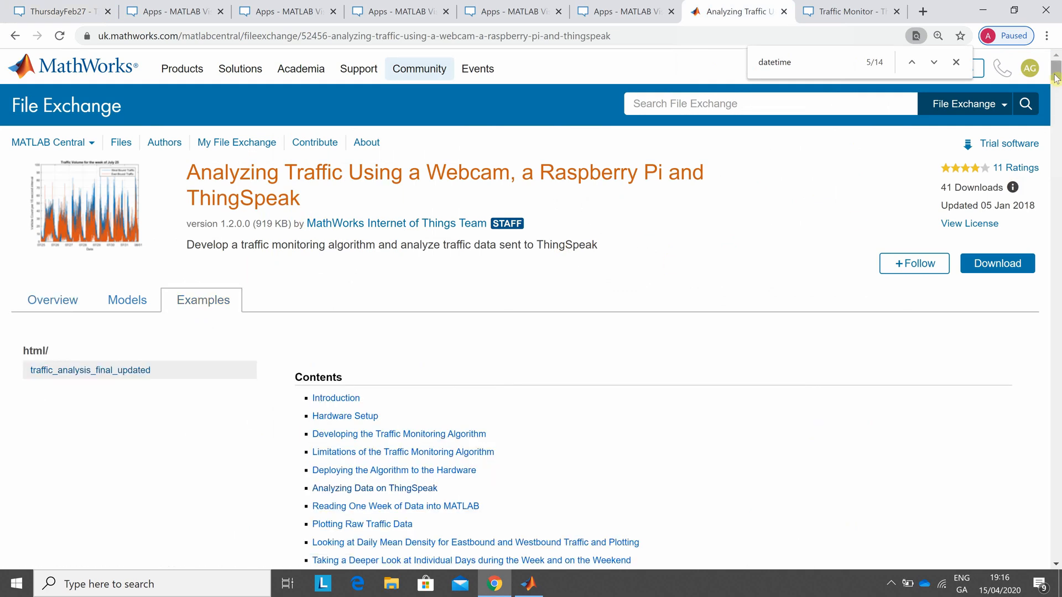
pyautogui.scroll(-3)
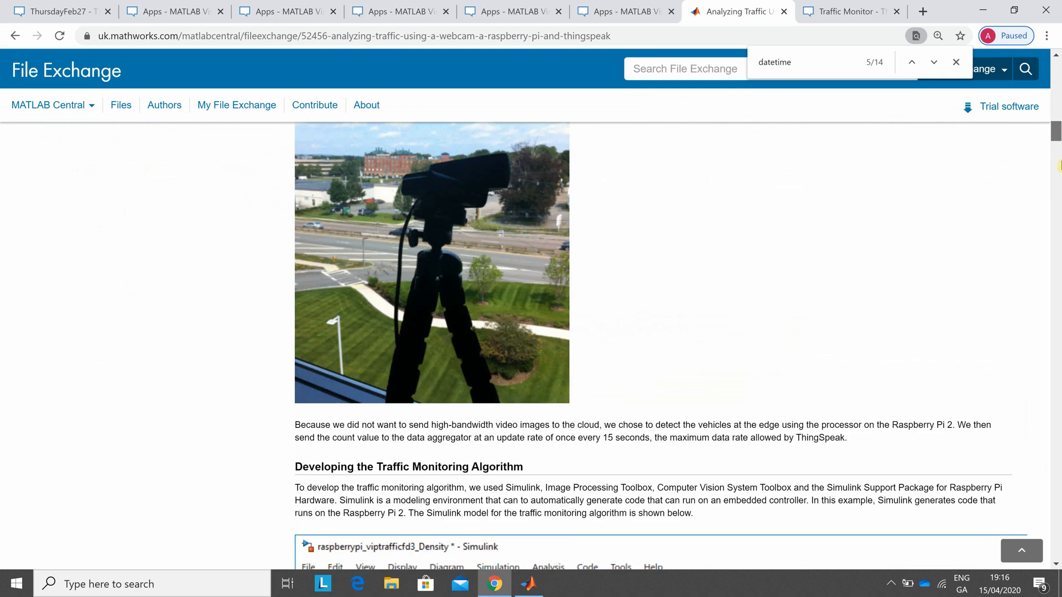
pyautogui.scroll(-3)
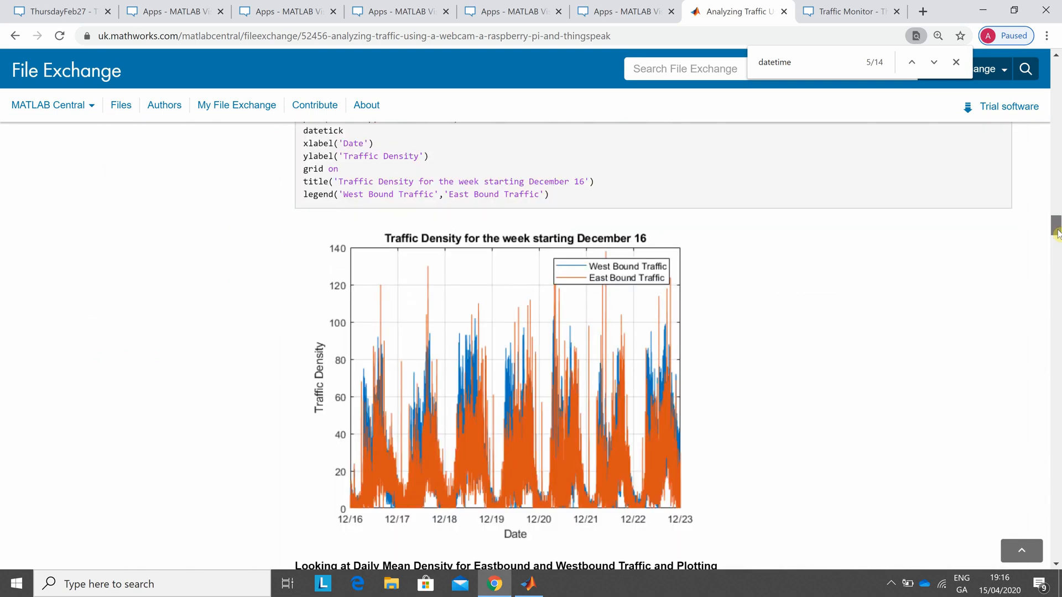
pyautogui.scroll(-3)
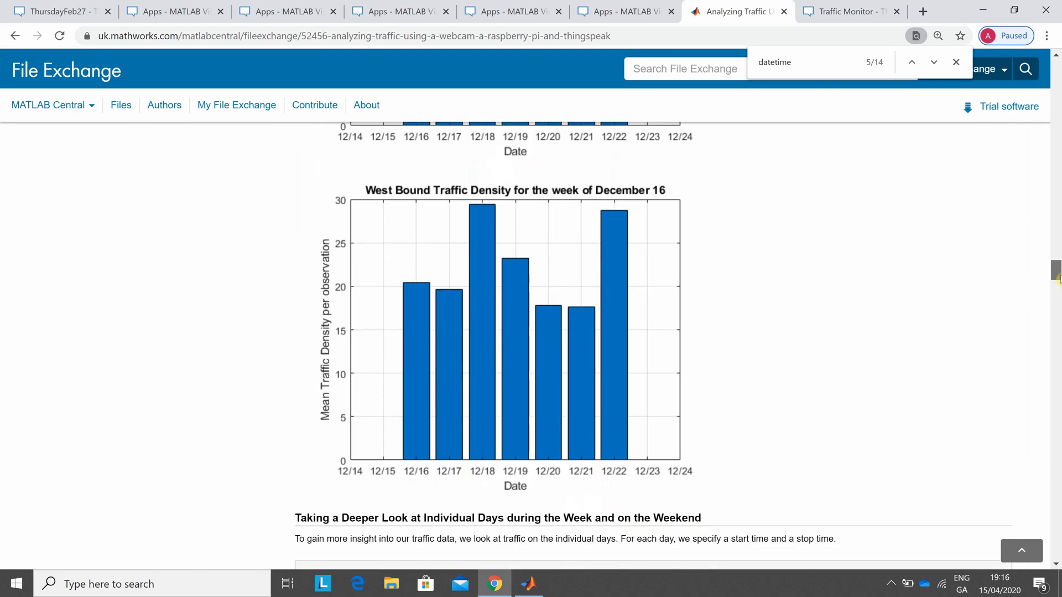
pyautogui.scroll(-3)
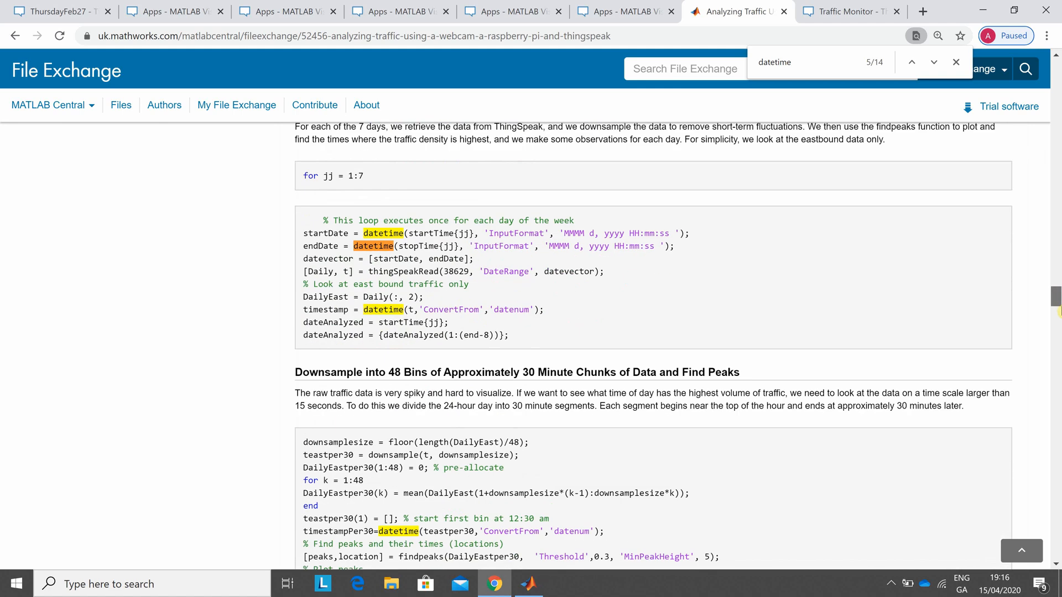
pyautogui.scroll(-3)
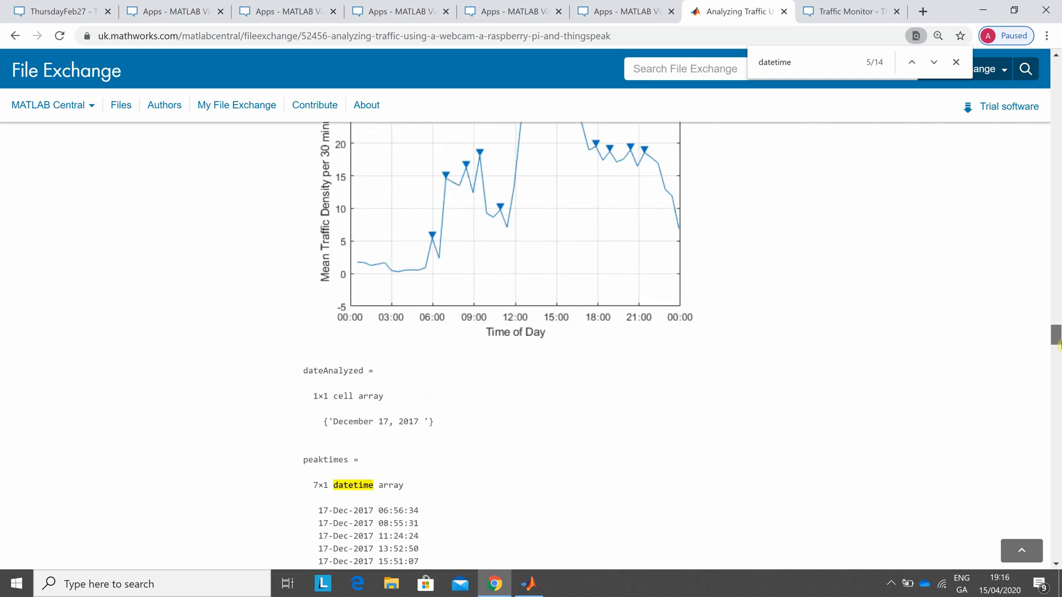
pyautogui.scroll(-3)
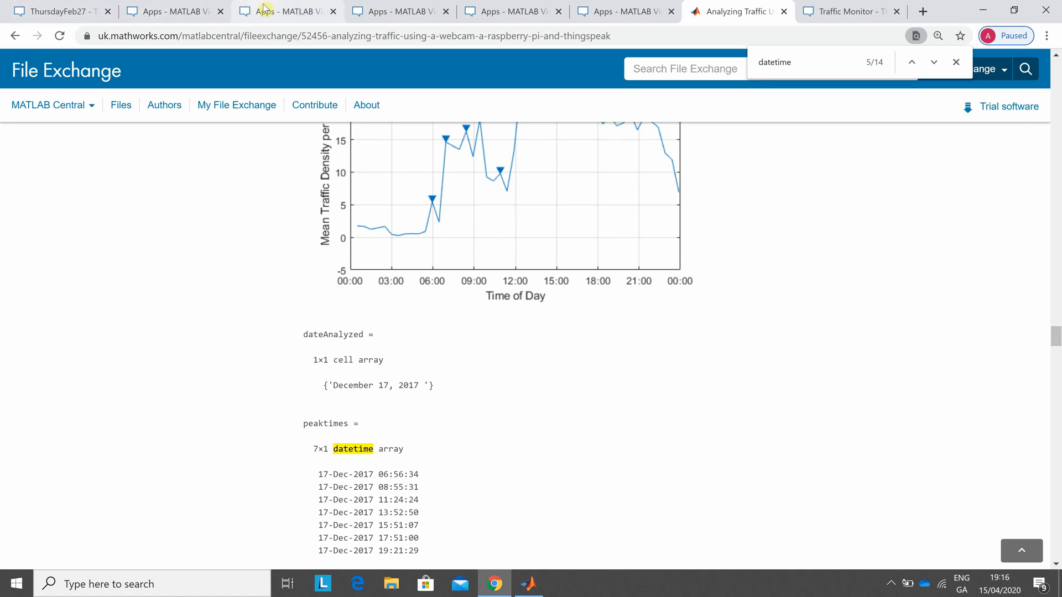
# - Review the Plotting Raw Traffic Data code and highlight channel ID 38629 in thingSpeakRead
pyautogui.click(285, 11)
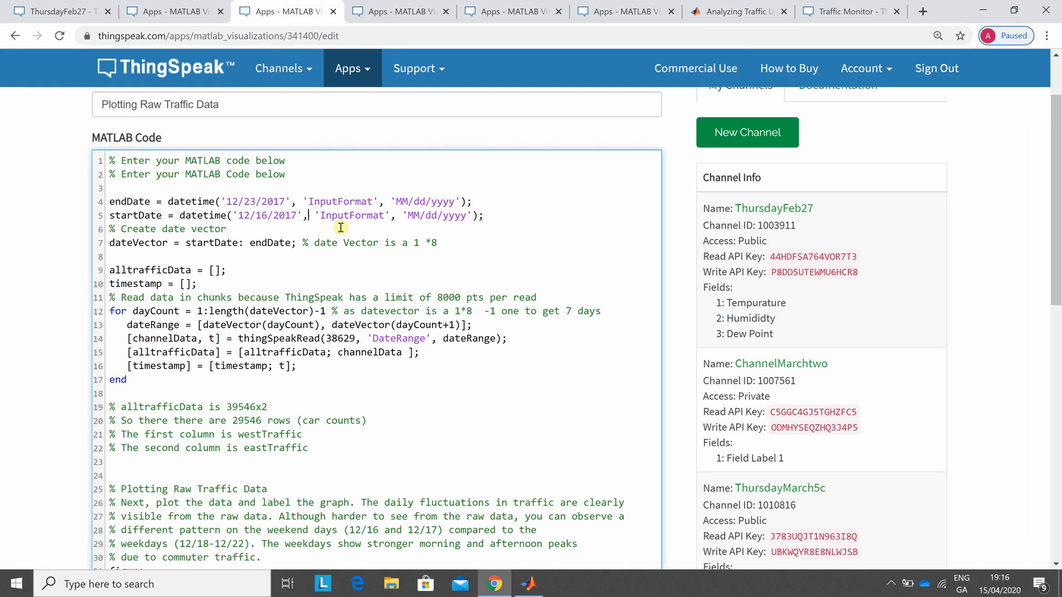
pyautogui.moveTo(860, 224)
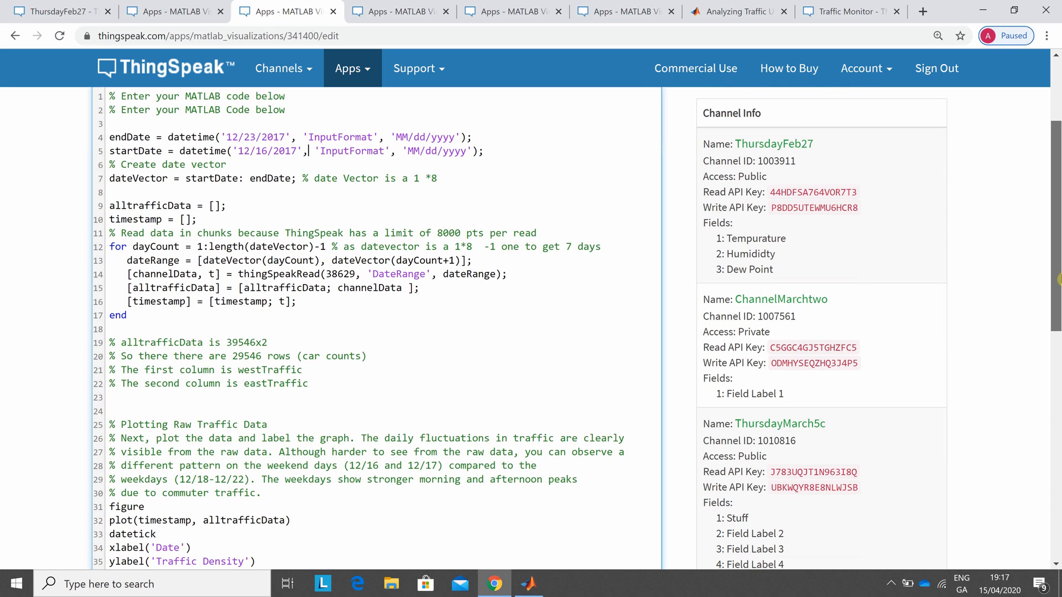
pyautogui.scroll(-3)
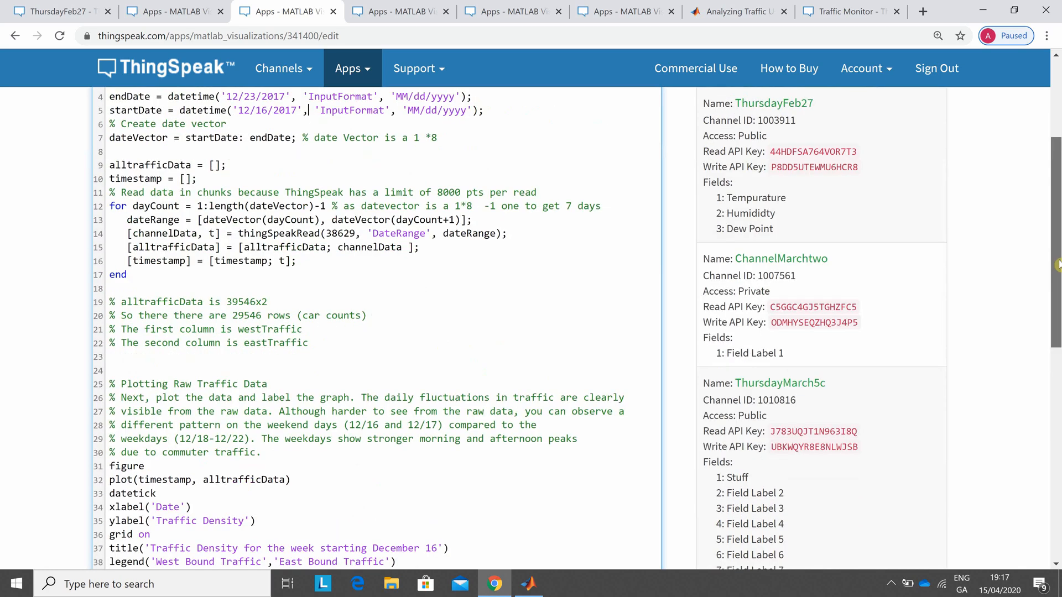
pyautogui.scroll(3)
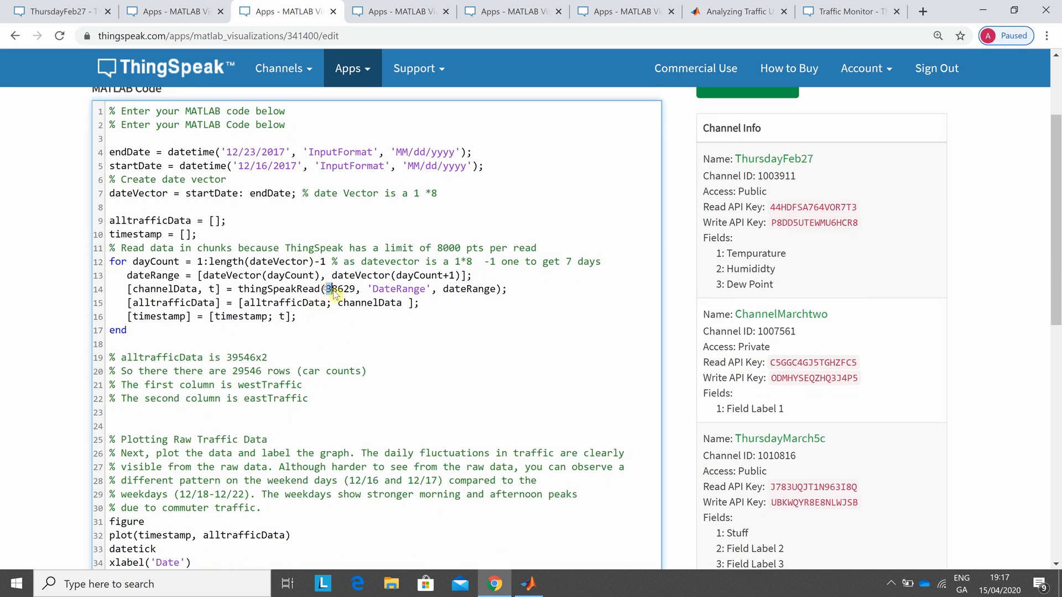
pyautogui.doubleClick(339, 289)
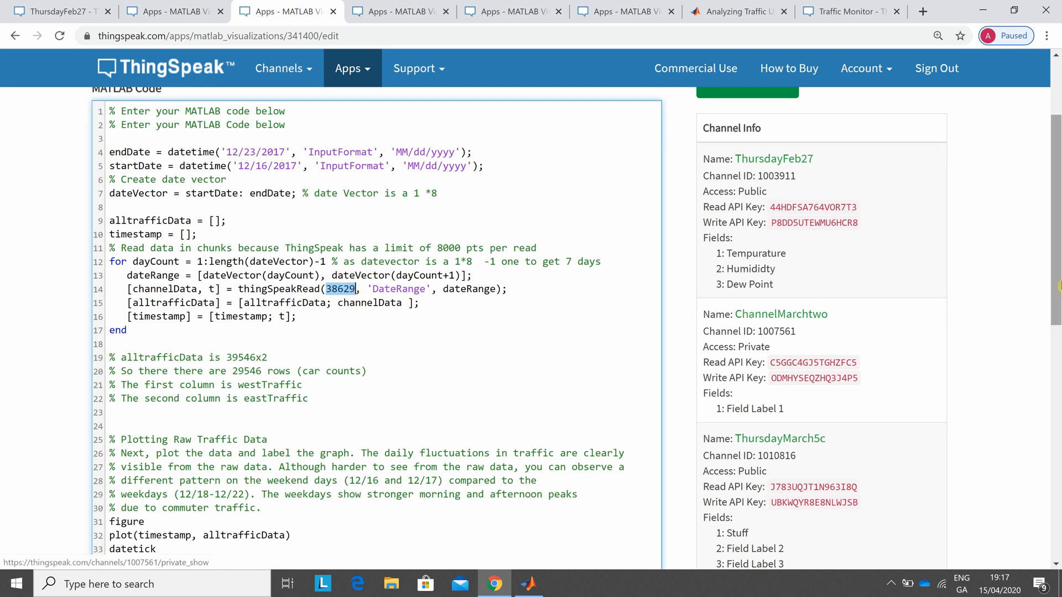
pyautogui.scroll(-3)
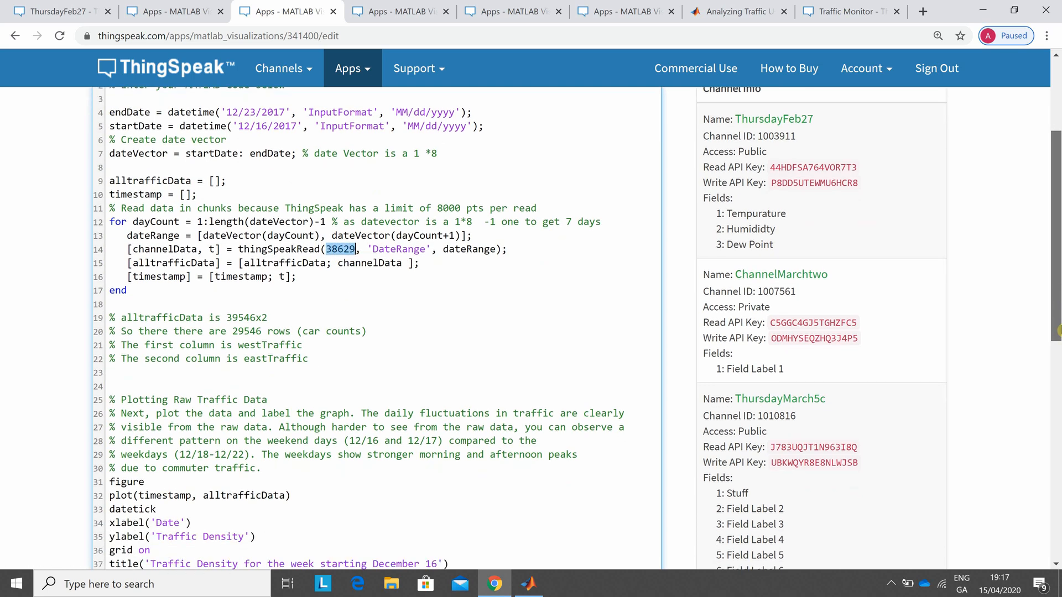
pyautogui.scroll(-3)
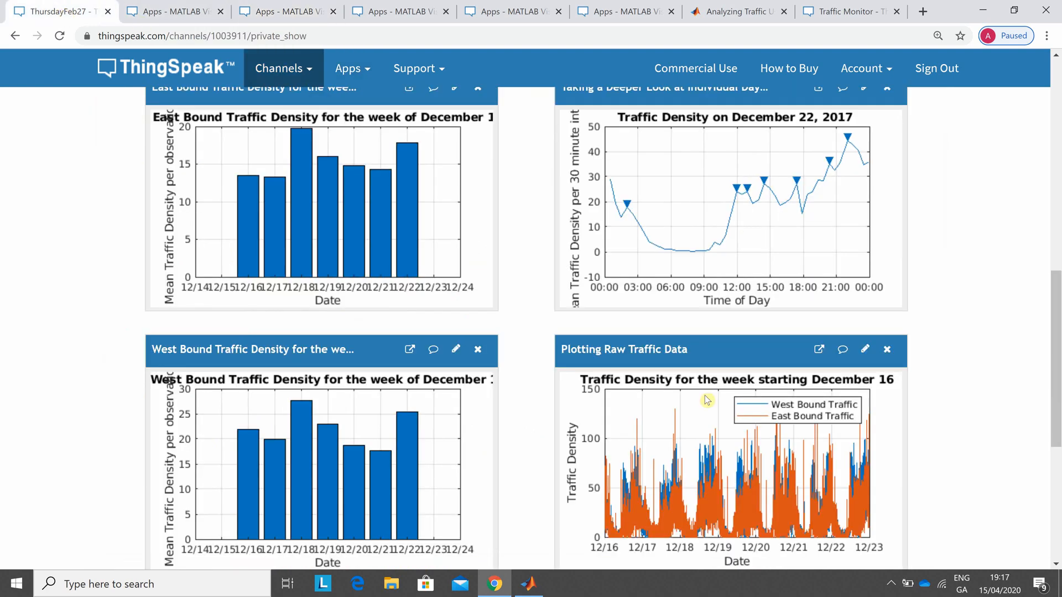
pyautogui.moveTo(725, 424)
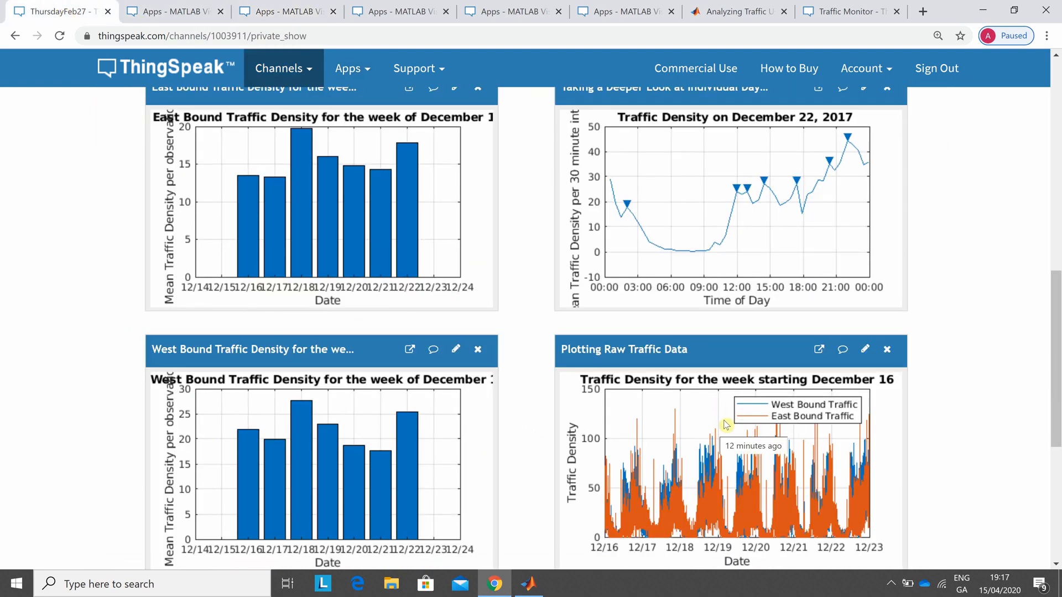
pyautogui.click(284, 12)
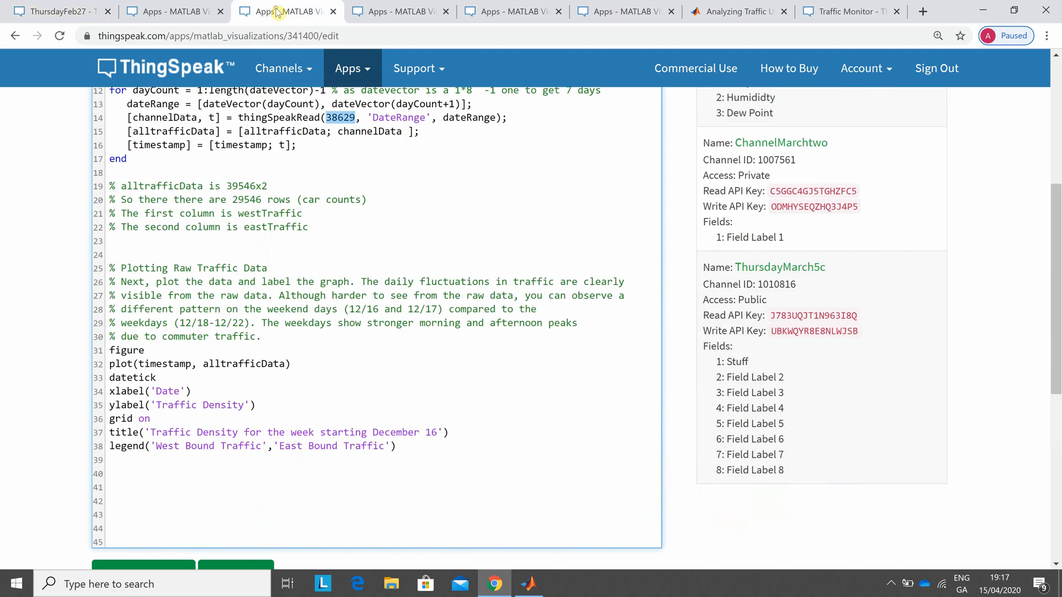
pyautogui.click(399, 11)
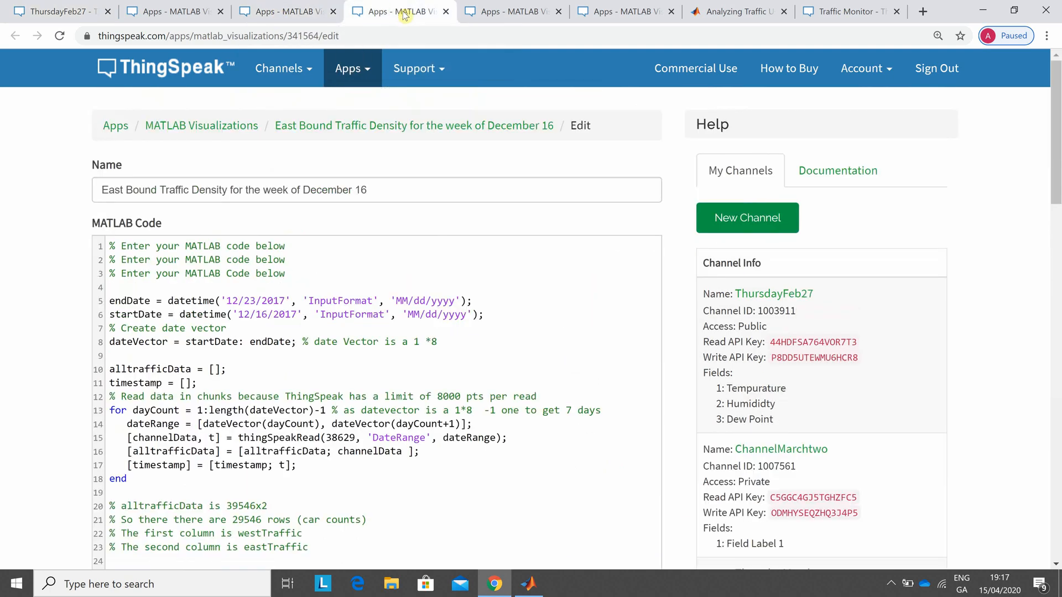
pyautogui.moveTo(400, 325)
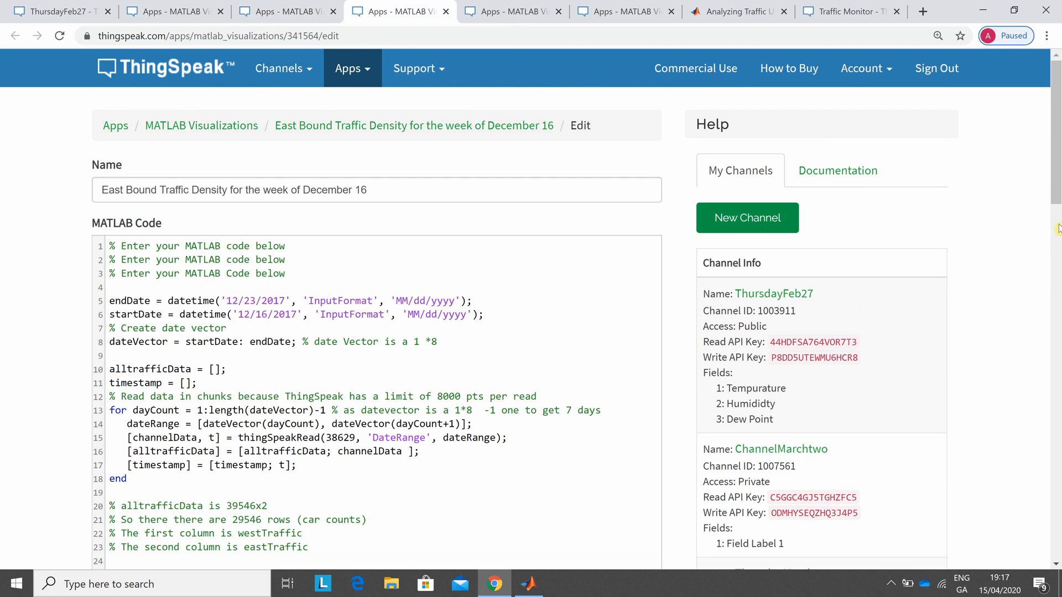
pyautogui.scroll(-3)
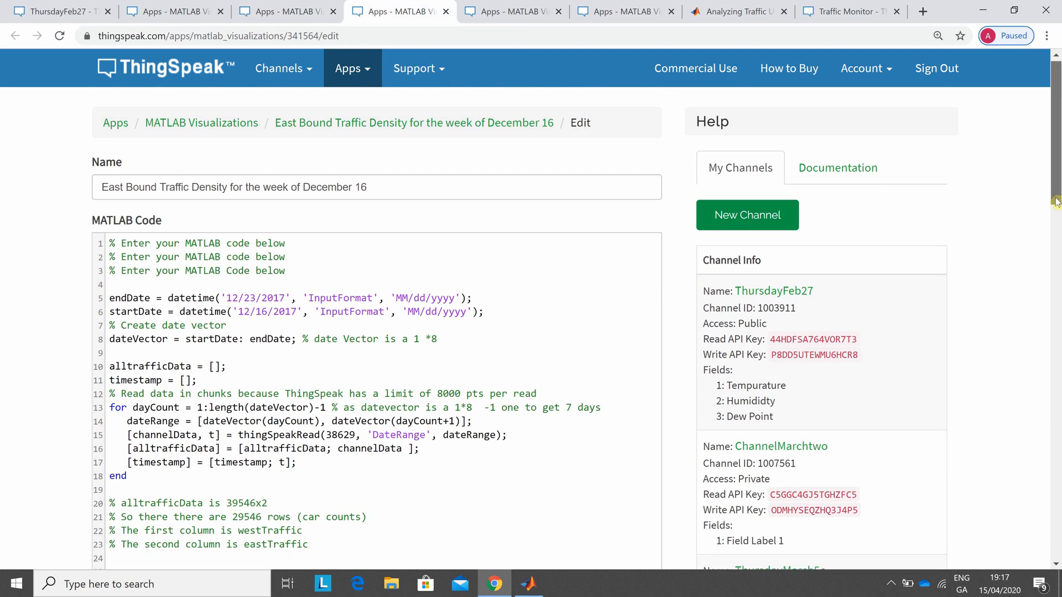
pyautogui.scroll(-3)
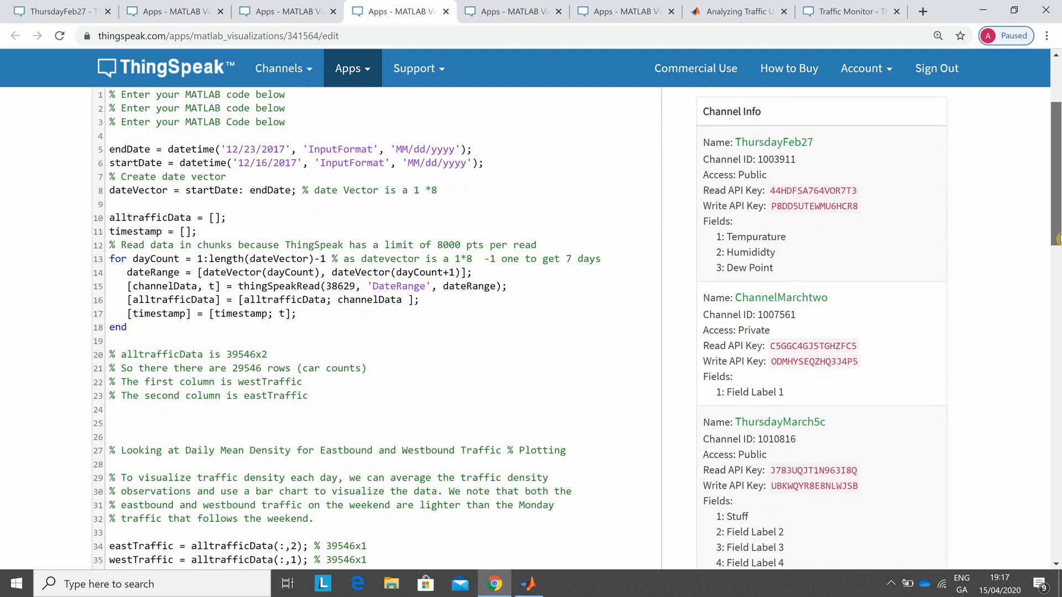
pyautogui.scroll(-3)
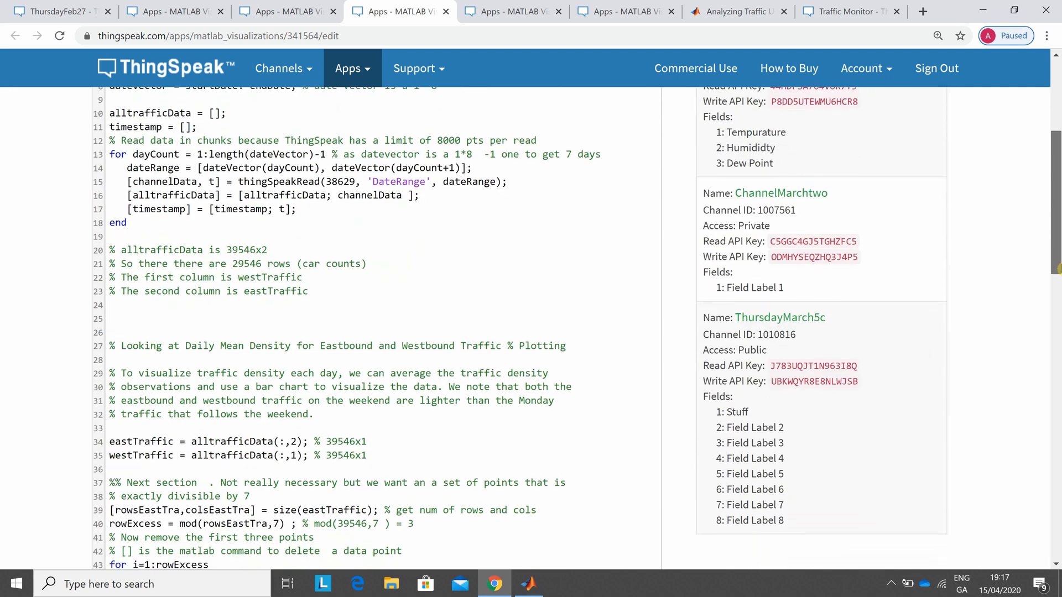
pyautogui.scroll(-3)
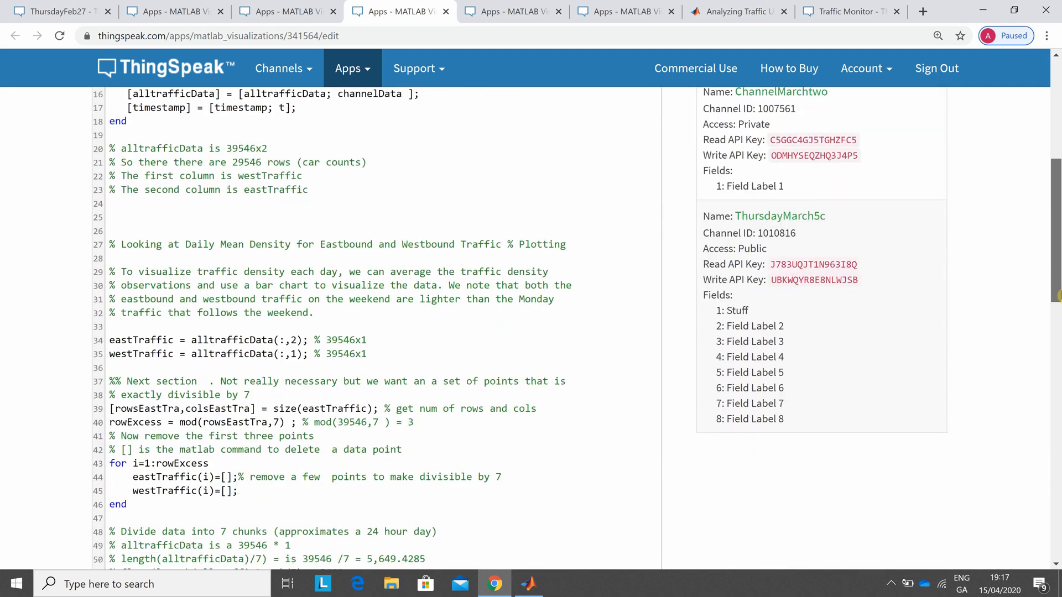
pyautogui.scroll(-3)
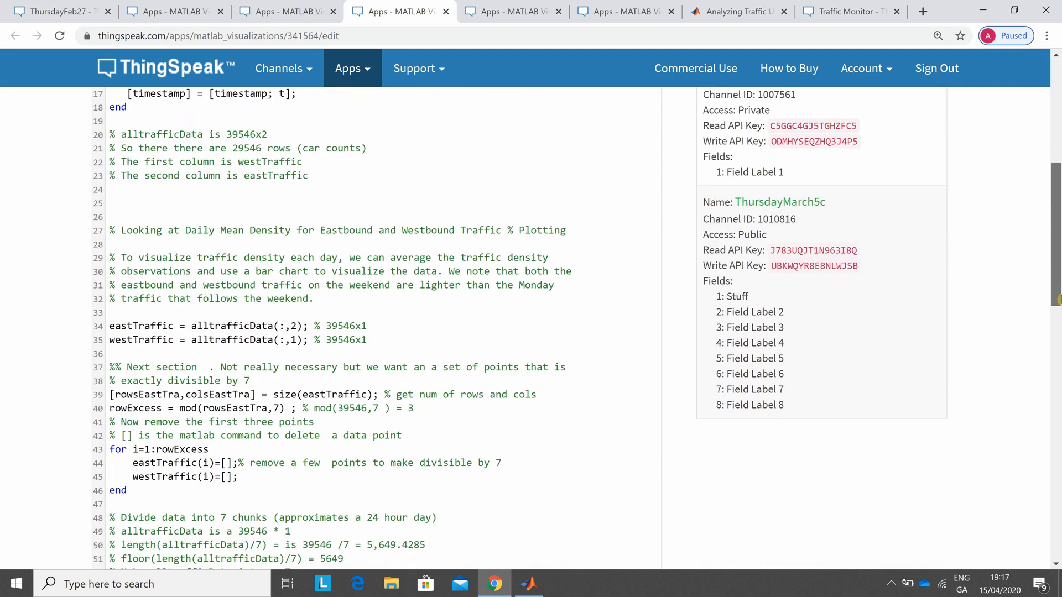
pyautogui.scroll(-3)
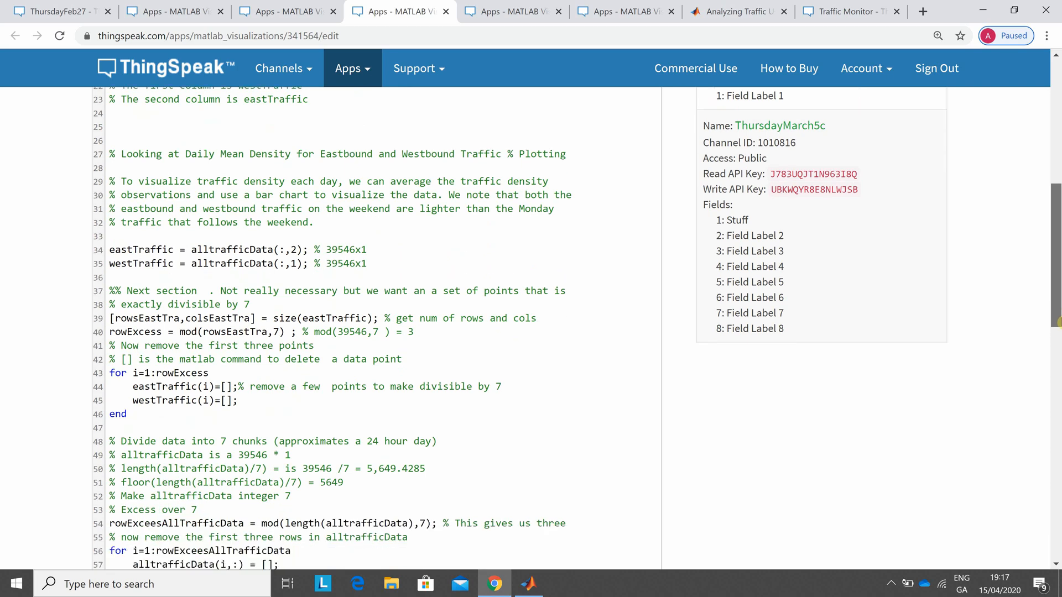
pyautogui.scroll(-3)
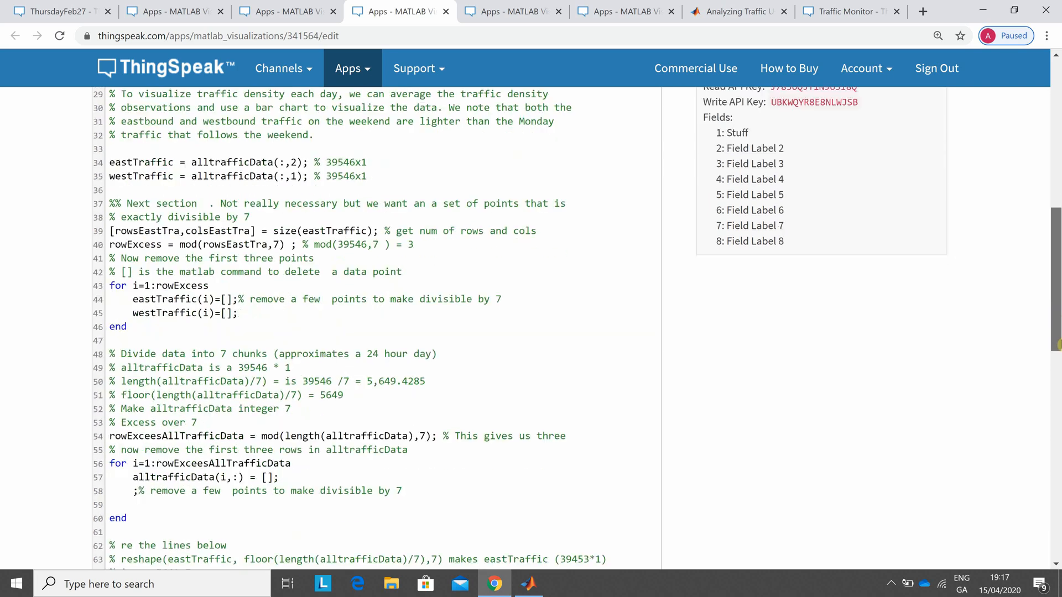
pyautogui.scroll(-3)
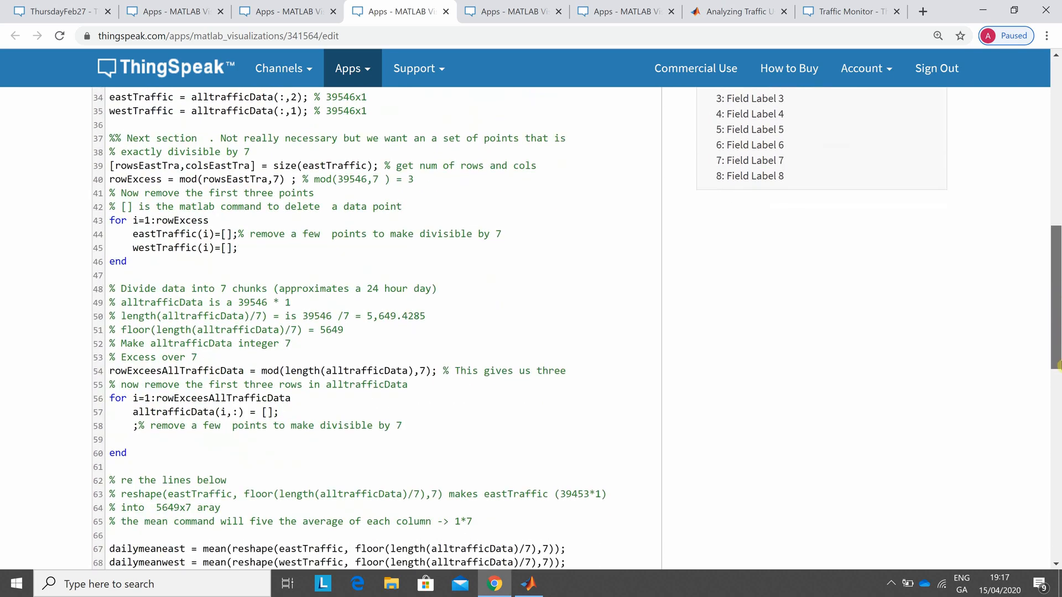
pyautogui.scroll(-3)
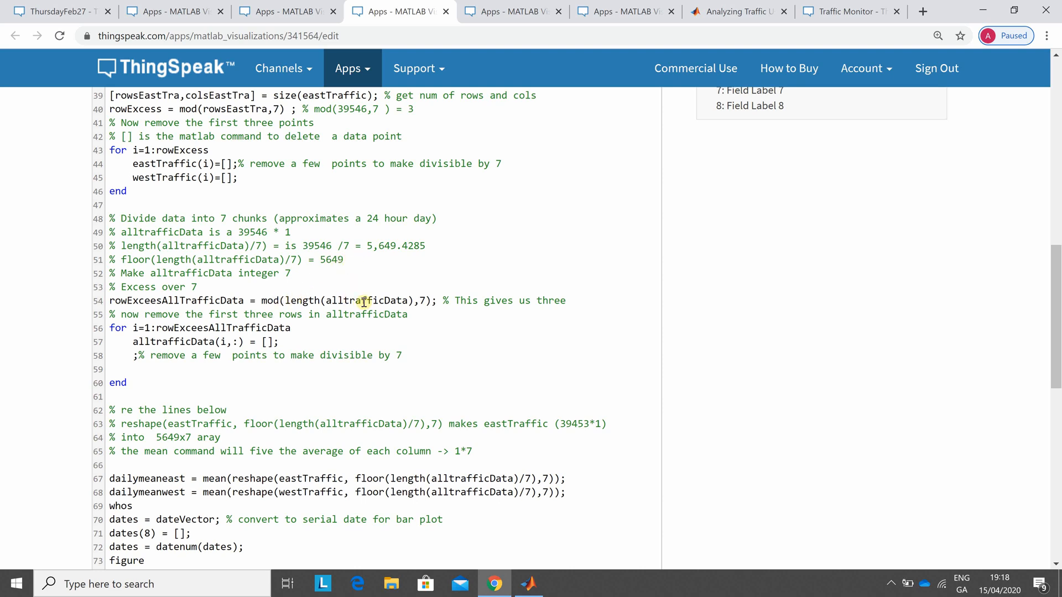
pyautogui.moveTo(481, 301)
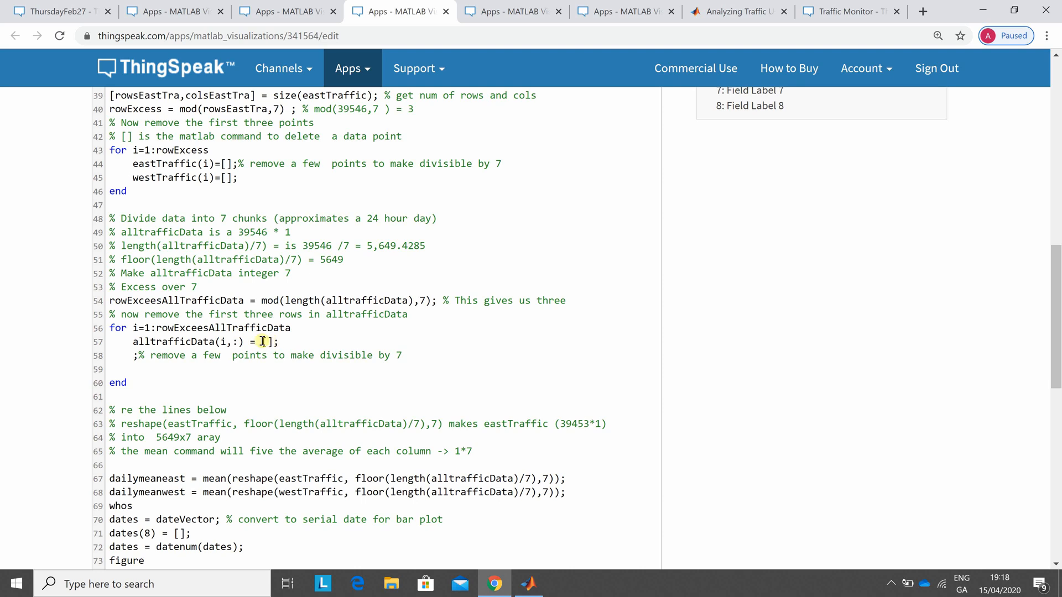
pyautogui.doubleClick(262, 341)
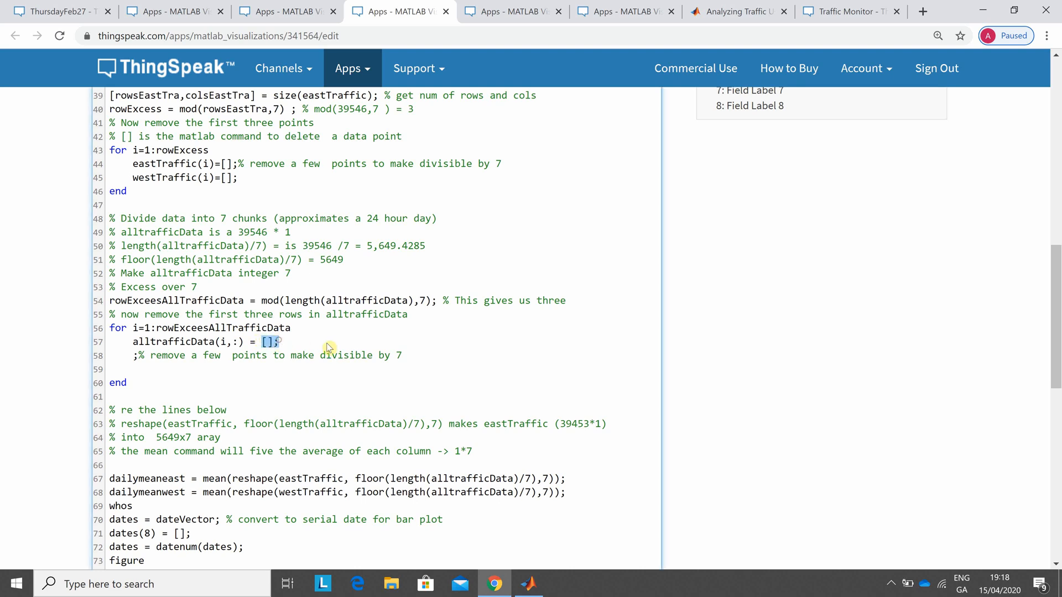
pyautogui.moveTo(682, 310)
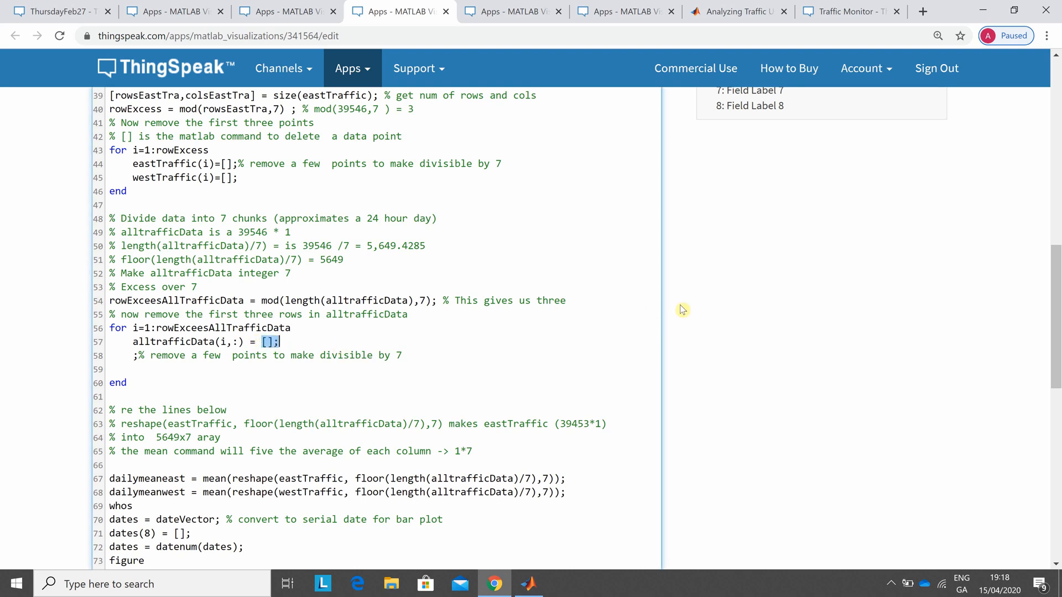
pyautogui.scroll(-3)
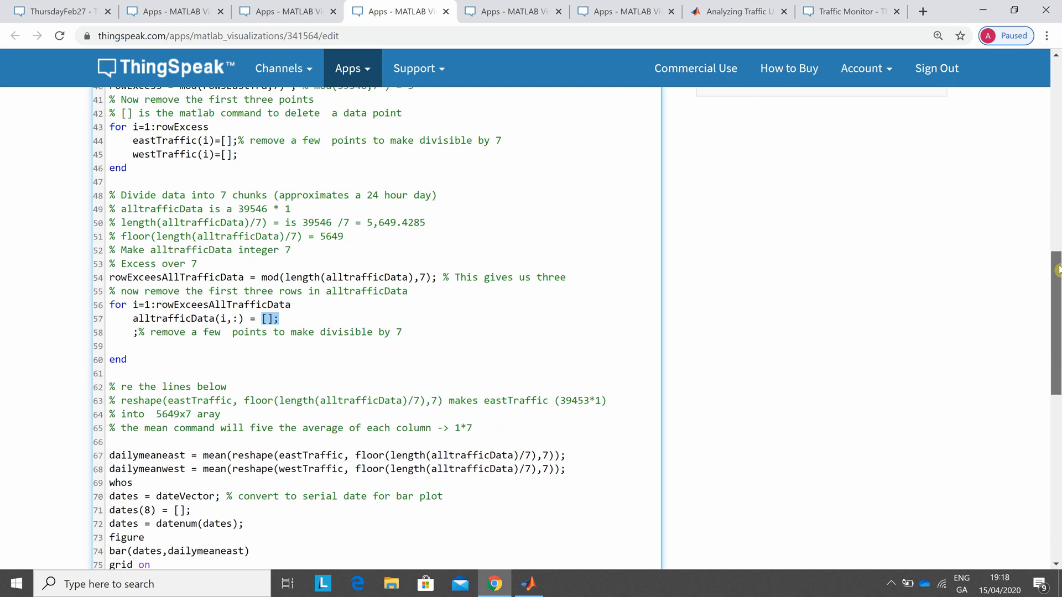
pyautogui.scroll(-3)
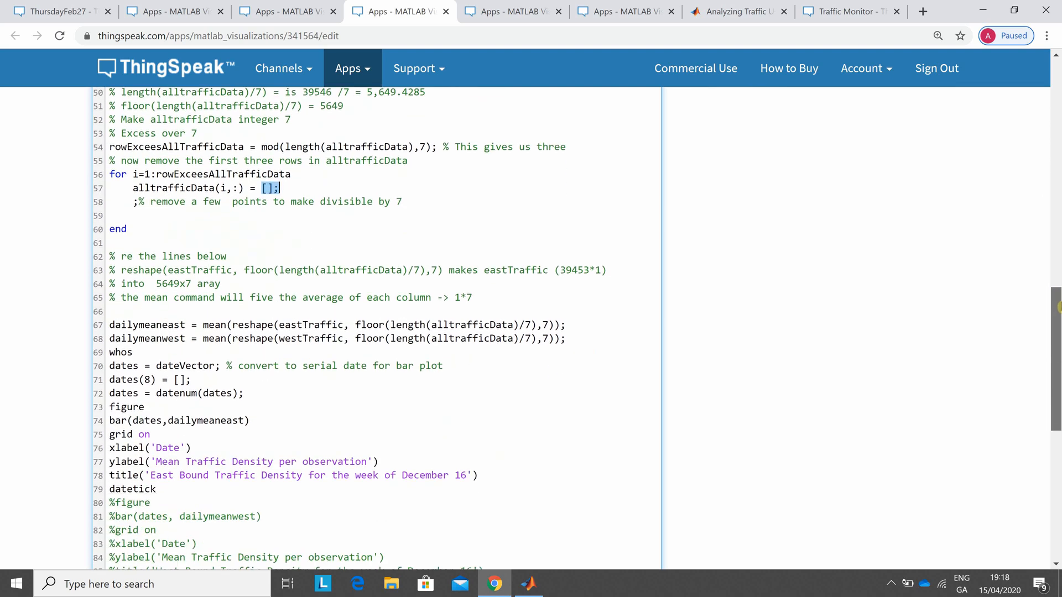
pyautogui.scroll(-3)
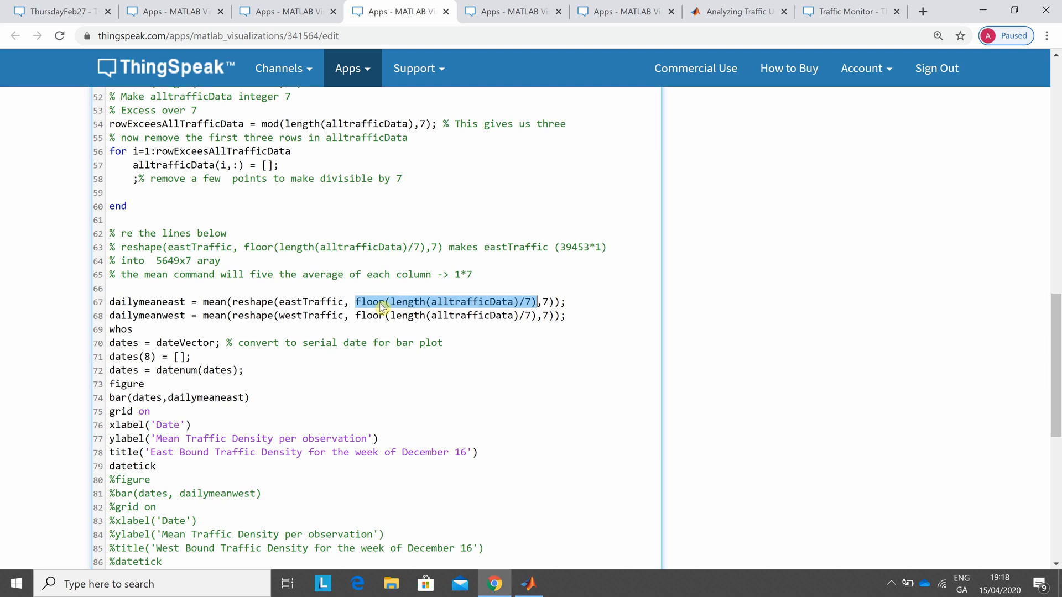
pyautogui.moveTo(479, 332)
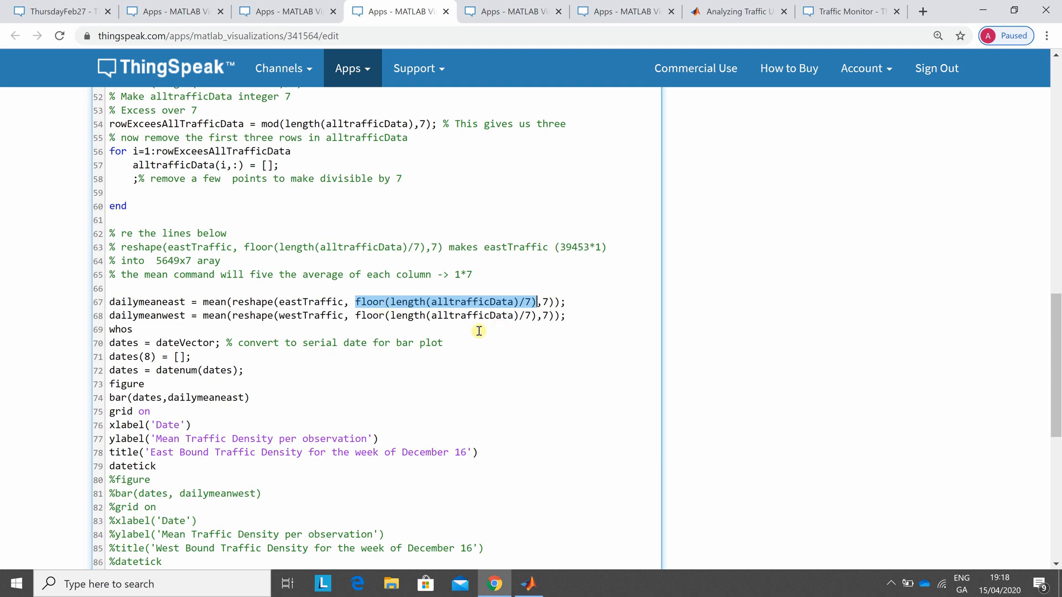
pyautogui.moveTo(223, 301)
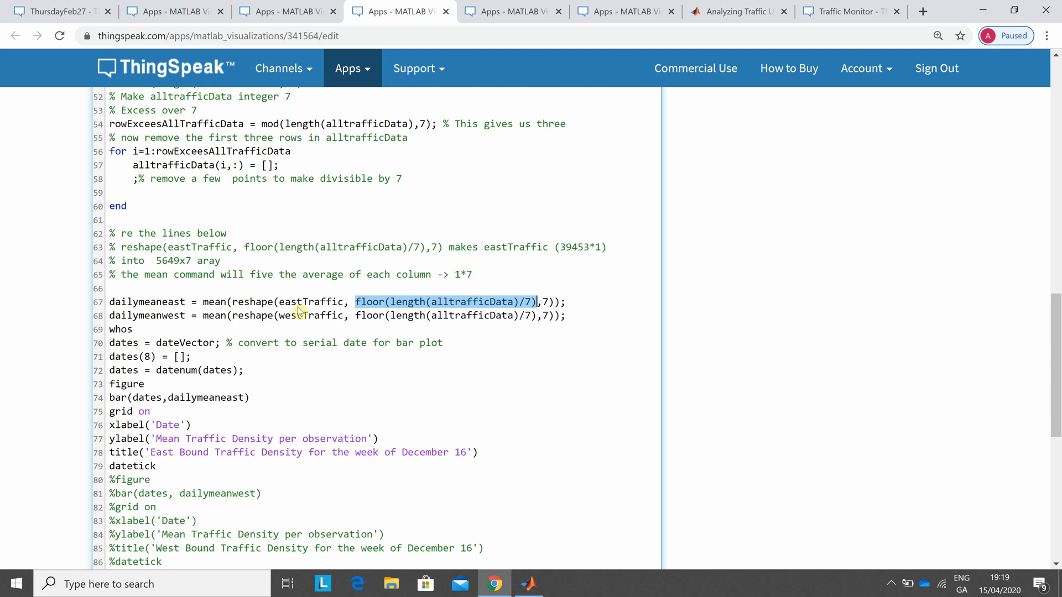
pyautogui.moveTo(1054, 411)
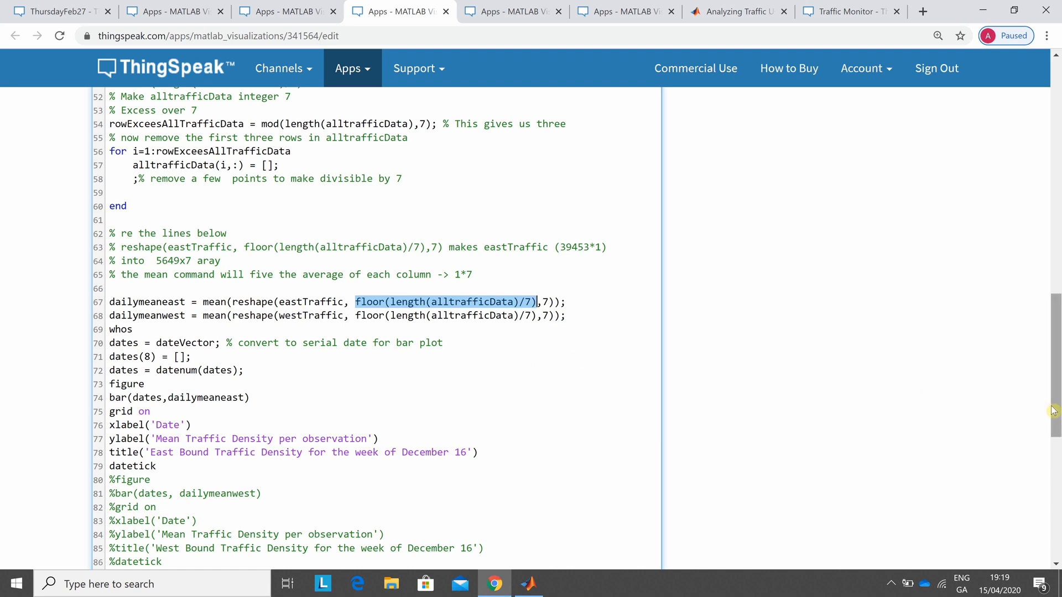
pyautogui.scroll(-3)
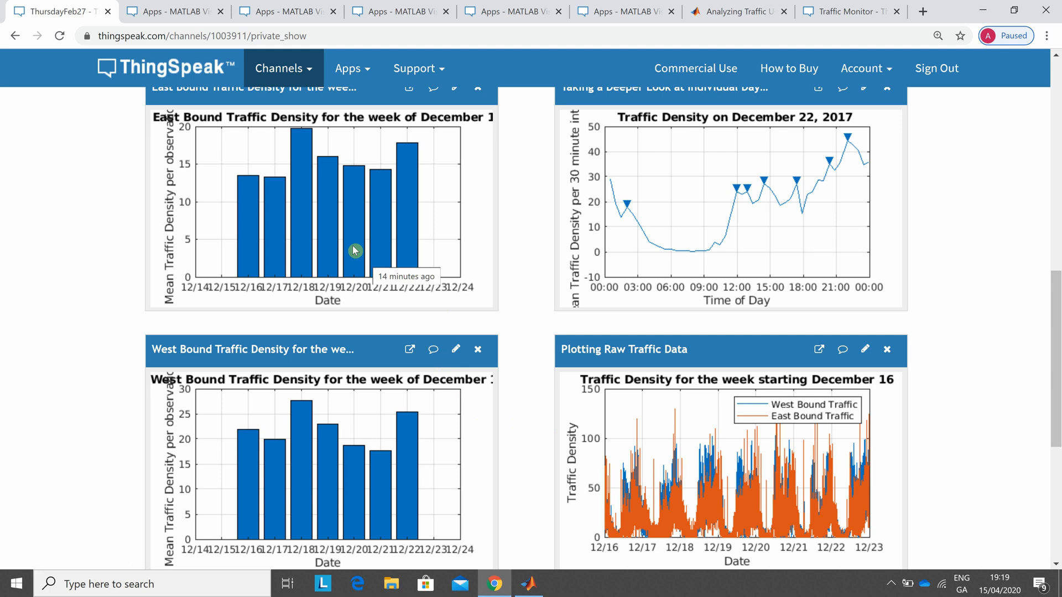
pyautogui.moveTo(326, 231)
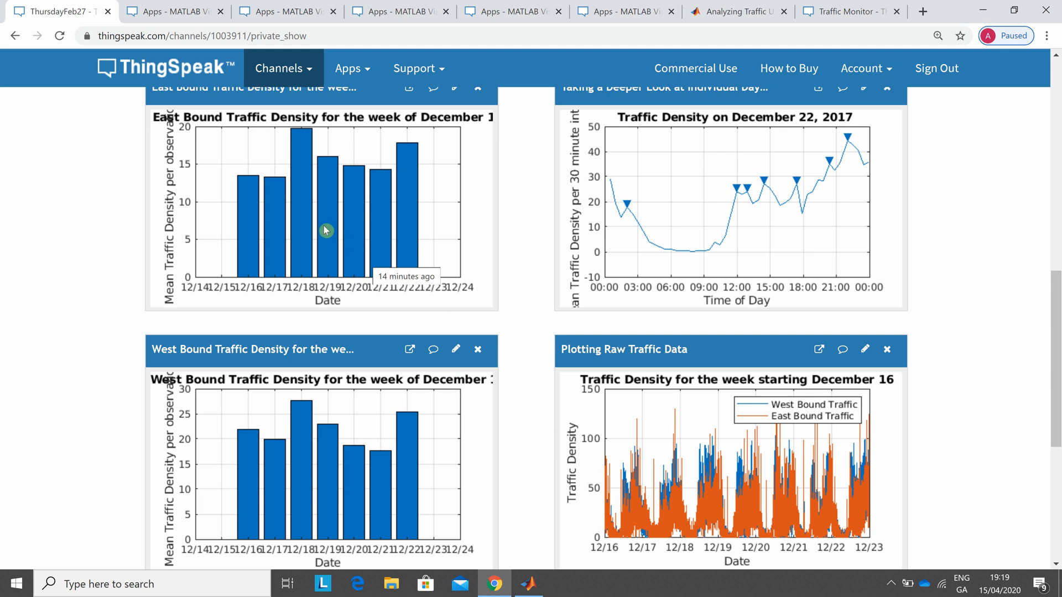
pyautogui.moveTo(243, 240)
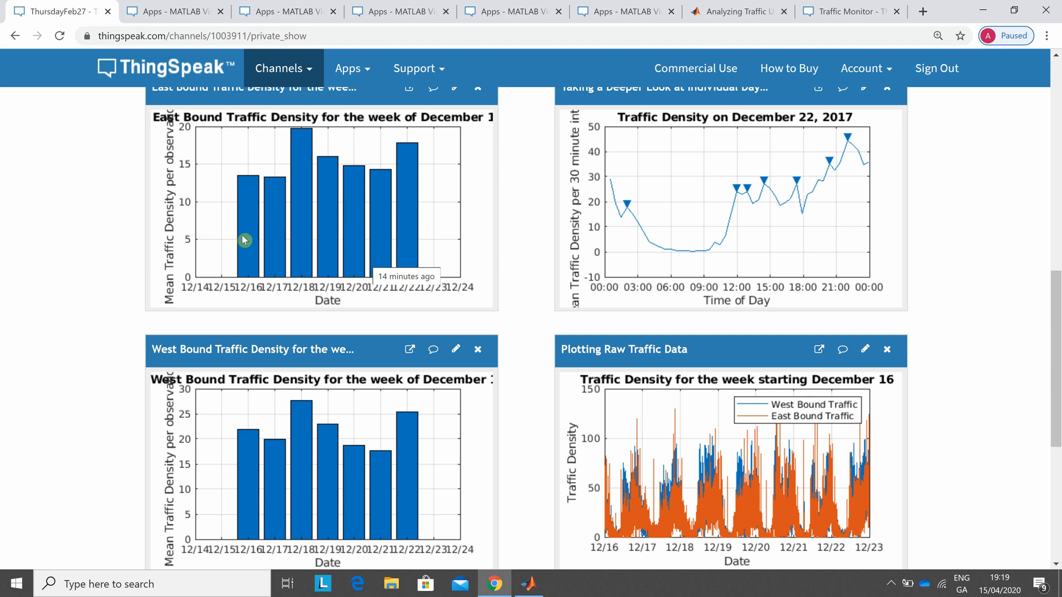
pyautogui.moveTo(350, 249)
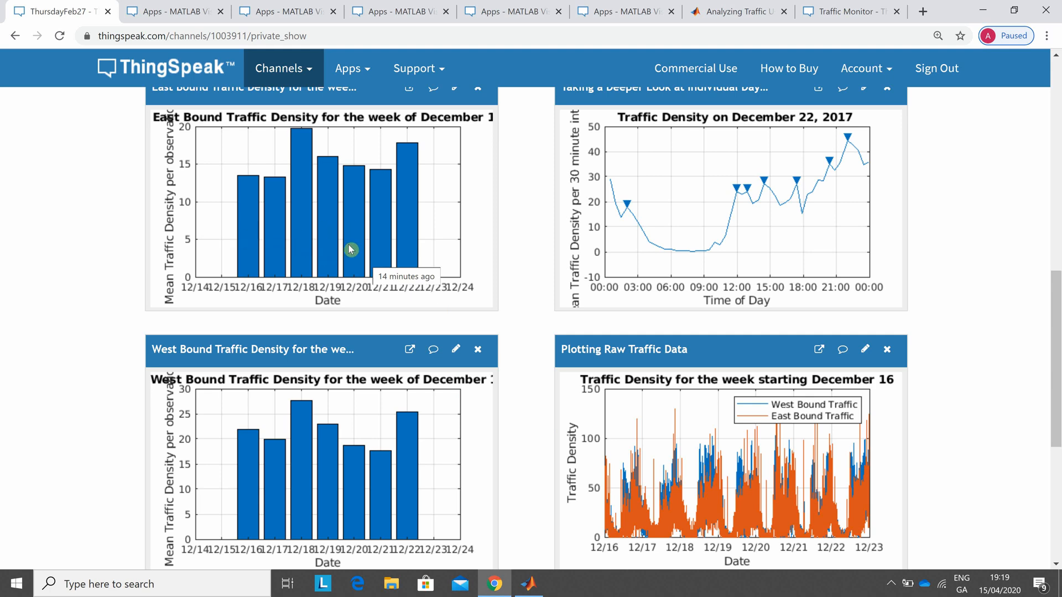
pyautogui.moveTo(365, 93)
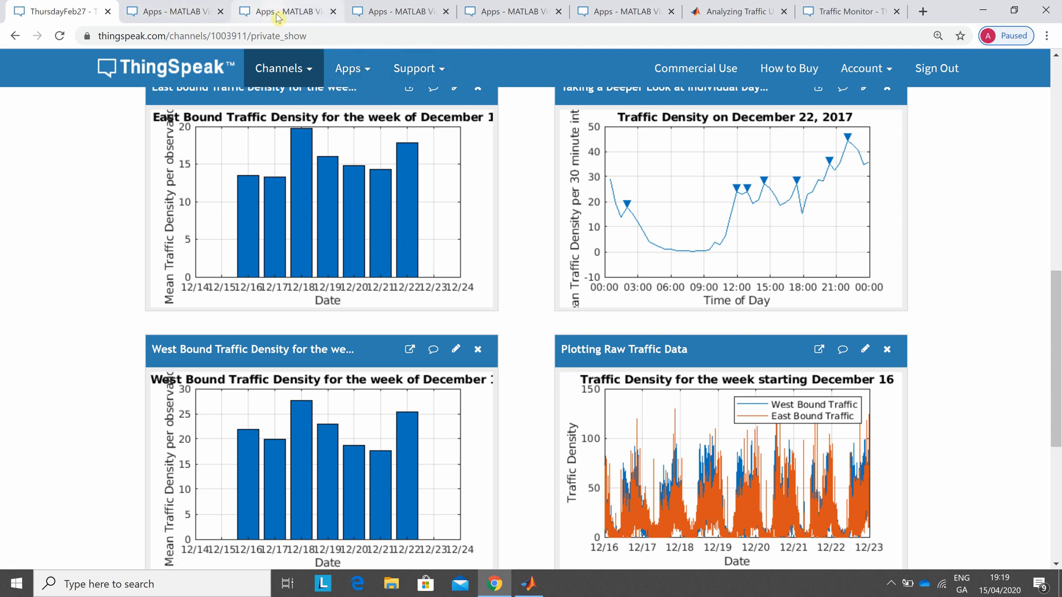
# - Bring back the visualization code showing the floor(length(alltrafficData)/7) reshape line
pyautogui.click(284, 11)
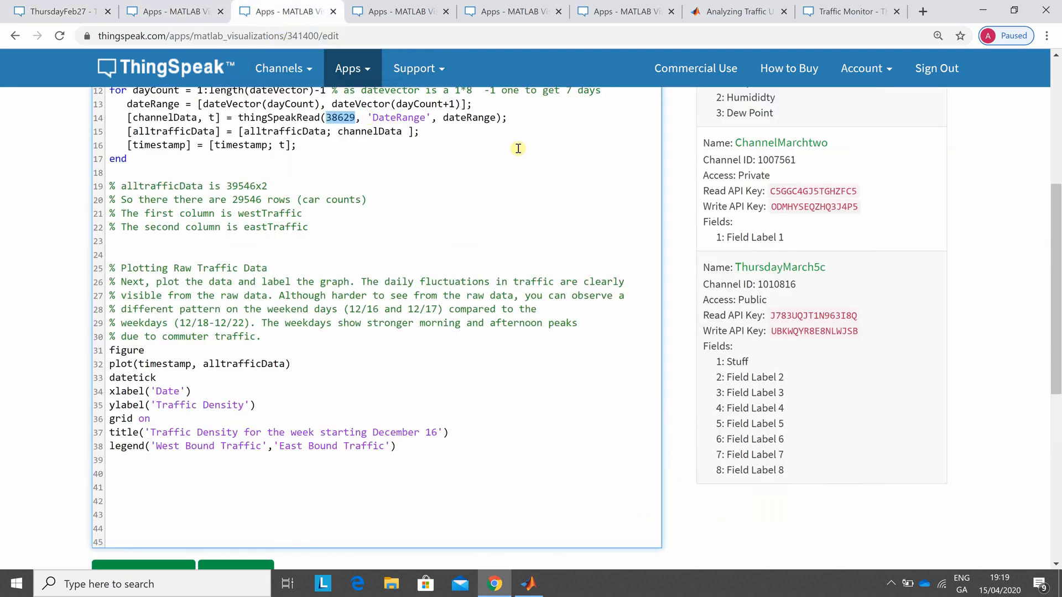
pyautogui.scroll(3)
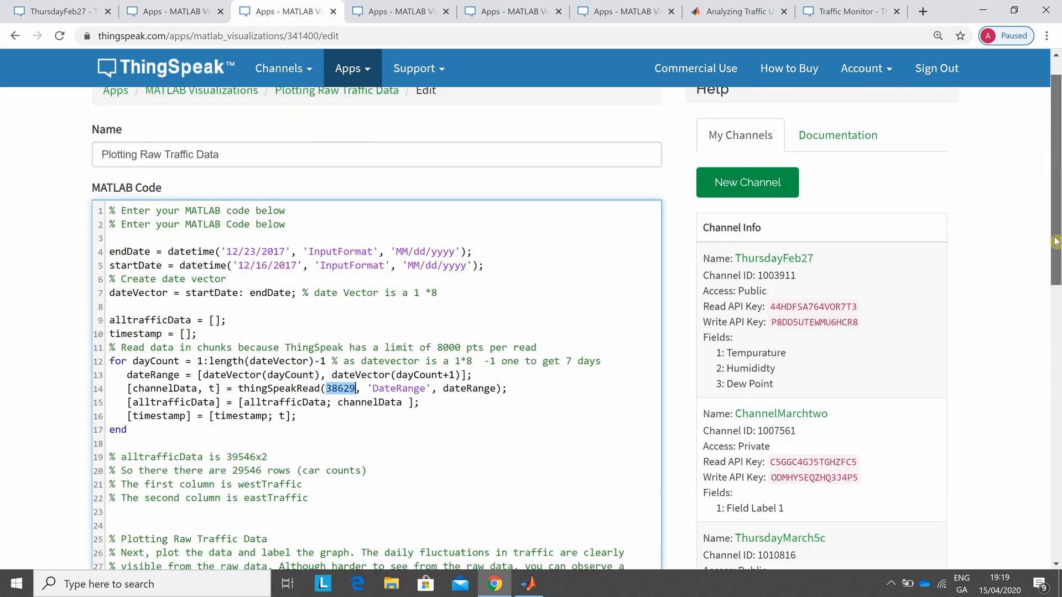
pyautogui.scroll(-3)
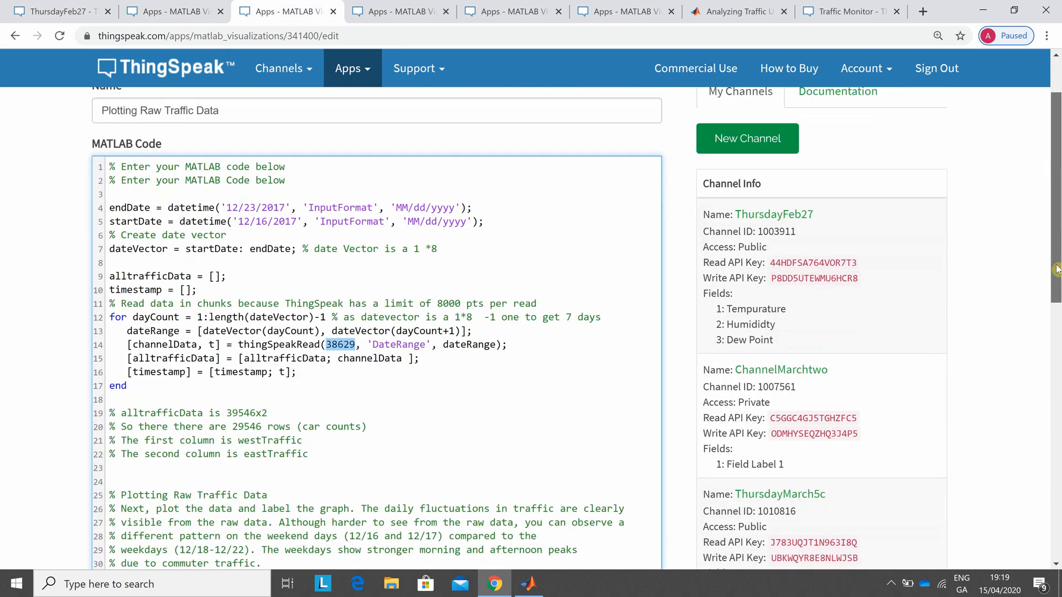
pyautogui.scroll(-3)
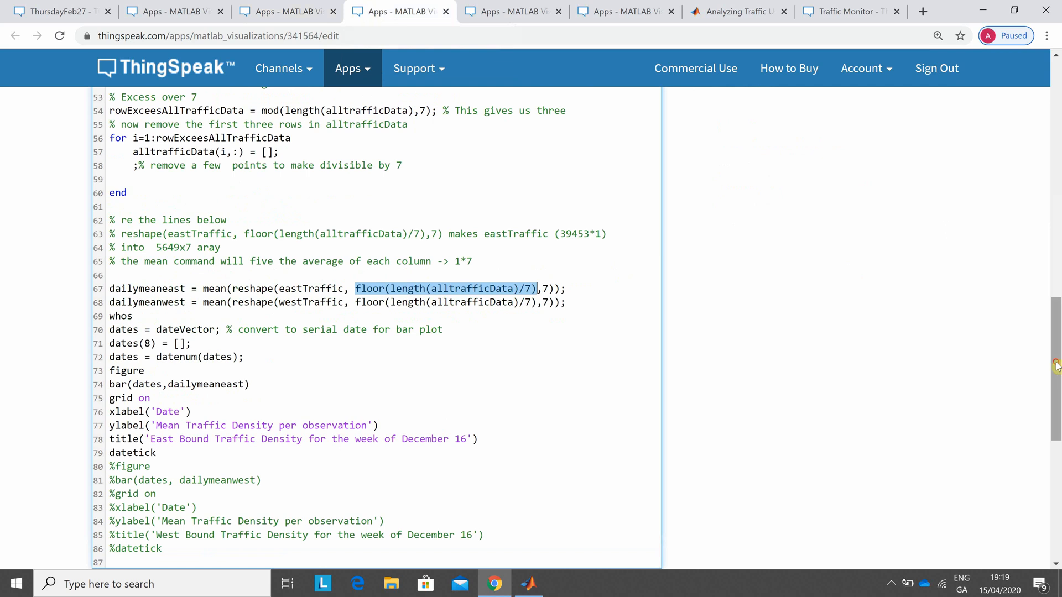
pyautogui.scroll(3)
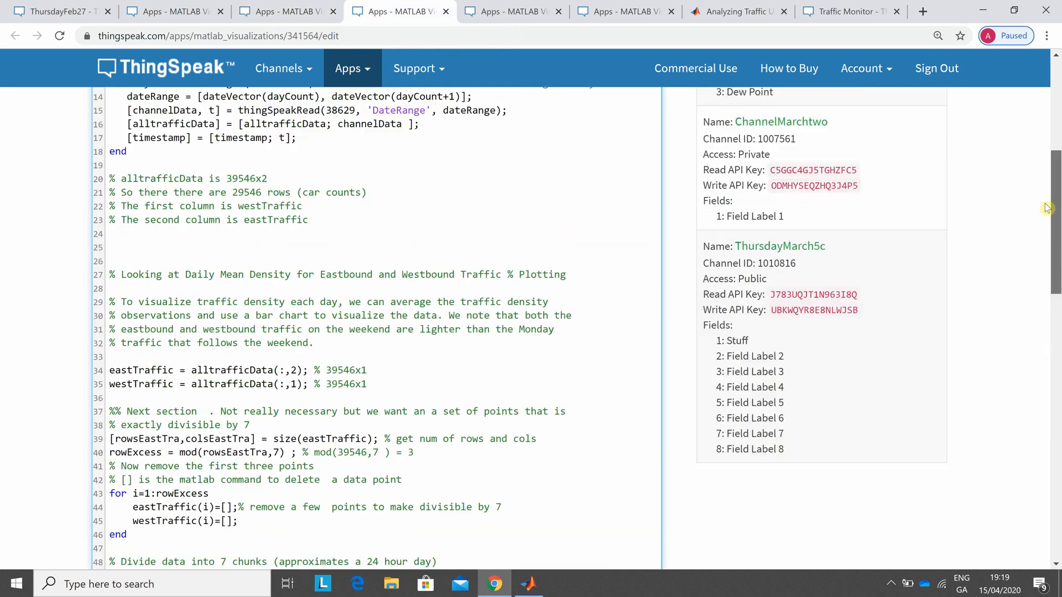
pyautogui.scroll(3)
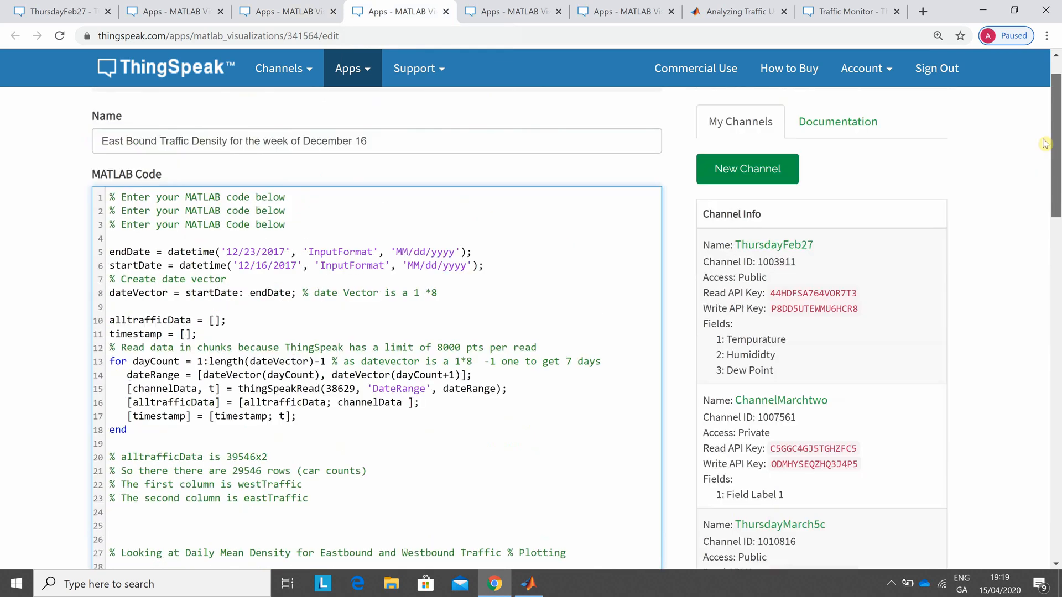
pyautogui.scroll(-3)
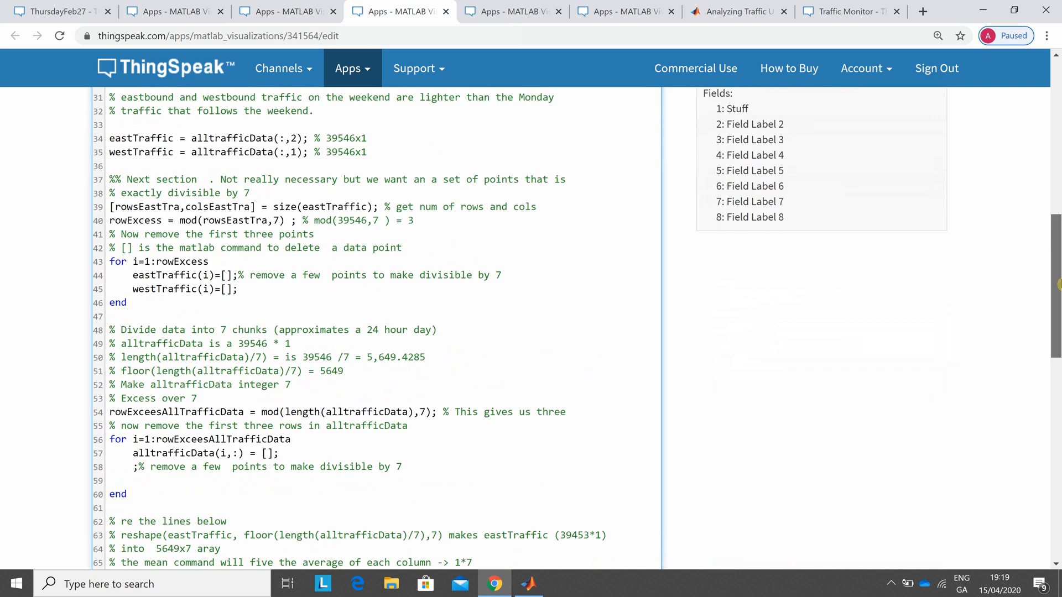
pyautogui.scroll(-3)
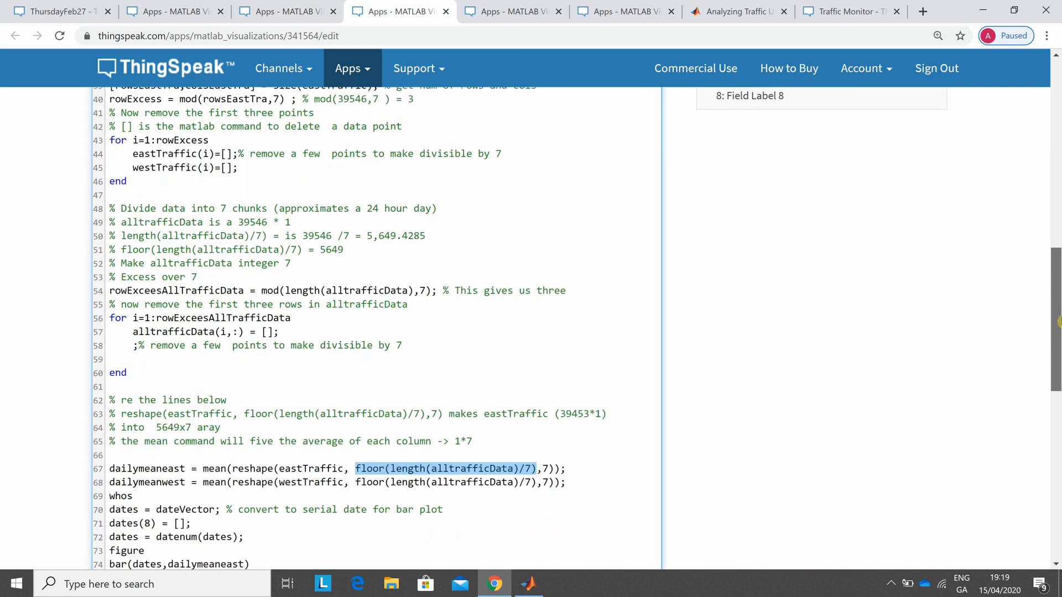
pyautogui.scroll(-3)
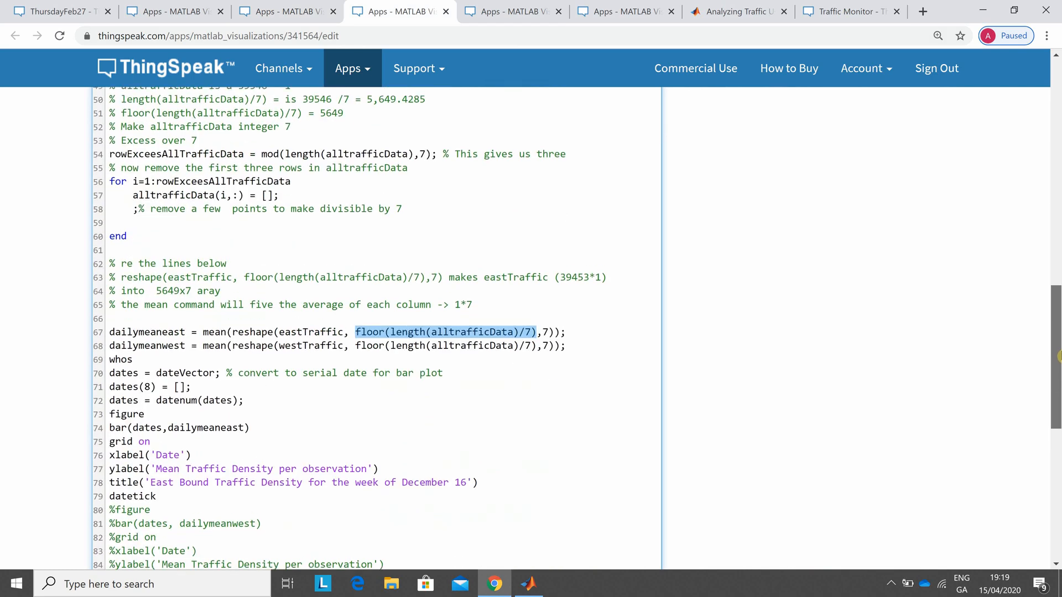
pyautogui.scroll(-3)
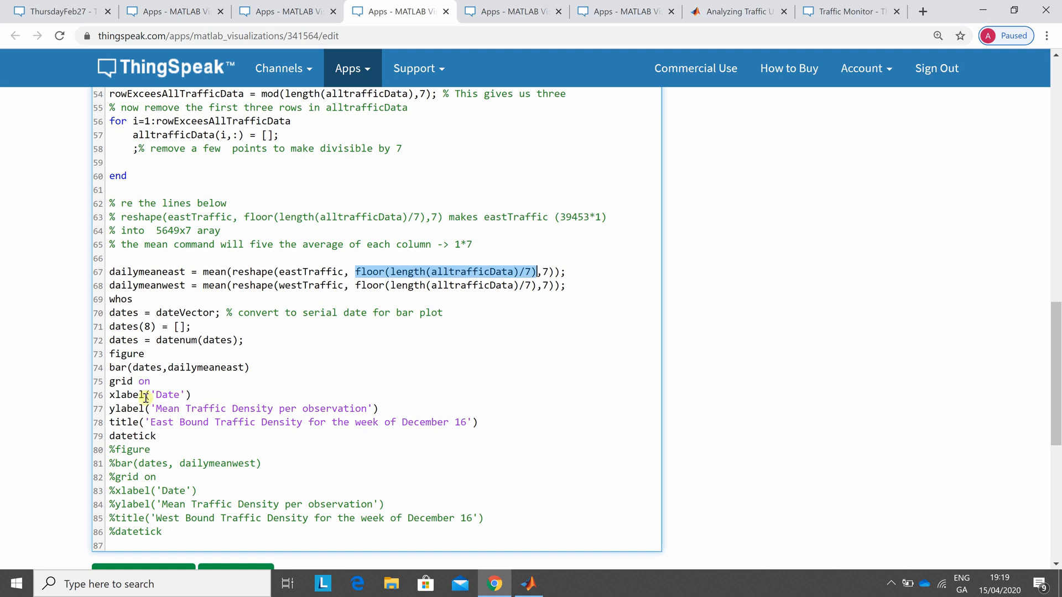
pyautogui.moveTo(388, 218)
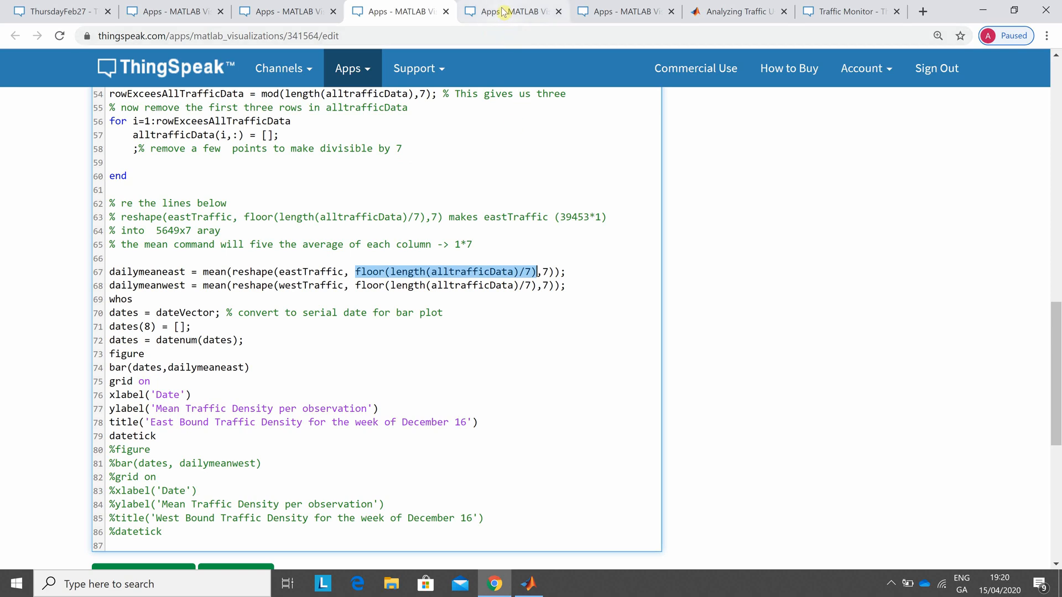
# - Scroll through the 'Taking a Deeper Look at Individual Days during the Week and on the Weekend' code
pyautogui.click(511, 11)
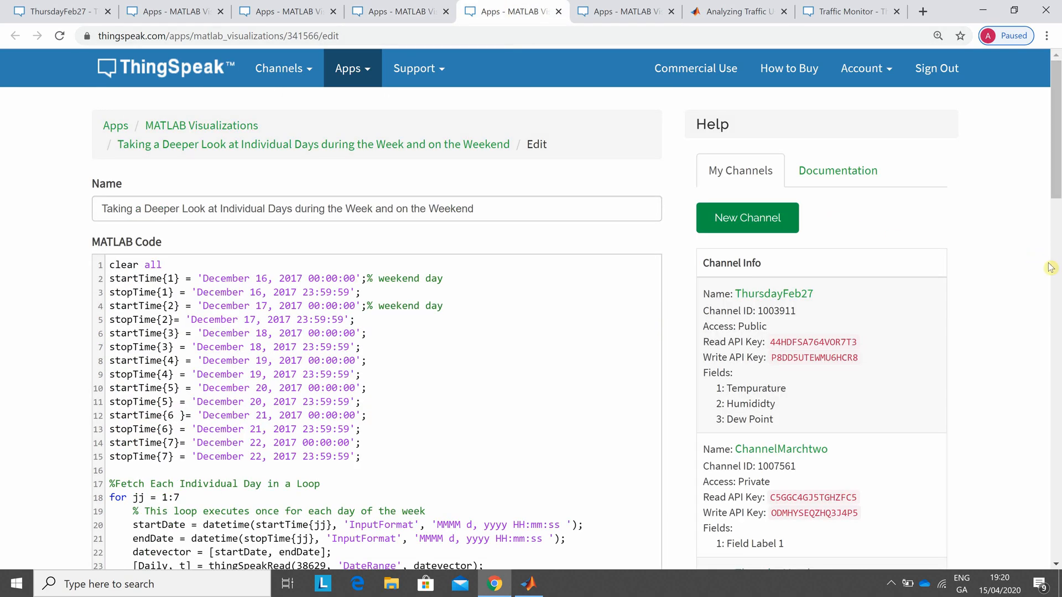
pyautogui.scroll(-3)
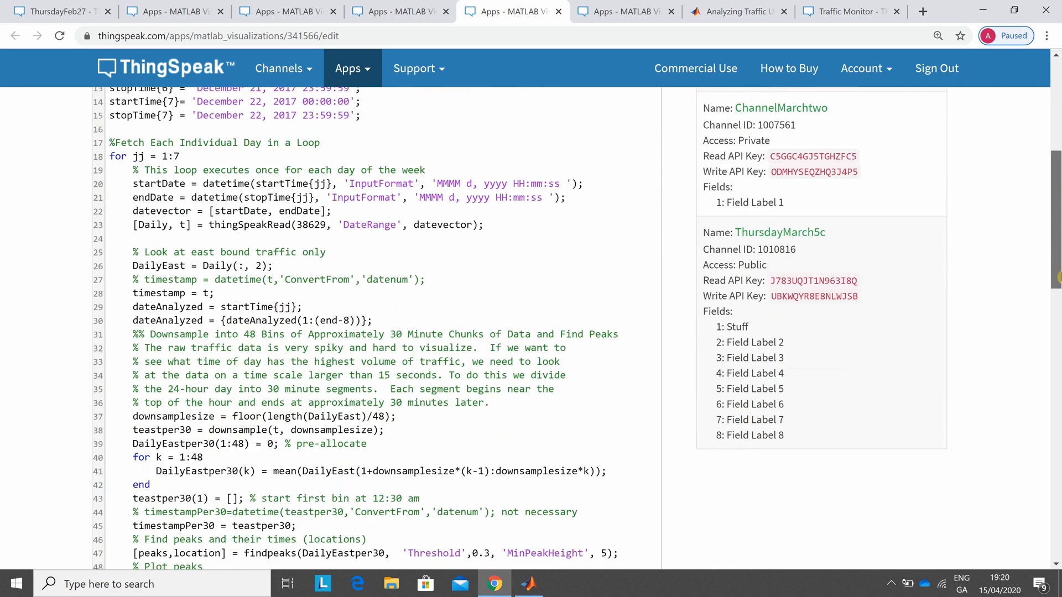
pyautogui.scroll(-3)
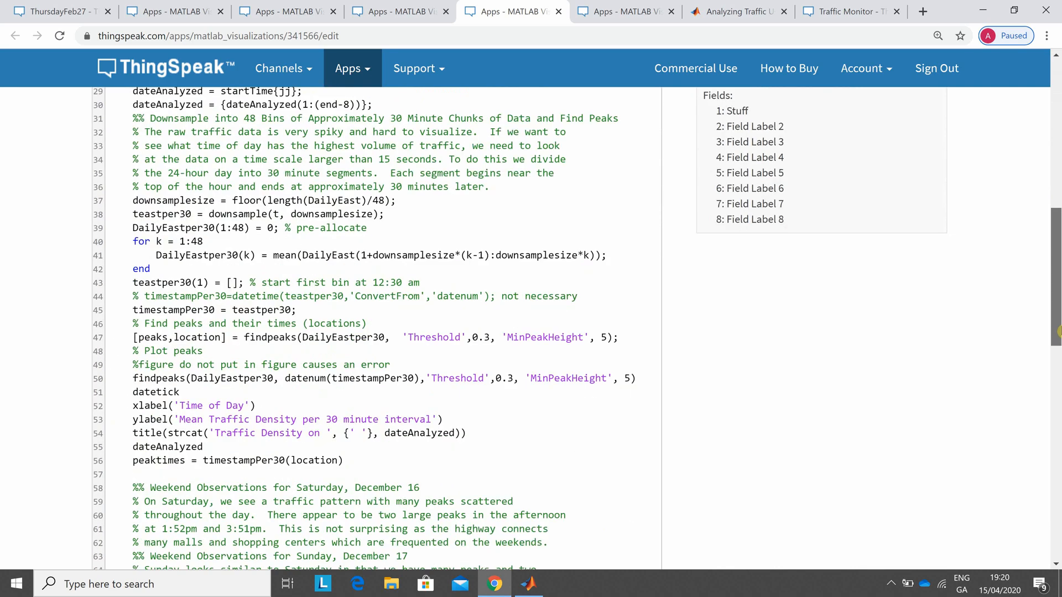
pyautogui.scroll(3)
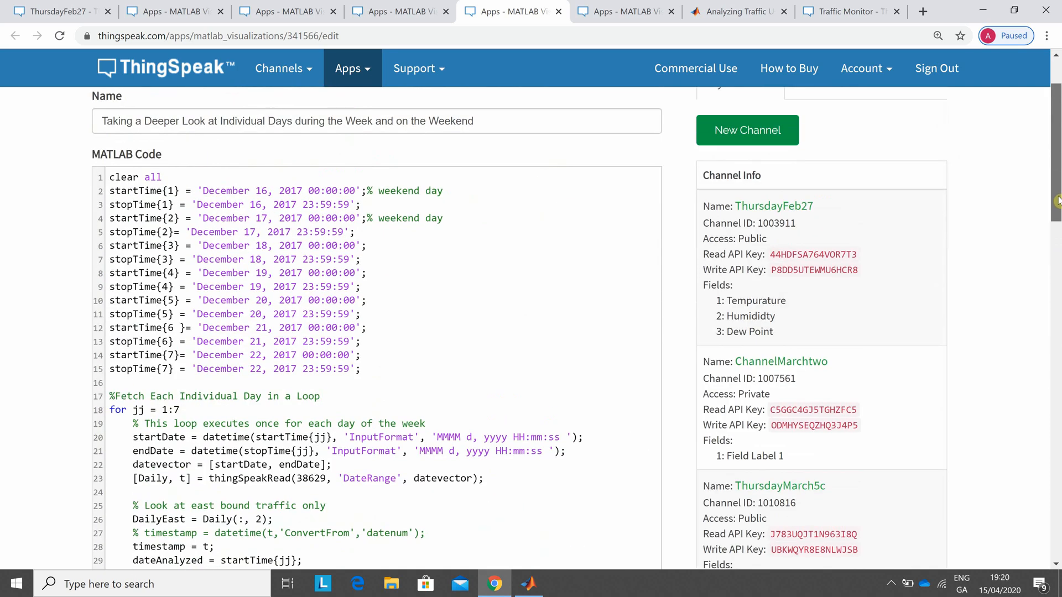
pyautogui.scroll(3)
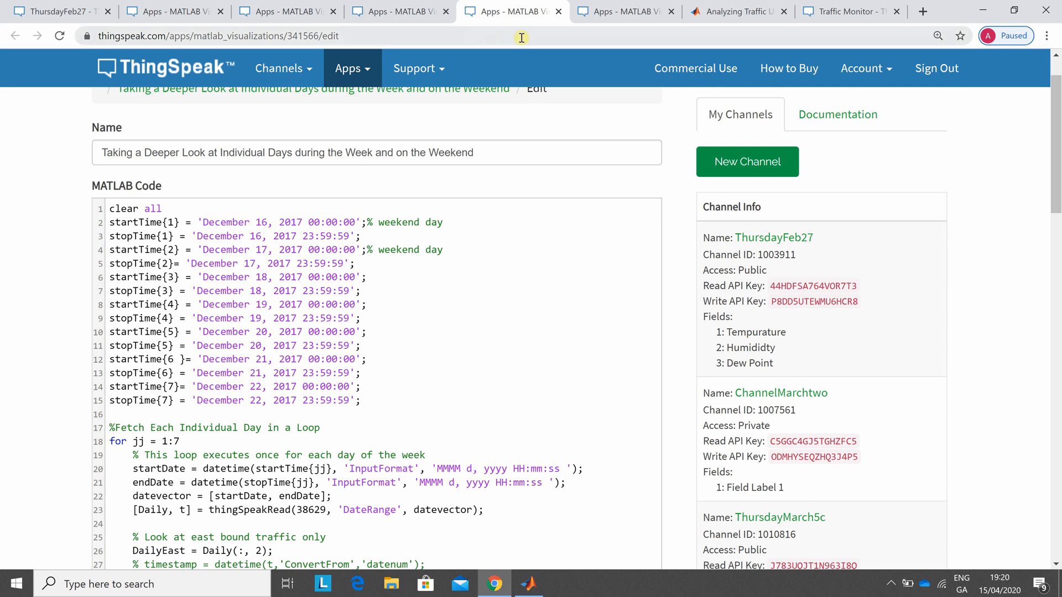
# - Scroll the West Bound Traffic Density code down to its westbound bar plot and title
pyautogui.click(624, 12)
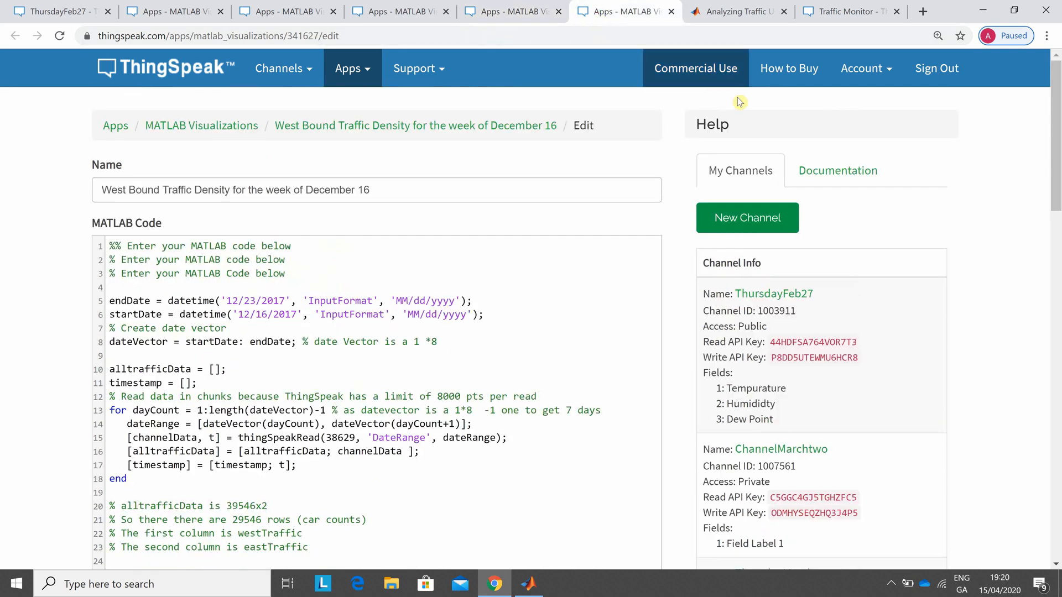
pyautogui.moveTo(1049, 192)
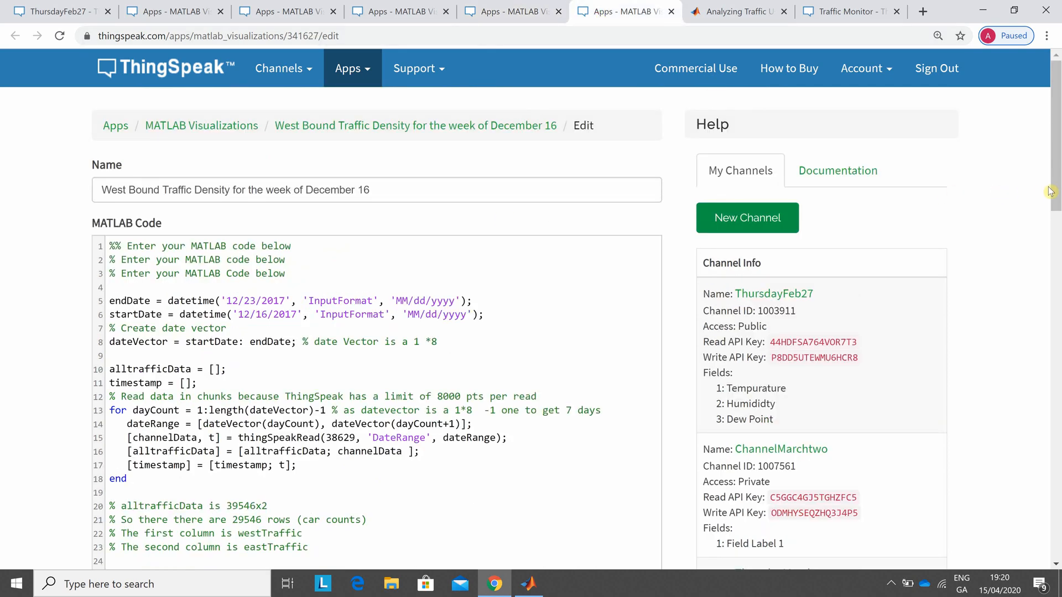
pyautogui.scroll(-3)
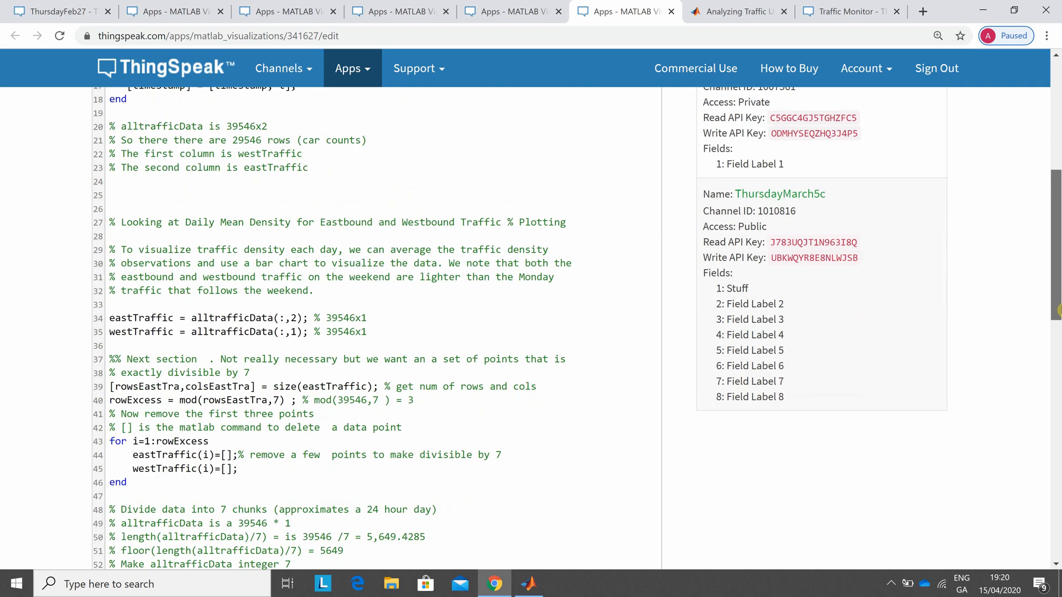
pyautogui.scroll(-3)
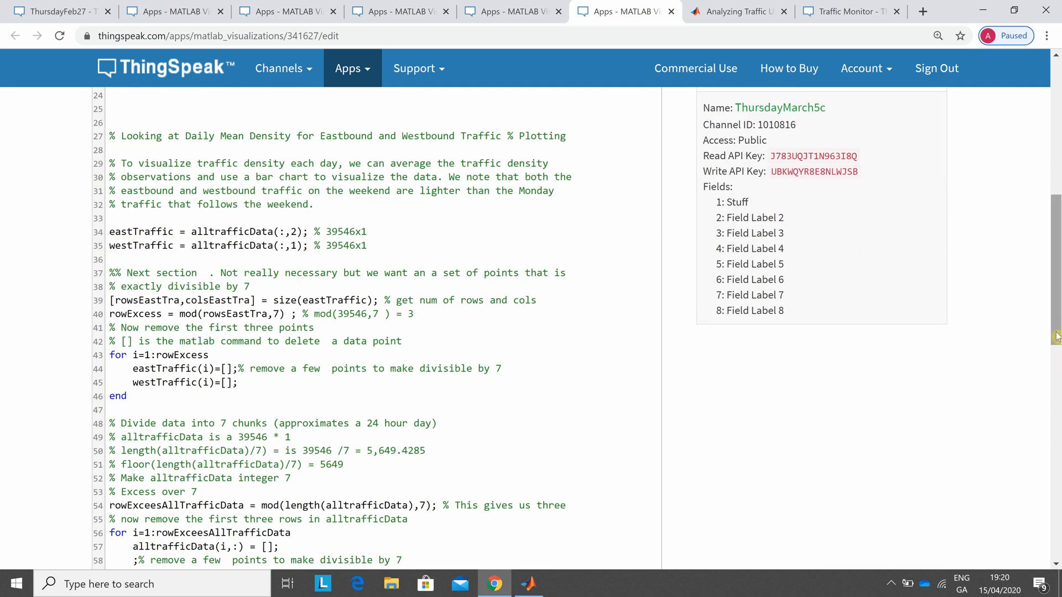
pyautogui.scroll(-3)
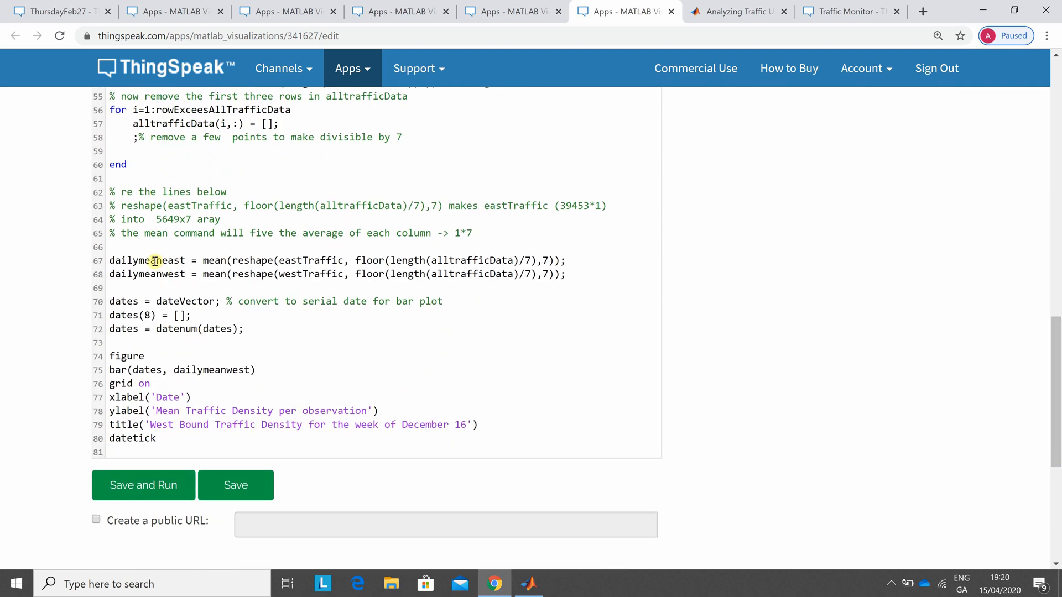
pyautogui.moveTo(191, 278)
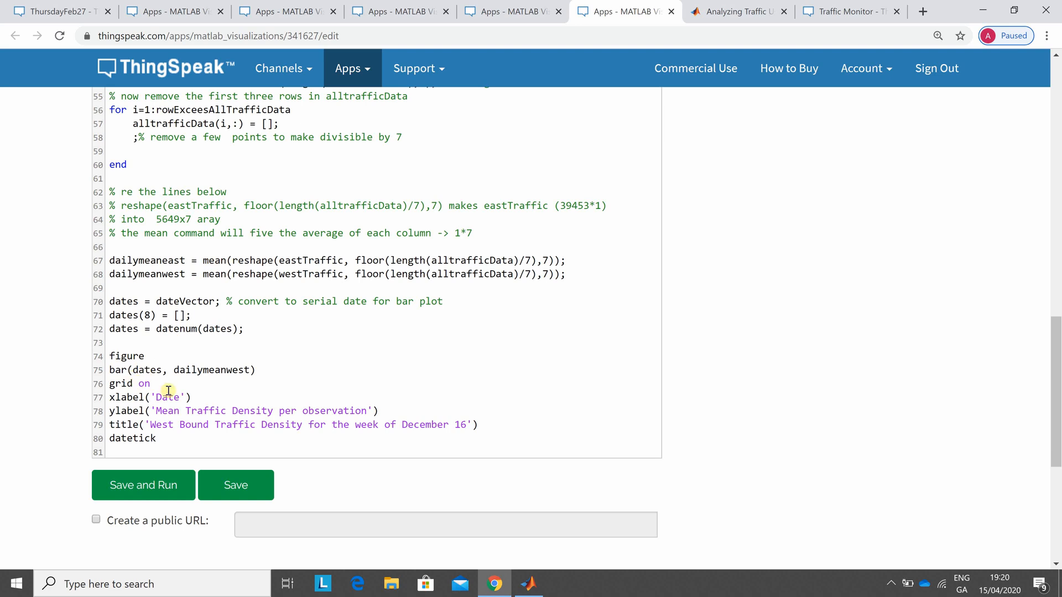
pyautogui.moveTo(491, 11)
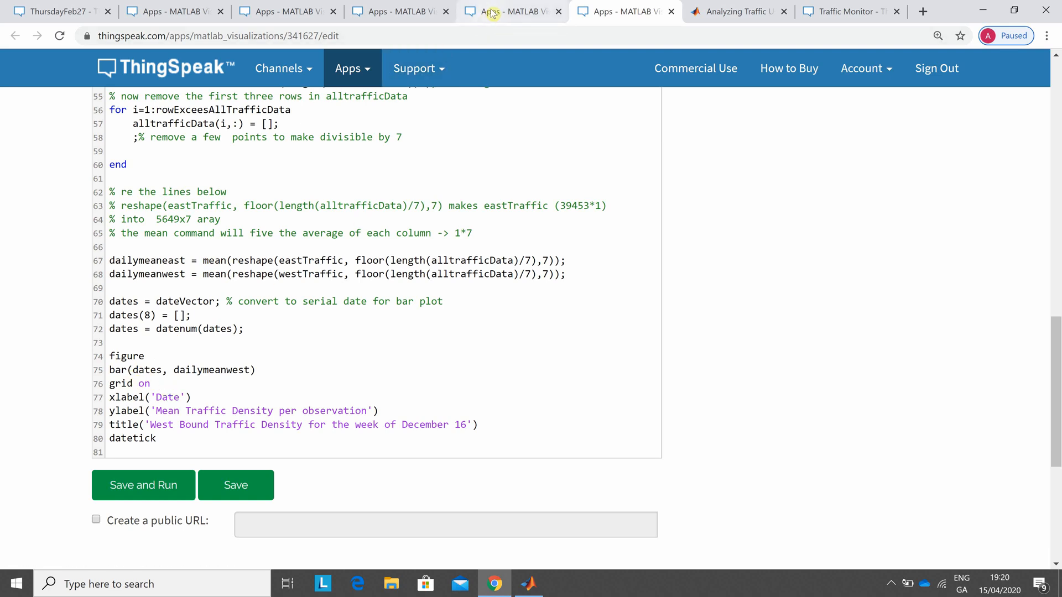
# - Scroll the Taking a Deeper Look code to the end, reading the December 16–22 observations
pyautogui.click(512, 11)
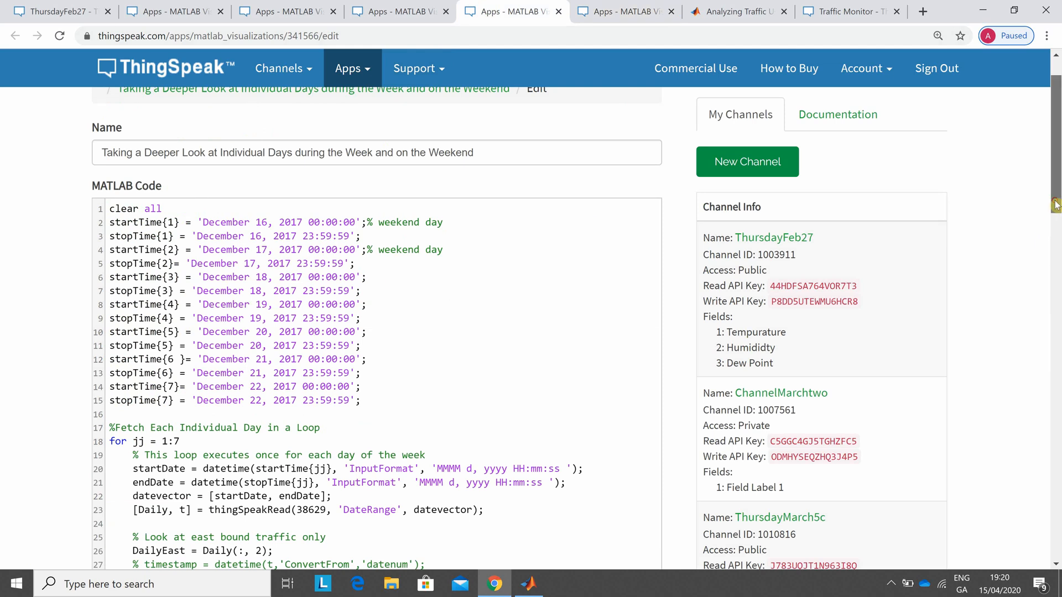
pyautogui.scroll(-3)
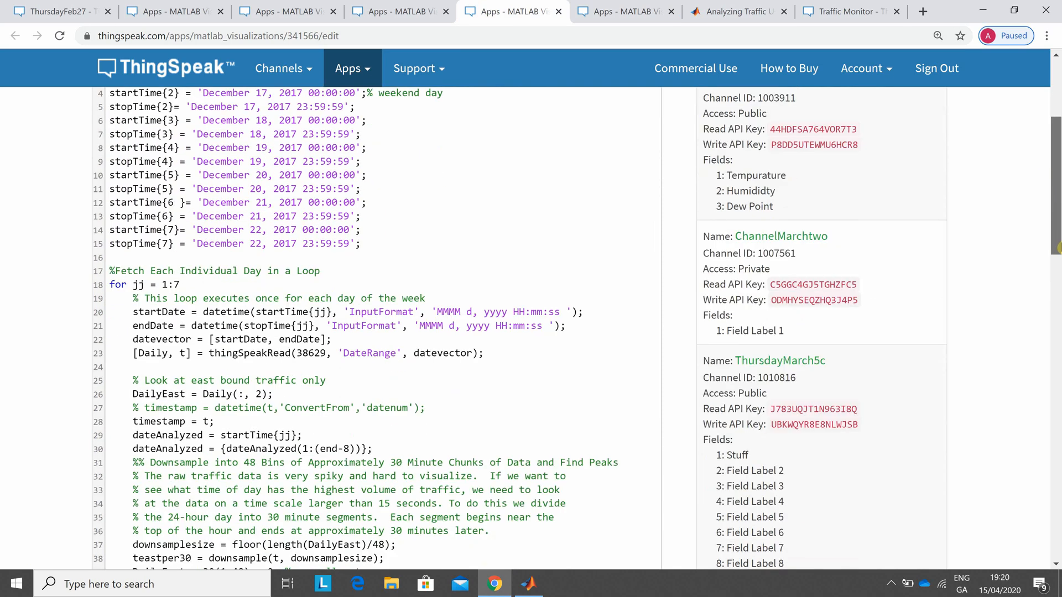
pyautogui.scroll(-3)
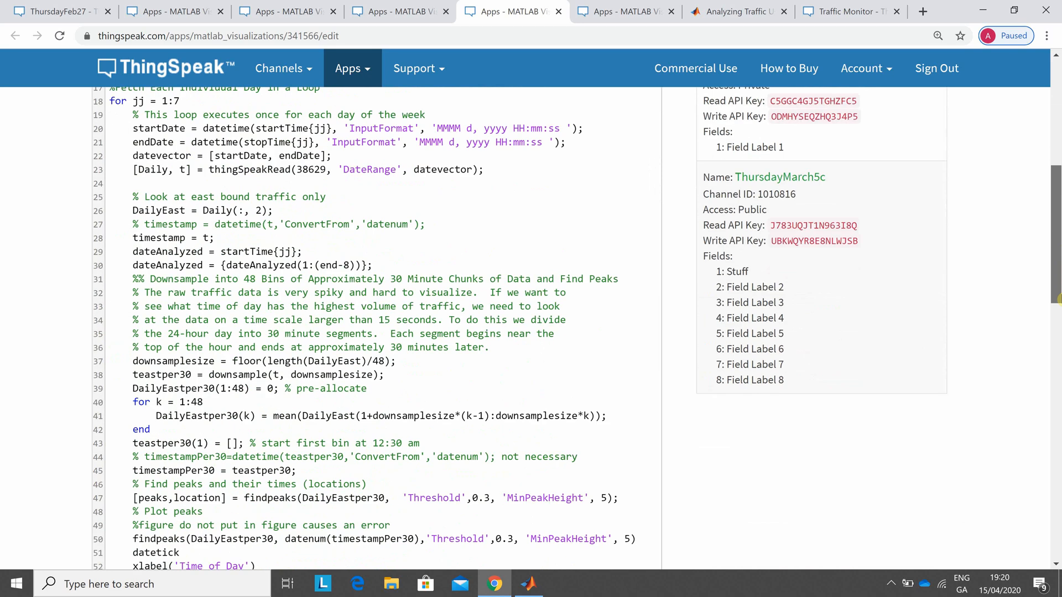
pyautogui.scroll(-3)
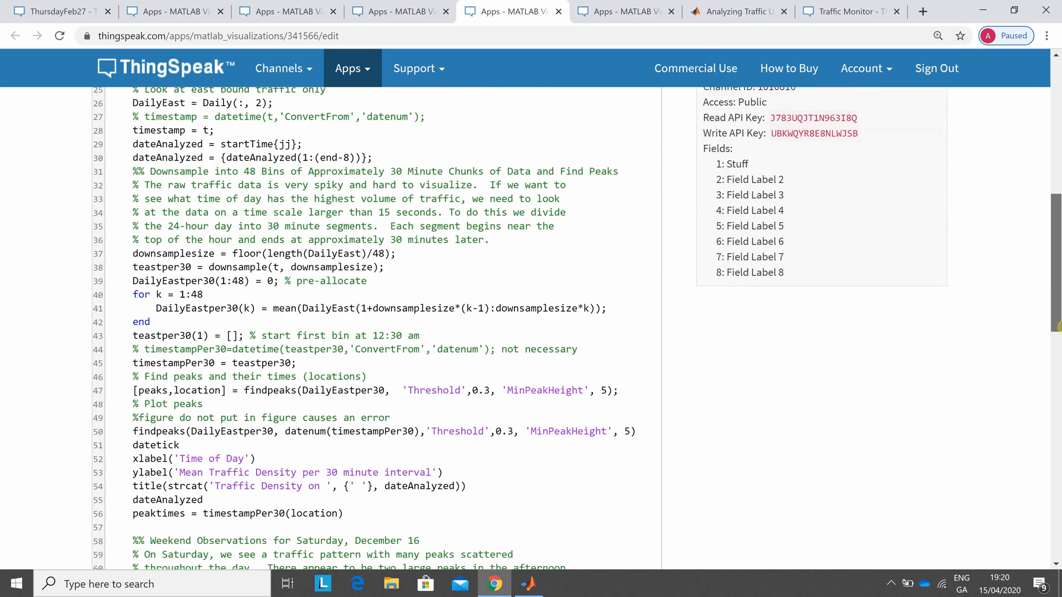
pyautogui.scroll(-3)
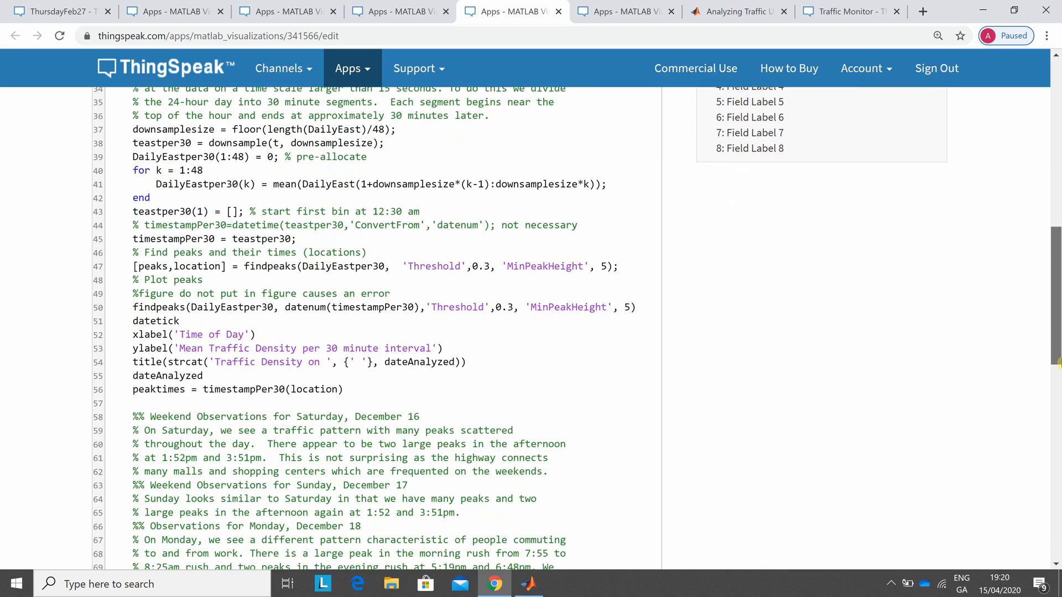
pyautogui.scroll(-3)
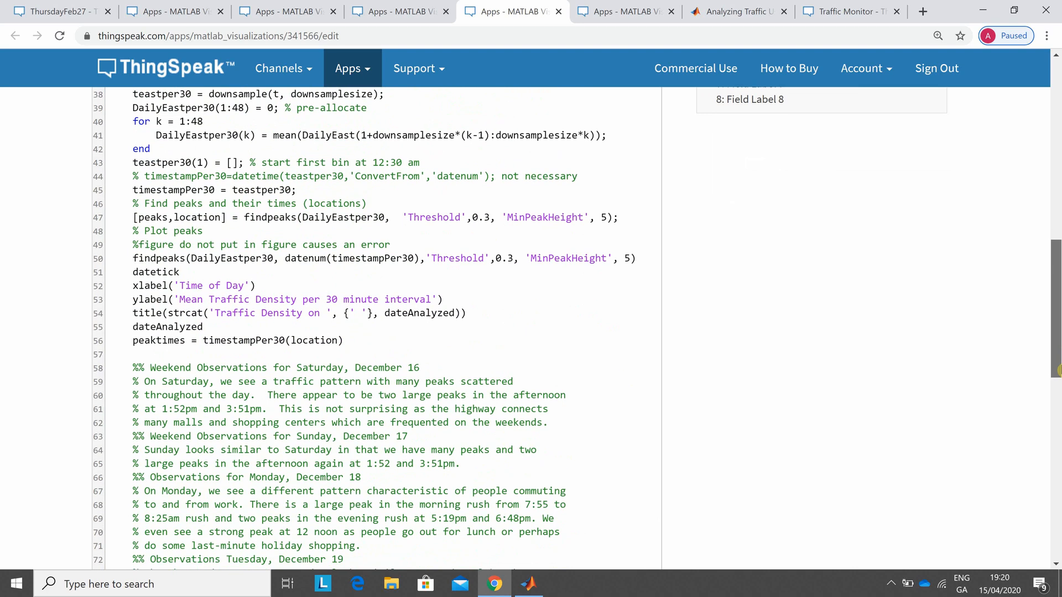
pyautogui.scroll(-3)
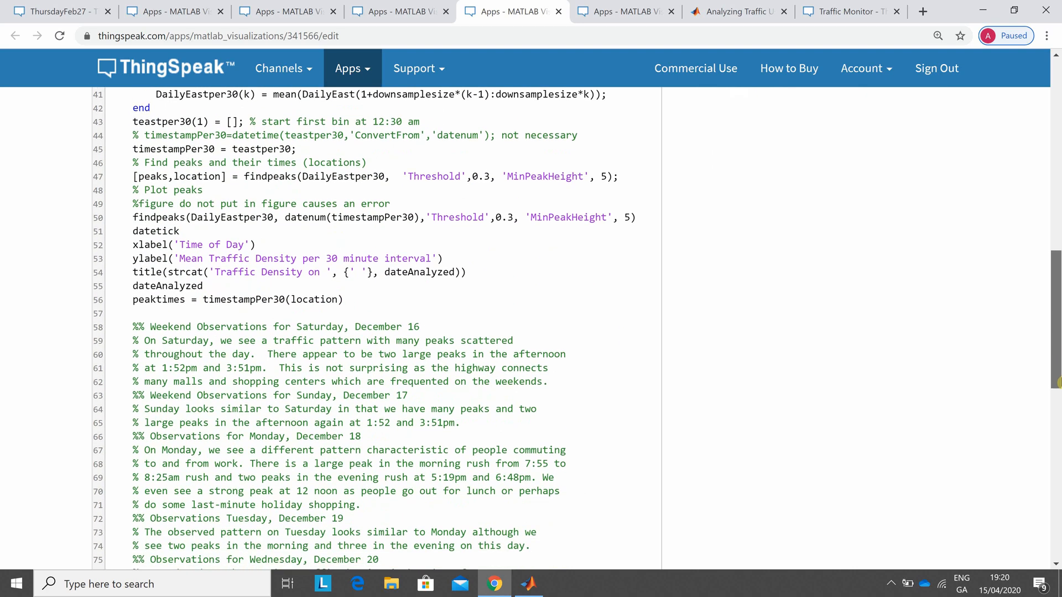
pyautogui.scroll(-3)
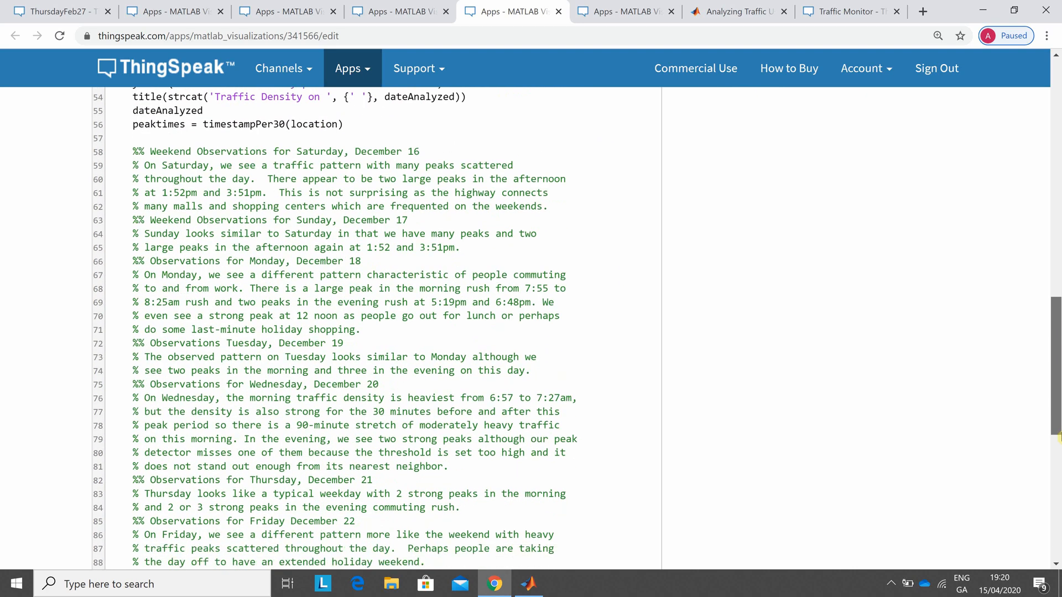
pyautogui.scroll(-3)
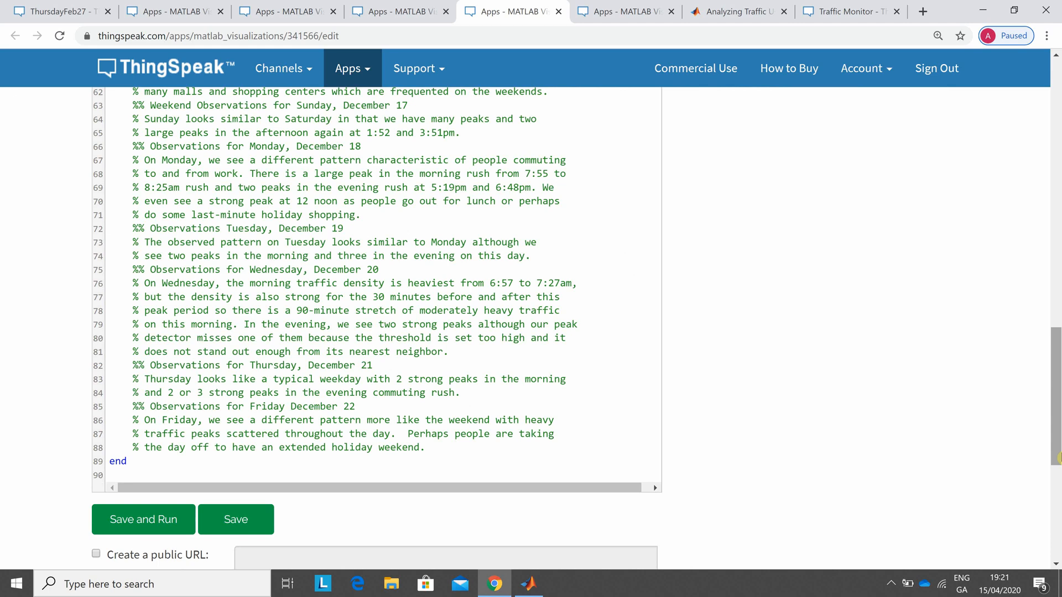
pyautogui.moveTo(172, 63)
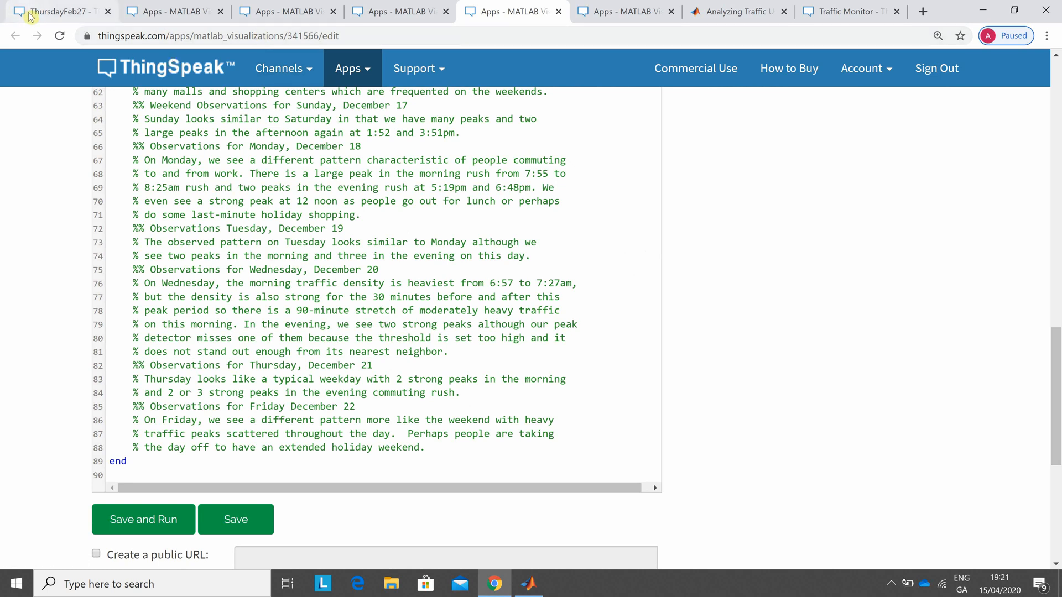
pyautogui.moveTo(61, 12)
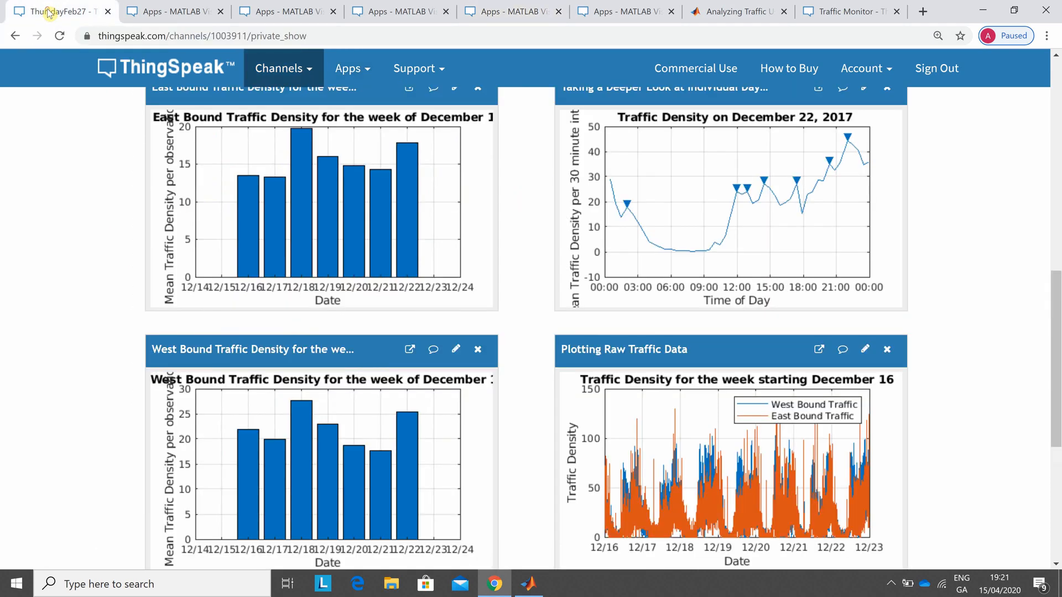
pyautogui.moveTo(86, 143)
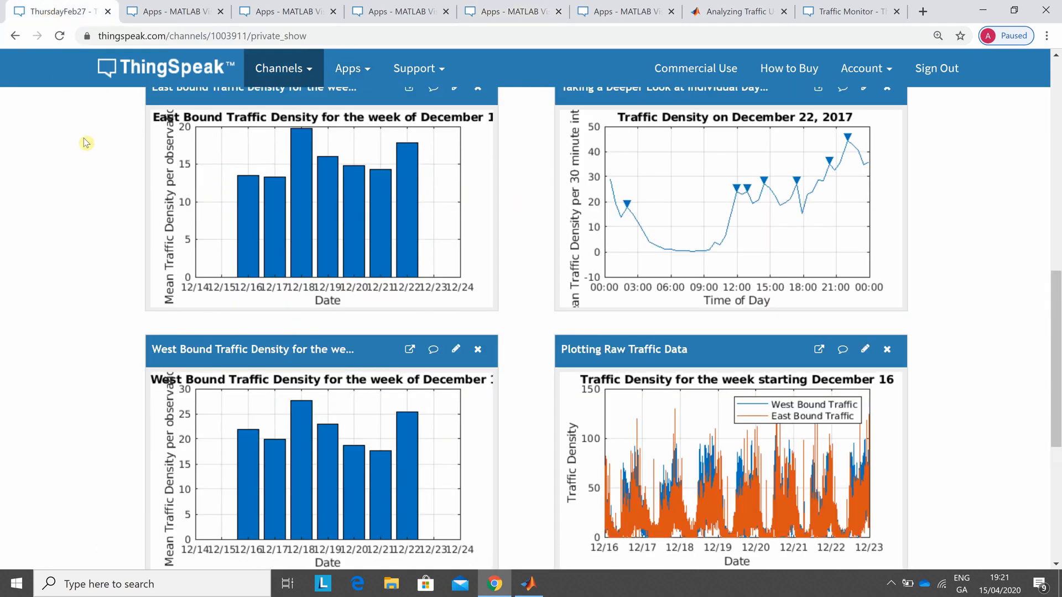